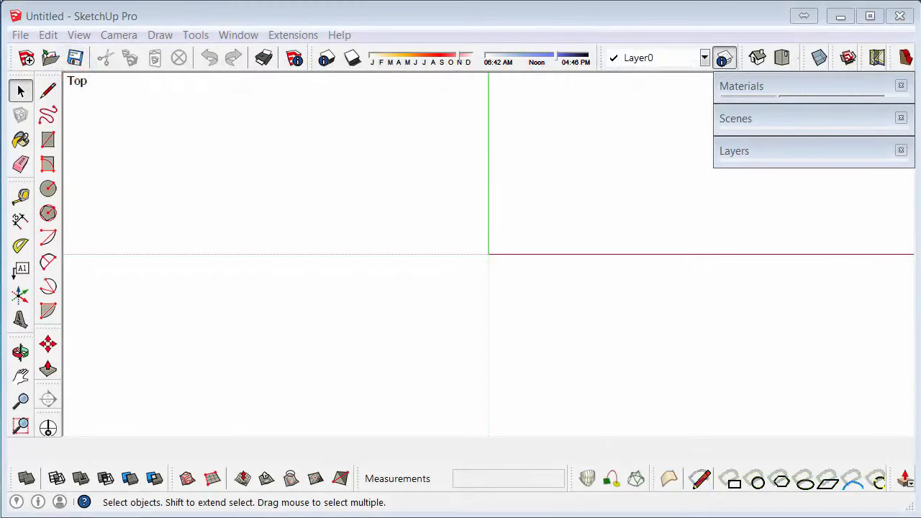
pyautogui.moveTo(273, 165)
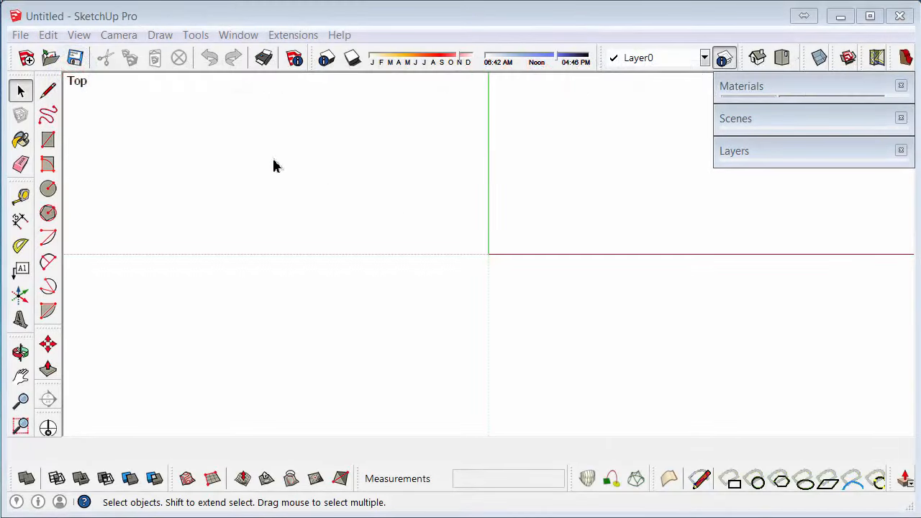
# - Import the lobby photo from the backup drive as a new matched photo, filtering to supported image types
pyautogui.click(21, 35)
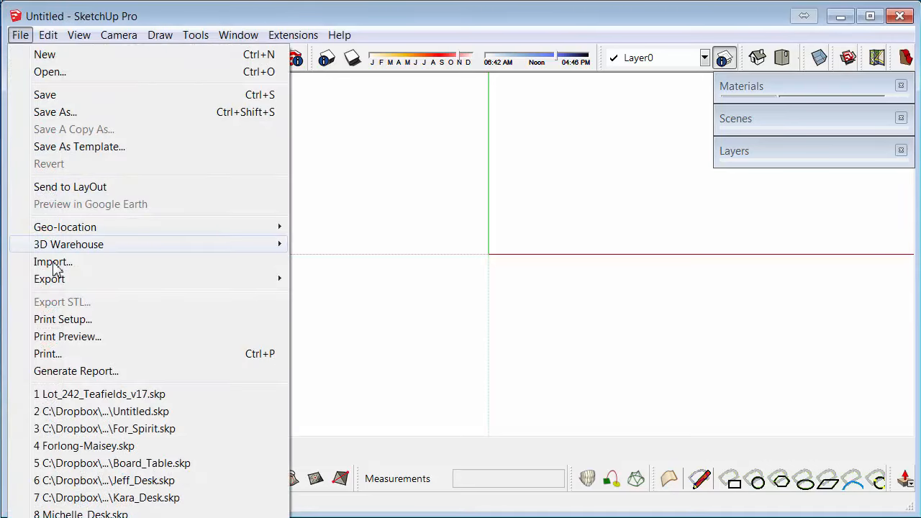
pyautogui.click(49, 72)
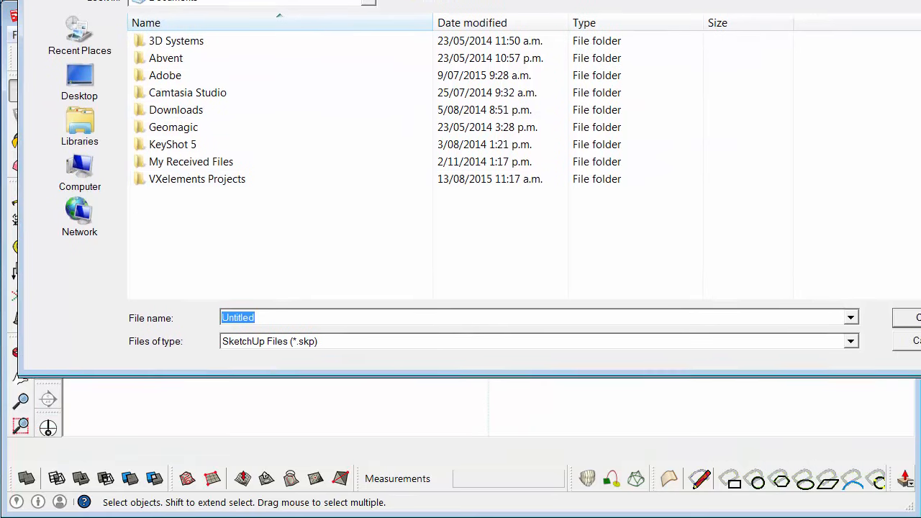
pyautogui.click(850, 339)
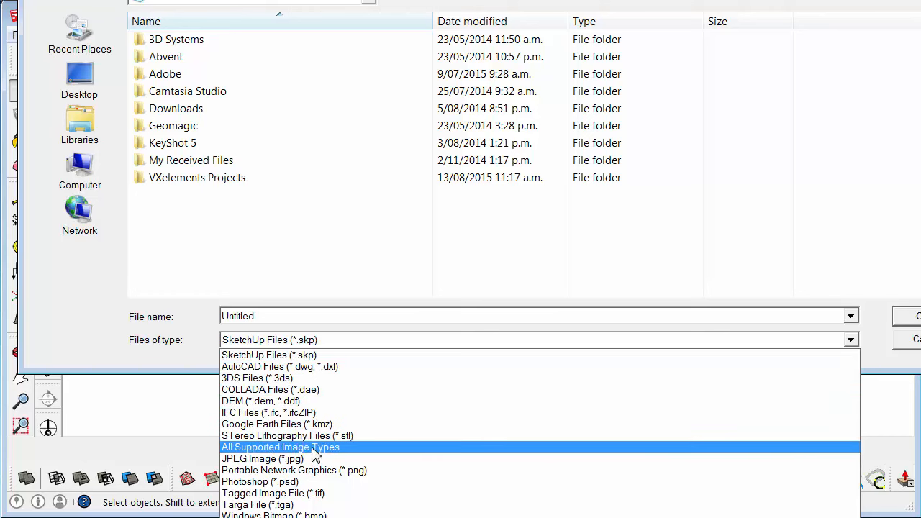
pyautogui.click(279, 446)
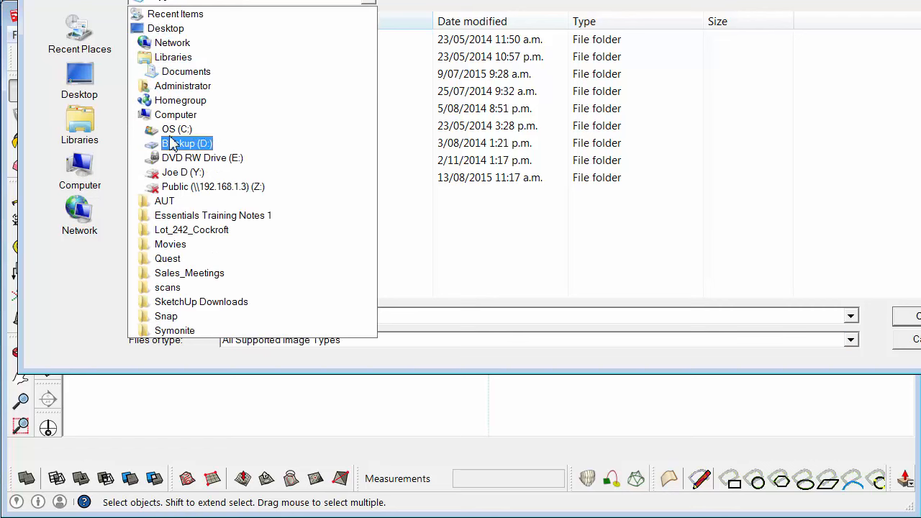
pyautogui.click(185, 144)
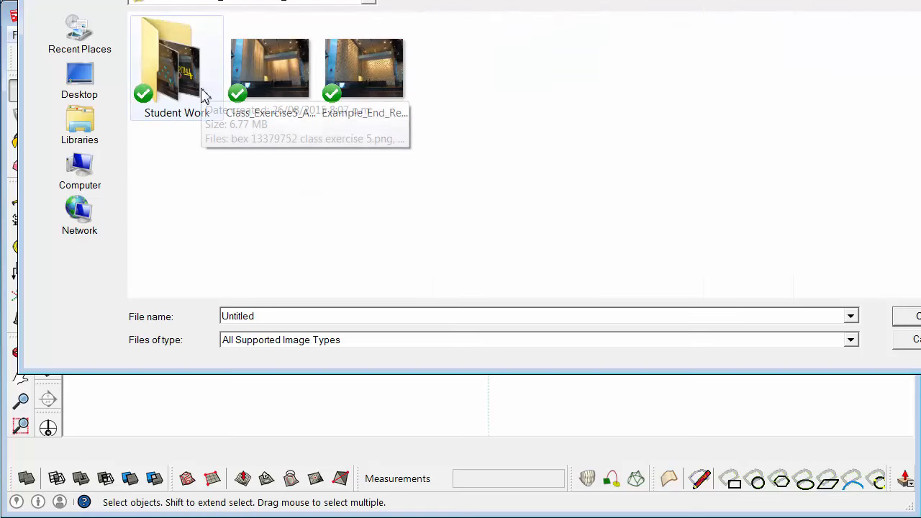
pyautogui.click(270, 69)
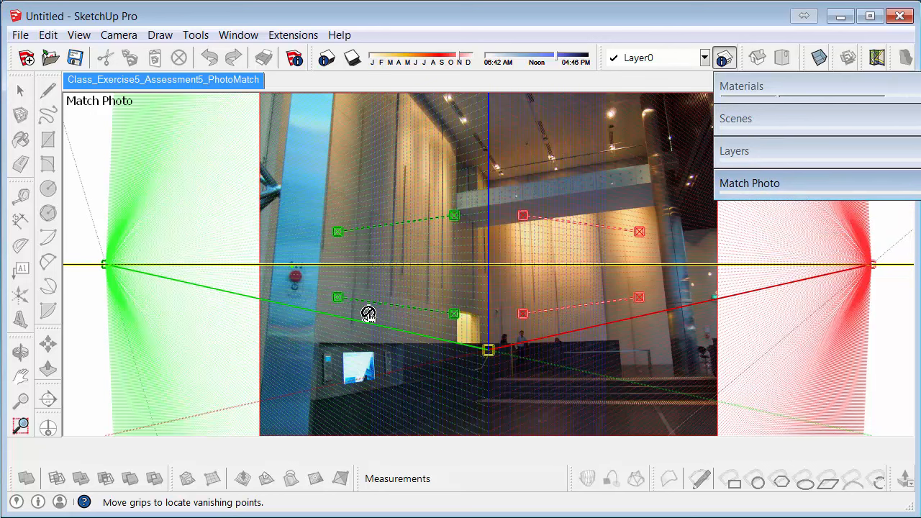
# - Expand the Match Photo tray to review the model and grid settings
pyautogui.click(750, 183)
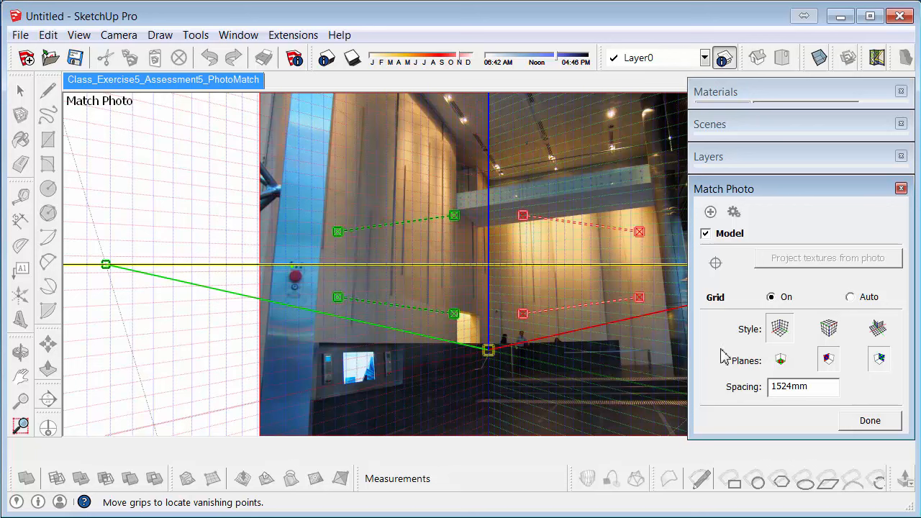
pyautogui.moveTo(196, 178)
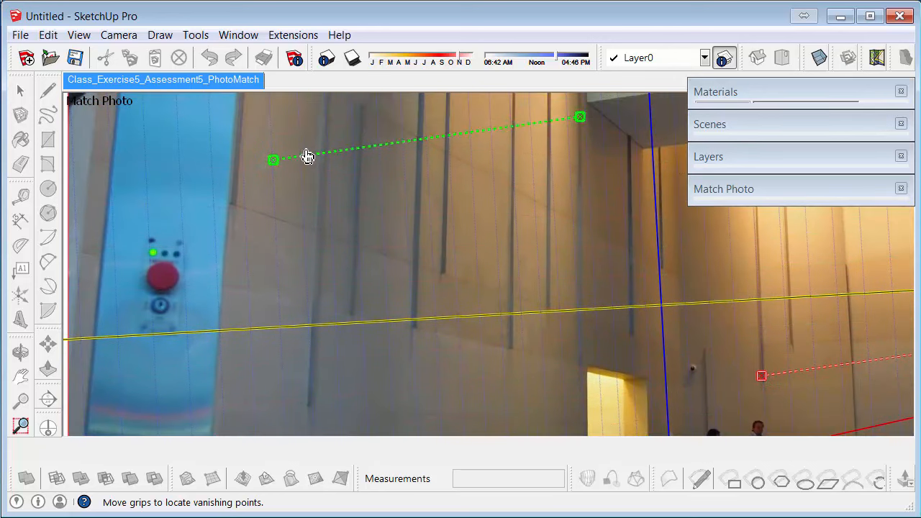
# - Align the green vanishing-point bars with the wall groove and the wall's edge
pyautogui.moveTo(273, 158); pyautogui.dragTo(252, 213)
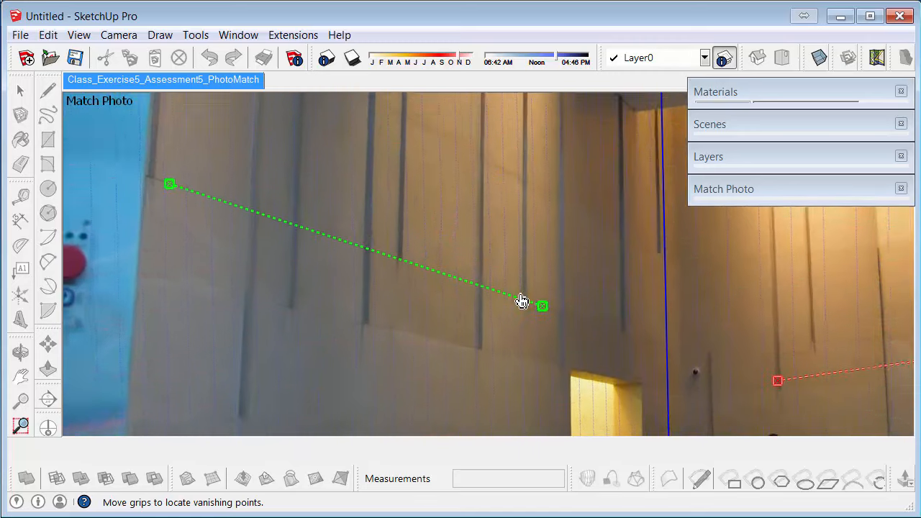
pyautogui.moveTo(521, 296); pyautogui.dragTo(443, 301)
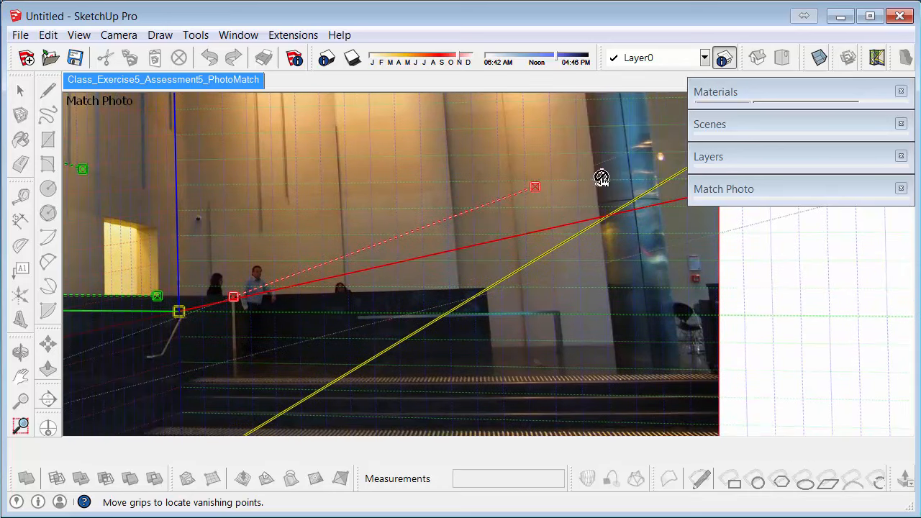
# - Align the red vanishing-point bars with the ledge top and the ceiling edge
pyautogui.moveTo(535, 187); pyautogui.dragTo(490, 288)
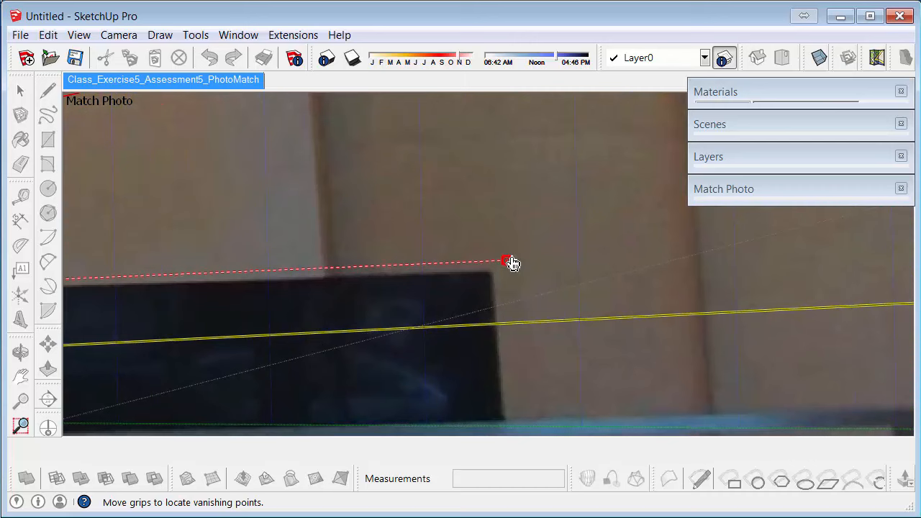
pyautogui.moveTo(507, 261); pyautogui.dragTo(526, 271)
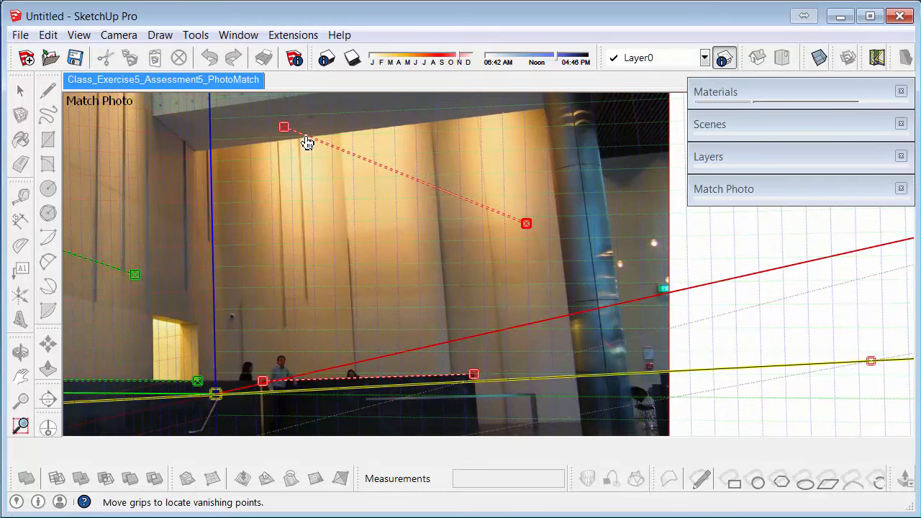
pyautogui.moveTo(285, 127); pyautogui.dragTo(262, 230)
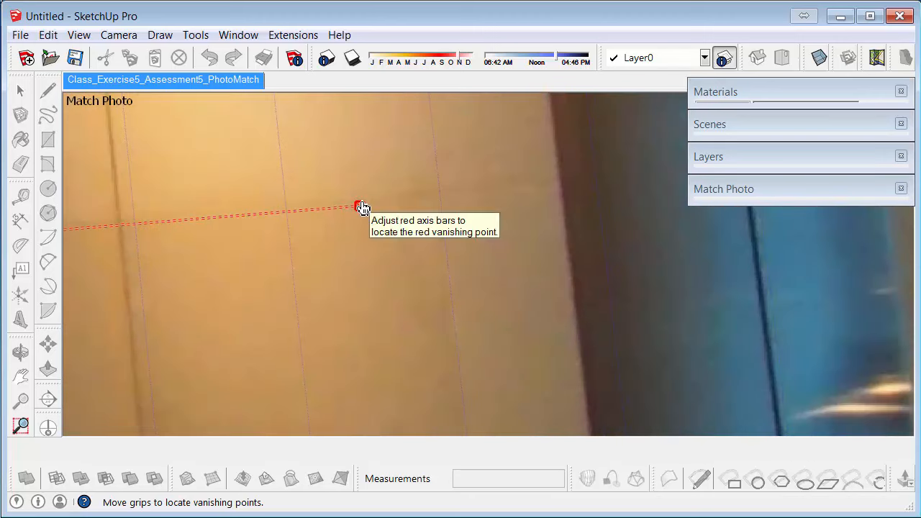
pyautogui.moveTo(362, 207); pyautogui.dragTo(639, 233)
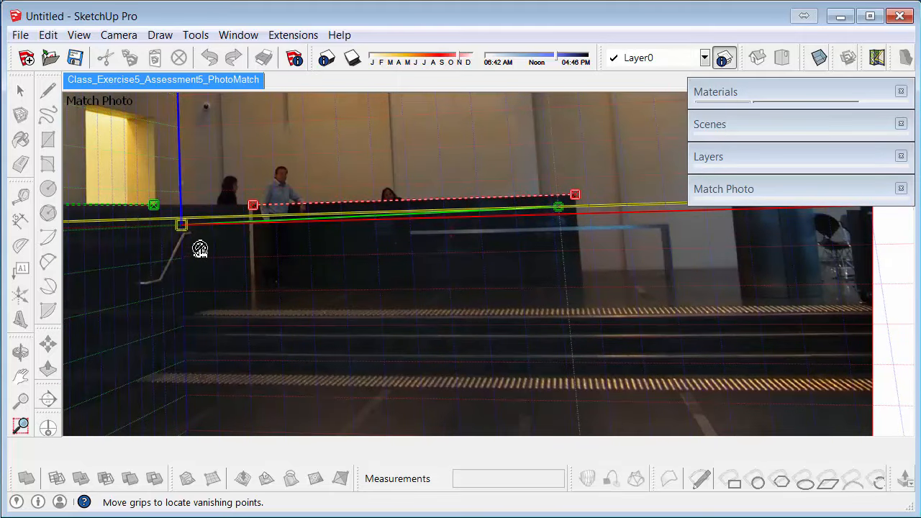
# - Drag the yellow axis origin grip down to the corner where the wall meets the ledge
pyautogui.moveTo(181, 224); pyautogui.dragTo(190, 237)
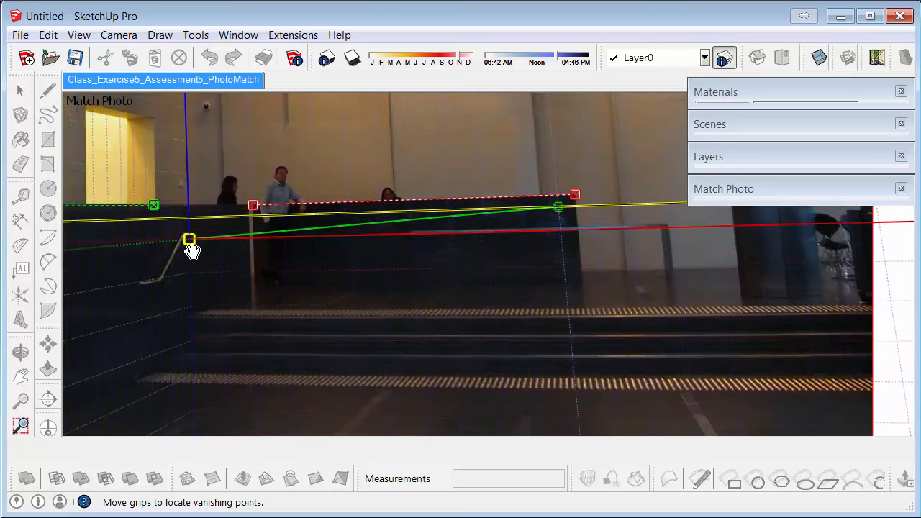
pyautogui.moveTo(190, 239); pyautogui.dragTo(200, 271)
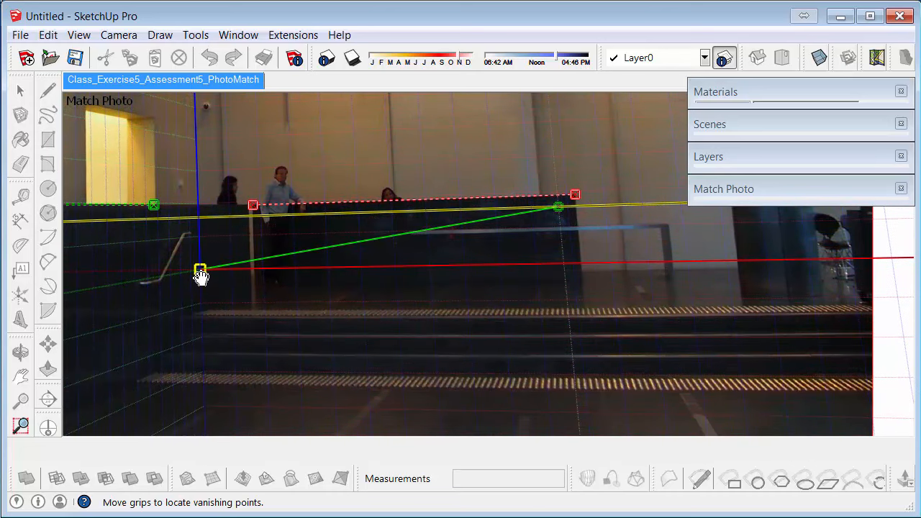
pyautogui.moveTo(200, 271); pyautogui.dragTo(202, 275)
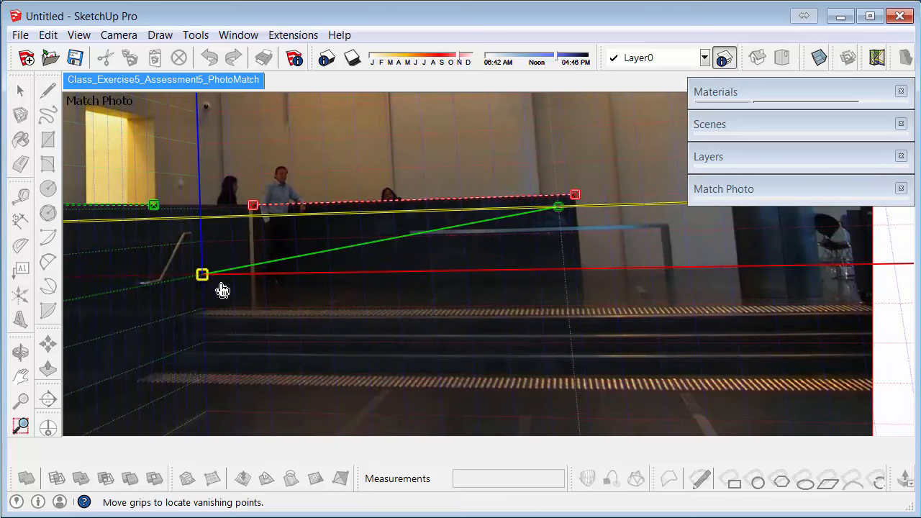
pyautogui.moveTo(203, 273); pyautogui.dragTo(205, 274)
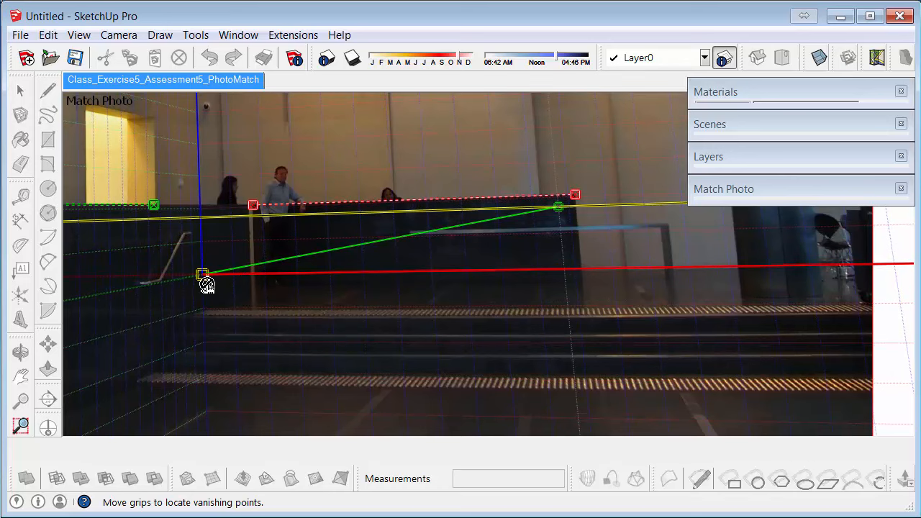
pyautogui.moveTo(205, 274); pyautogui.dragTo(204, 279)
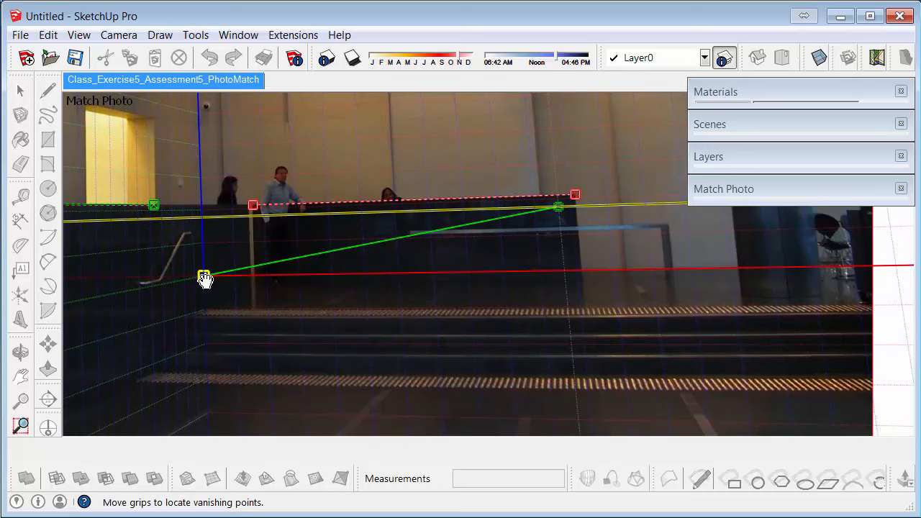
pyautogui.moveTo(205, 281); pyautogui.dragTo(504, 287)
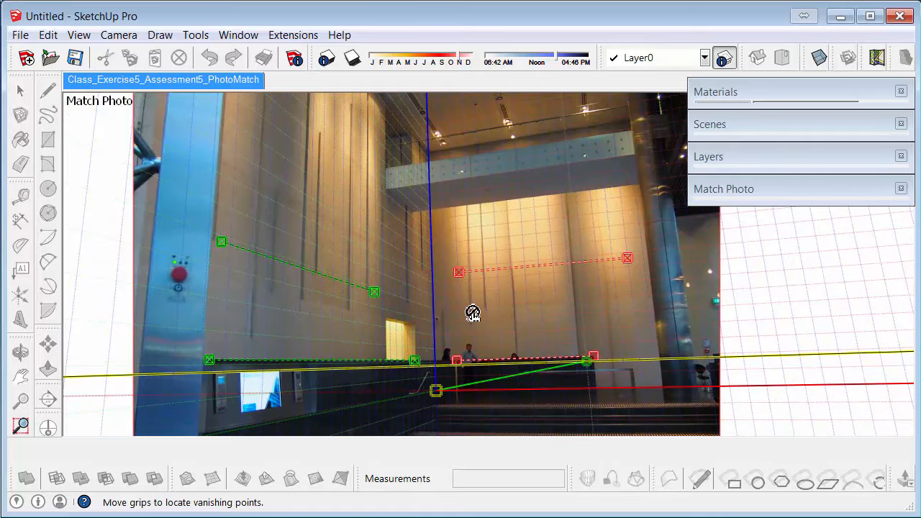
pyautogui.moveTo(503, 305)
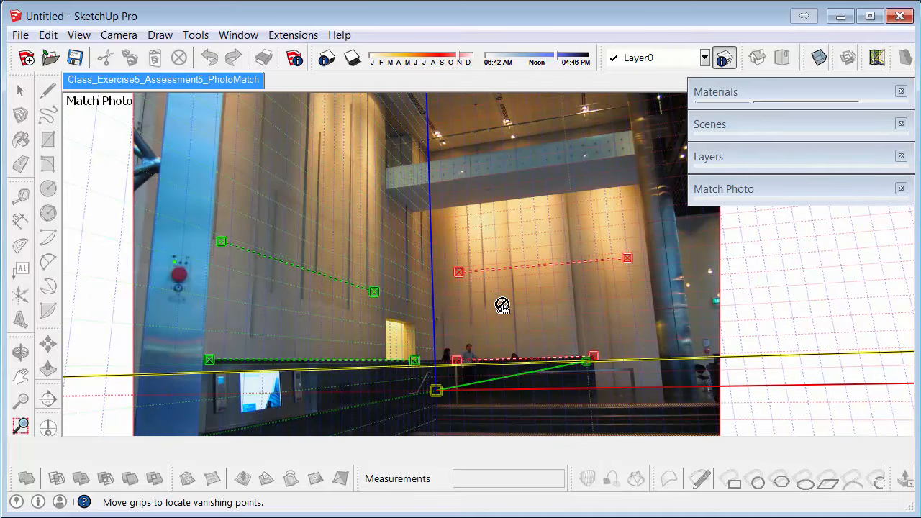
# - Choose Done from the viewport context menu to complete the photo match
pyautogui.rightClick(502, 306)
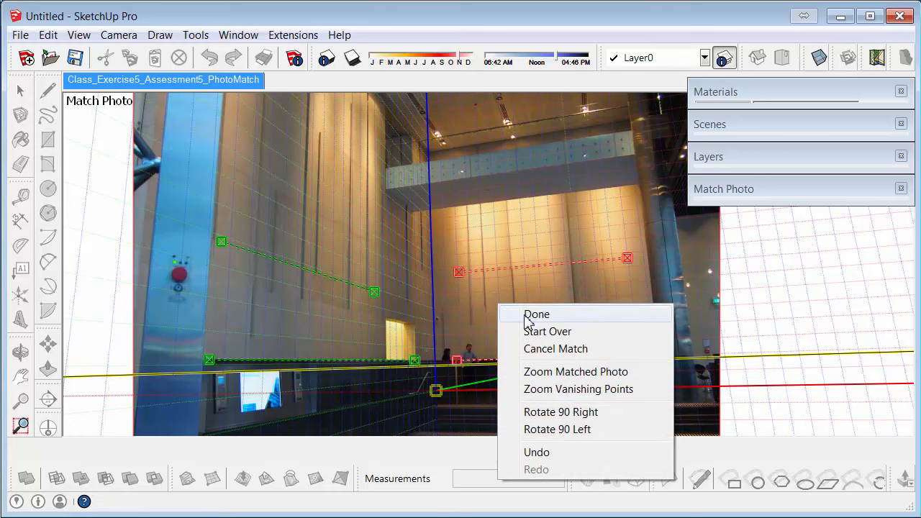
pyautogui.click(535, 314)
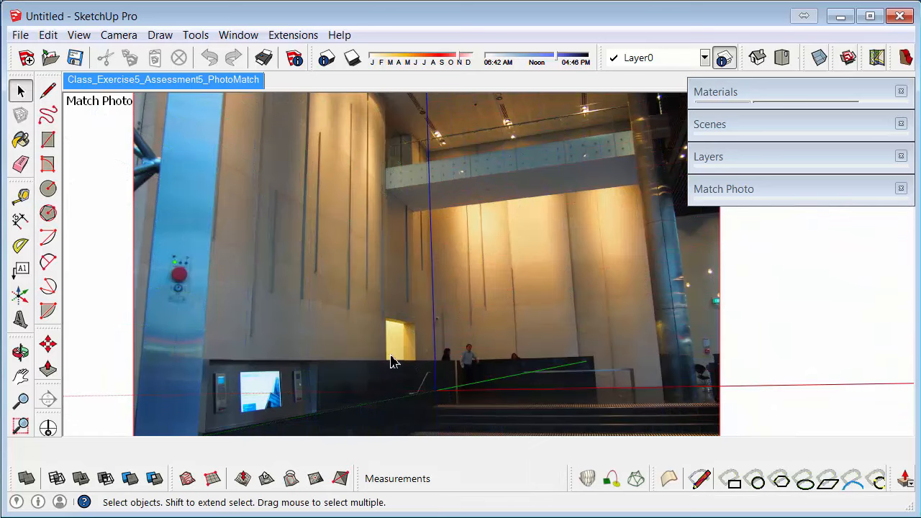
pyautogui.click(21, 351)
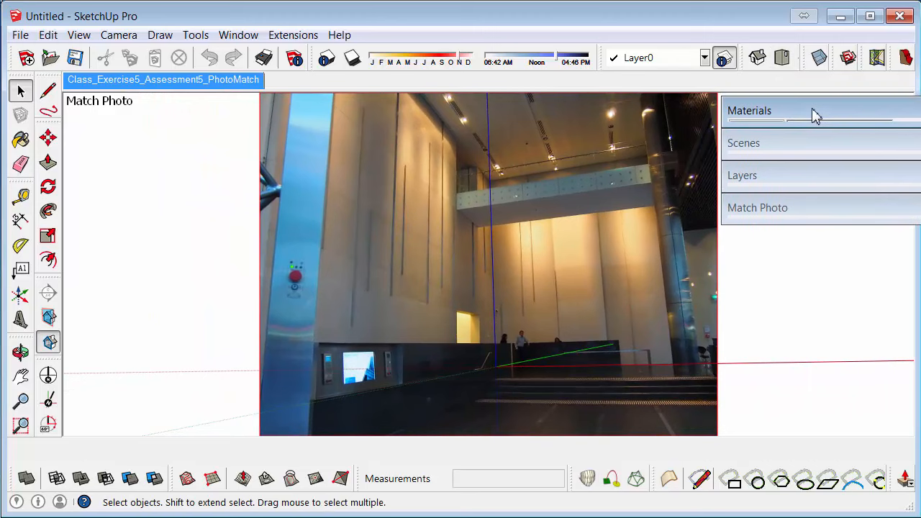
pyautogui.moveTo(464, 239)
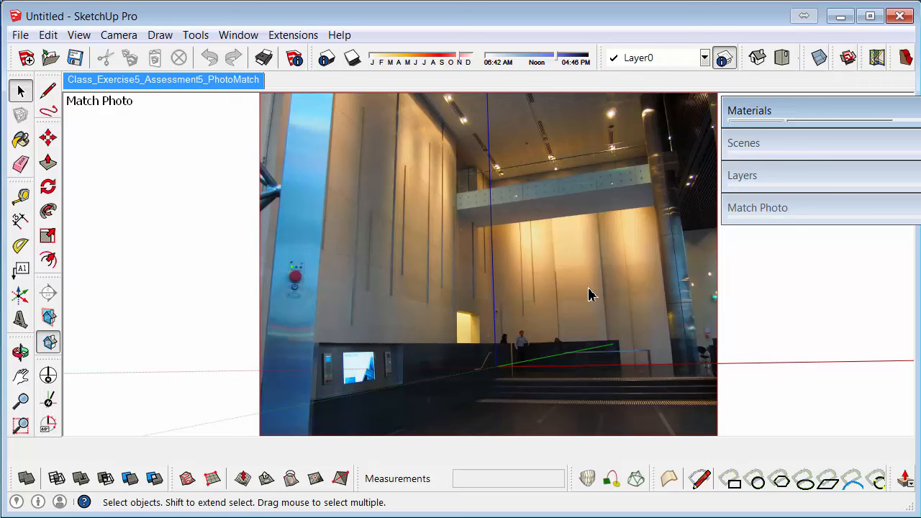
pyautogui.moveTo(353, 213)
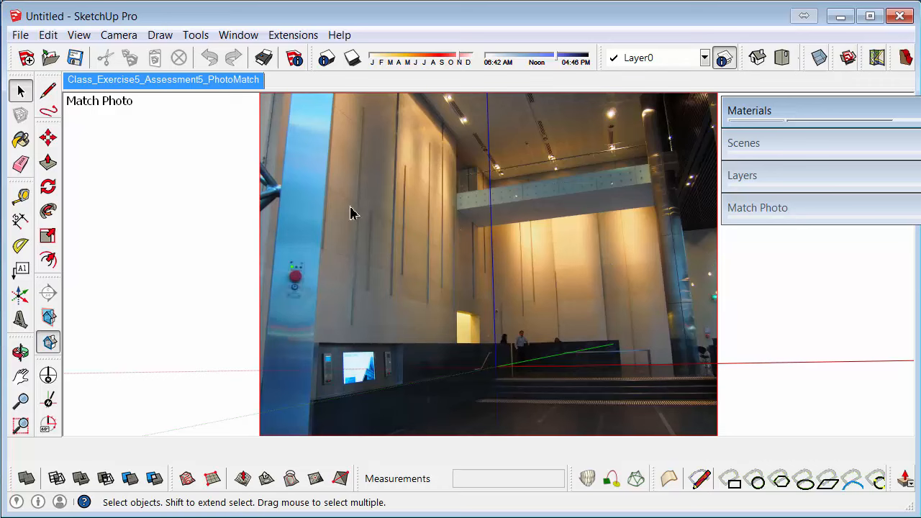
pyautogui.moveTo(414, 271)
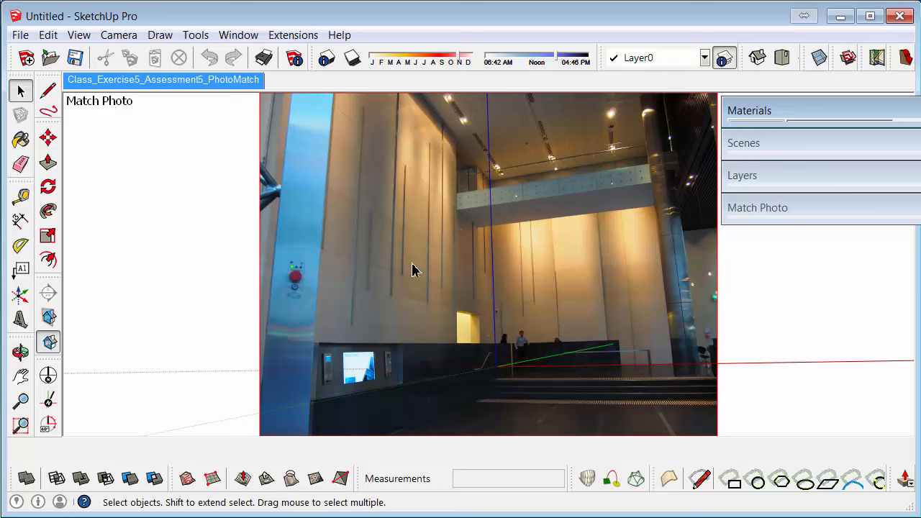
pyautogui.moveTo(209, 159)
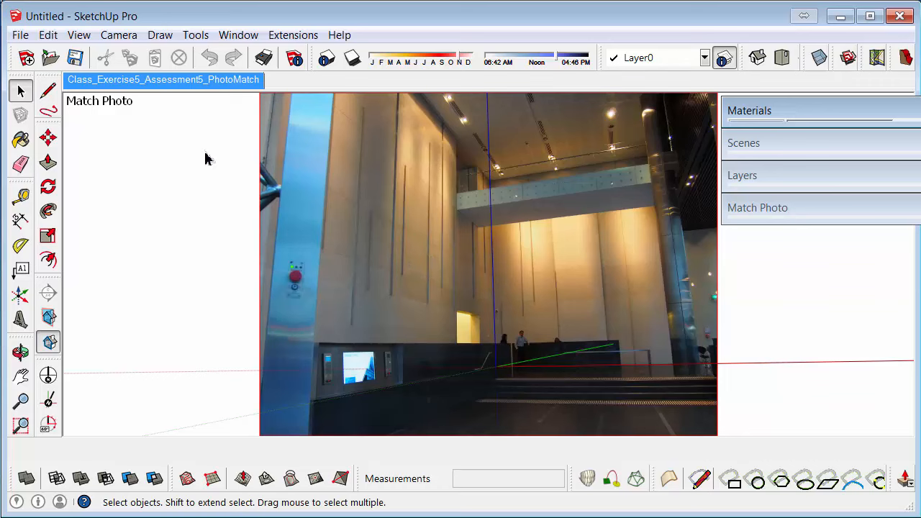
pyautogui.moveTo(203, 141)
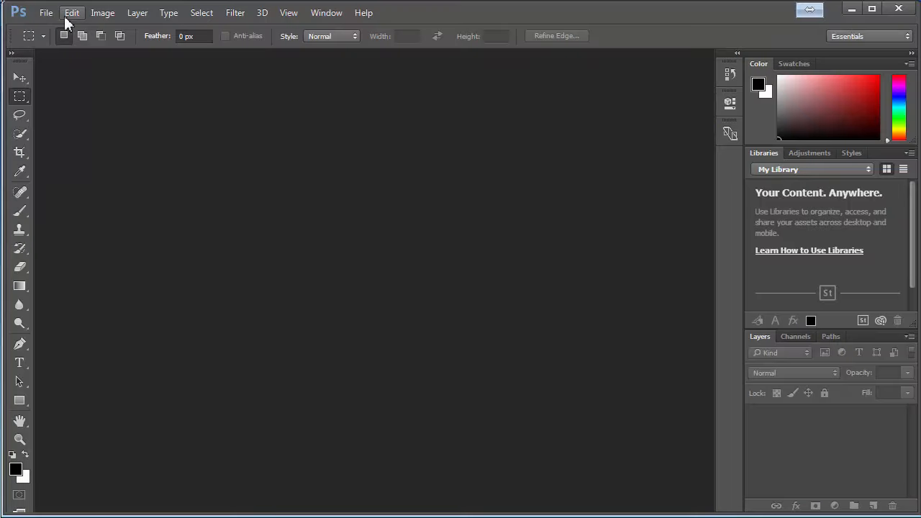
# - Open Class_Exercise5_Assessment5_PhotoMatch.jpg from the Class Exercise5 folder in Photoshop
pyautogui.click(47, 12)
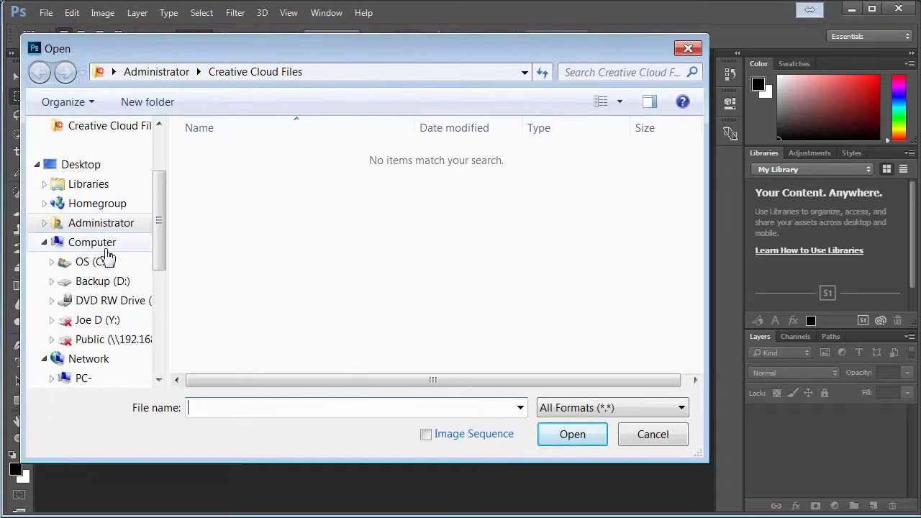
pyautogui.click(89, 210)
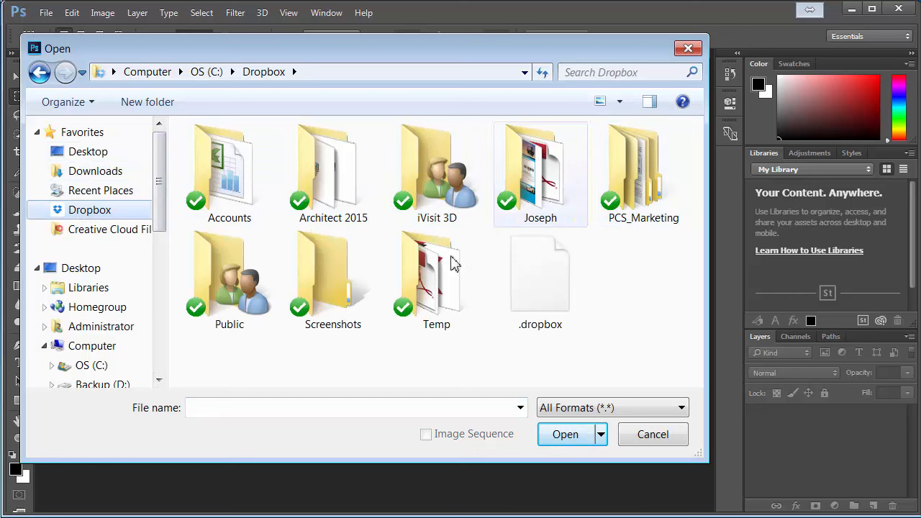
pyautogui.doubleClick(541, 173)
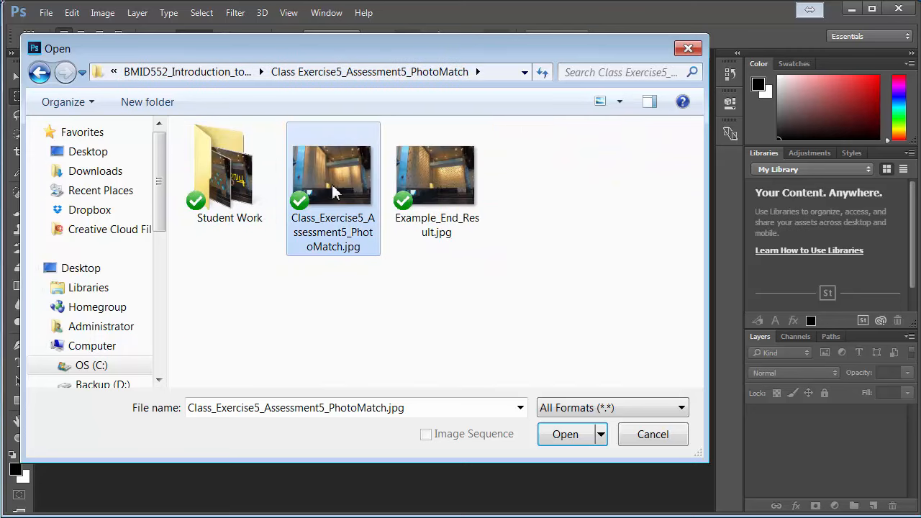
pyautogui.click(564, 434)
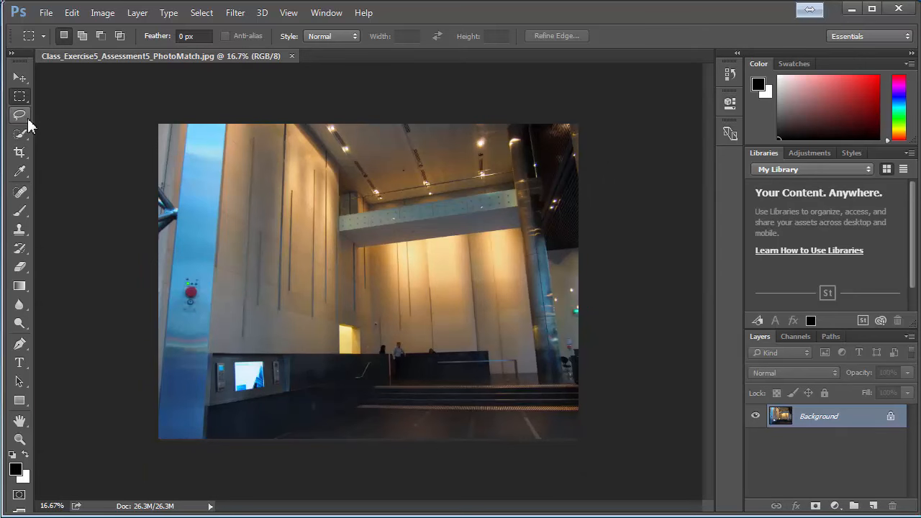
# - Switch to the Polygonal Lasso Tool for straight-edged selections
pyautogui.click(20, 115)
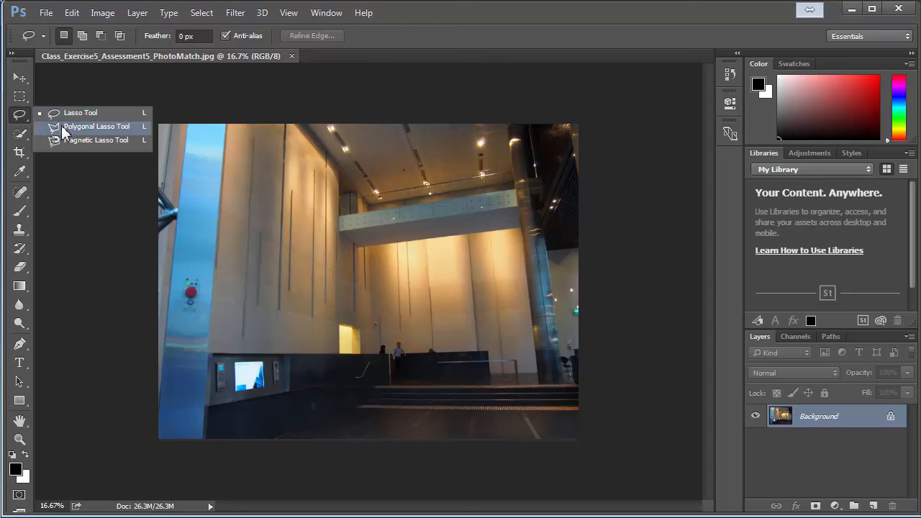
pyautogui.click(97, 127)
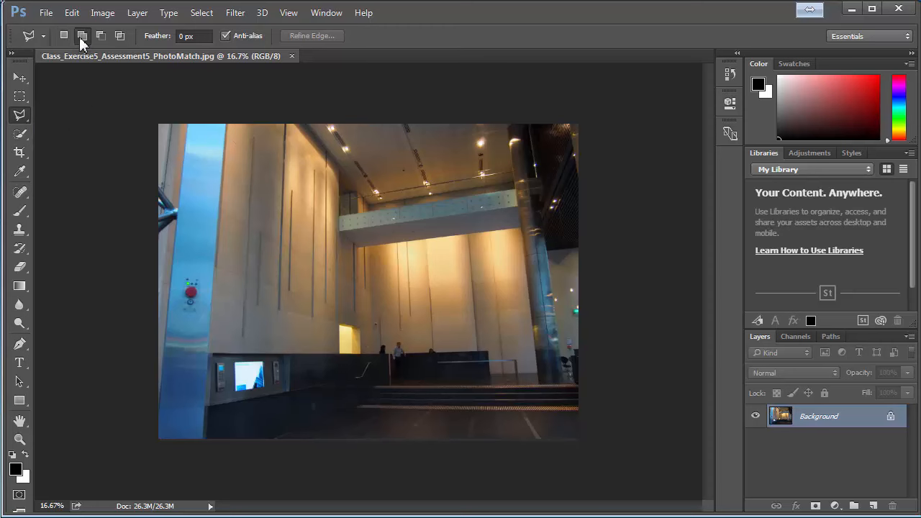
pyautogui.moveTo(89, 59)
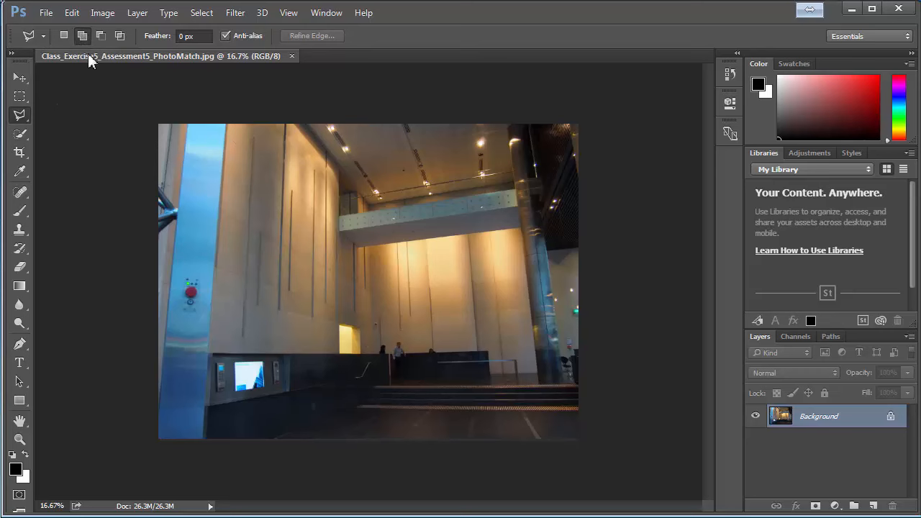
pyautogui.moveTo(107, 267)
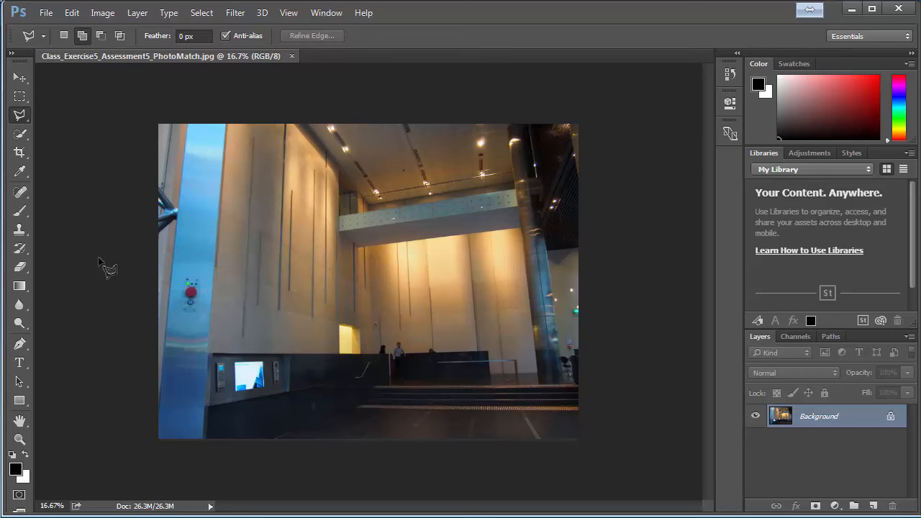
pyautogui.moveTo(229, 416)
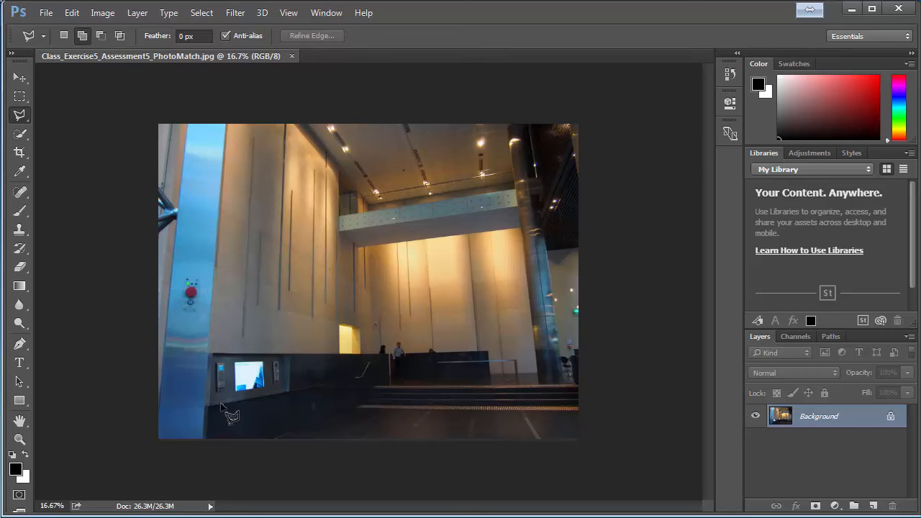
pyautogui.moveTo(258, 347)
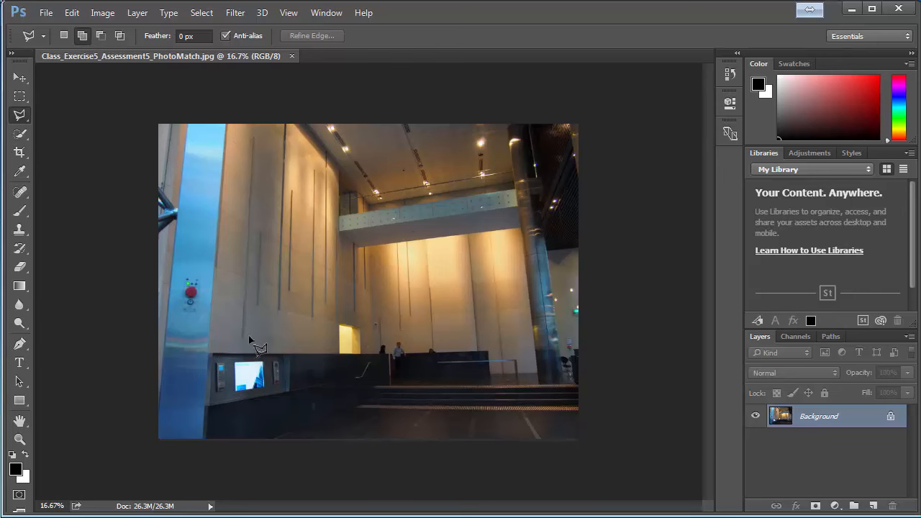
# - Bring up the Edit menu to reach the Preferences categories
pyautogui.click(72, 11)
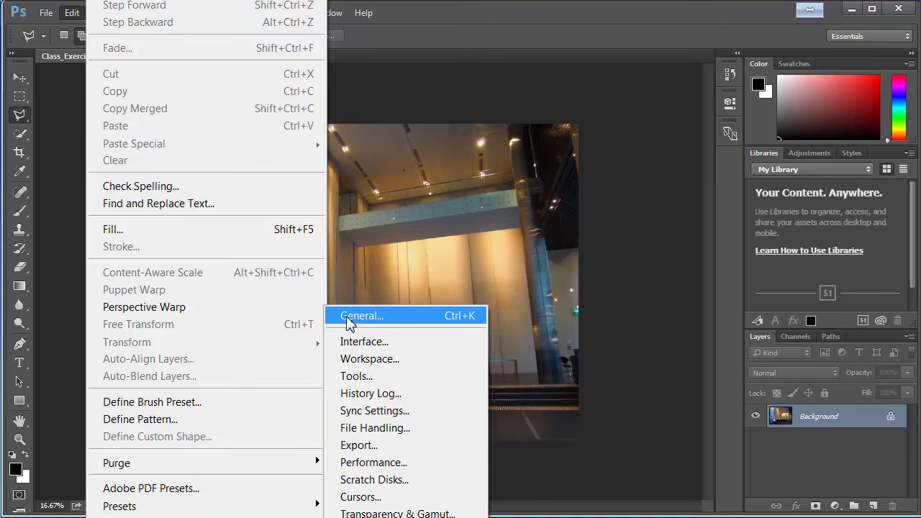
# - Enable Zoom with Scroll Wheel on the Tools preferences page and confirm with OK
pyautogui.click(361, 315)
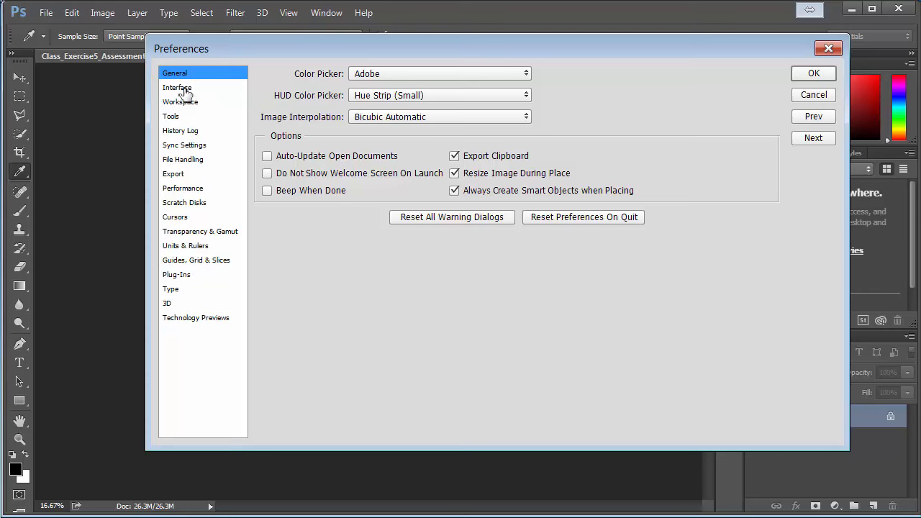
pyautogui.click(180, 101)
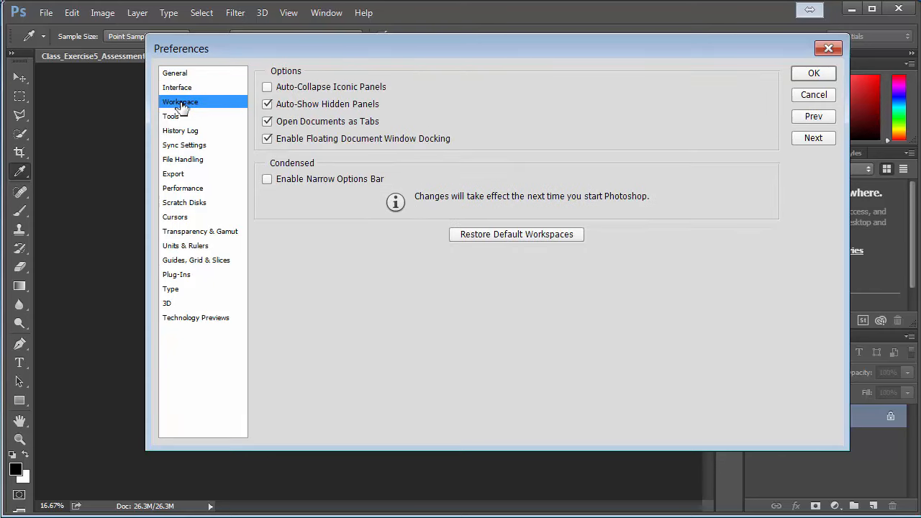
pyautogui.moveTo(207, 242)
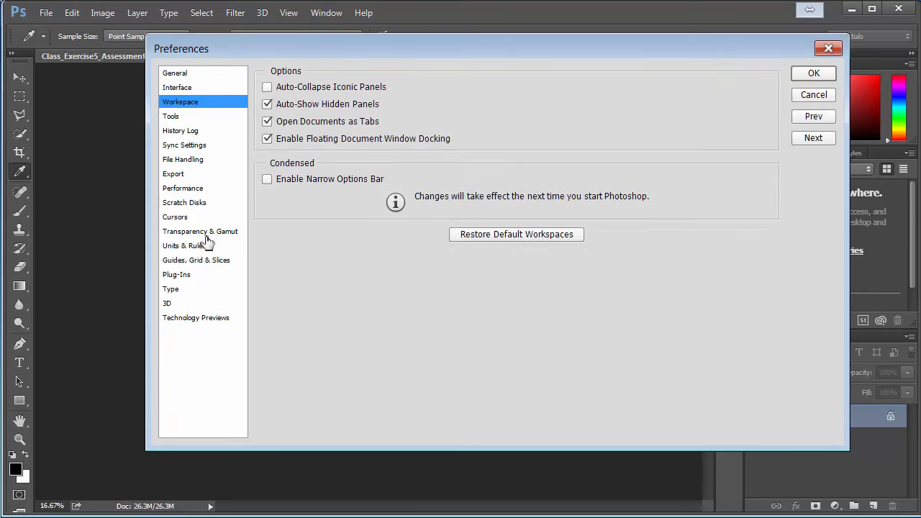
pyautogui.click(201, 230)
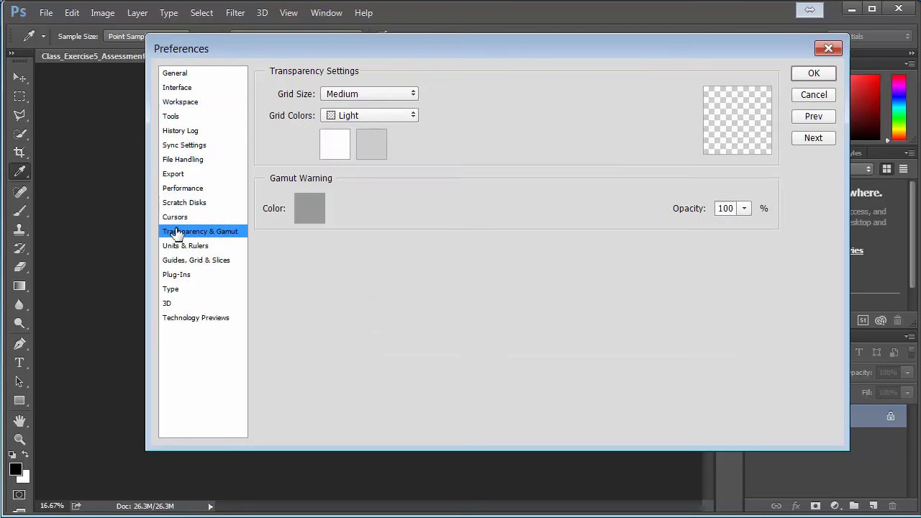
pyautogui.click(170, 116)
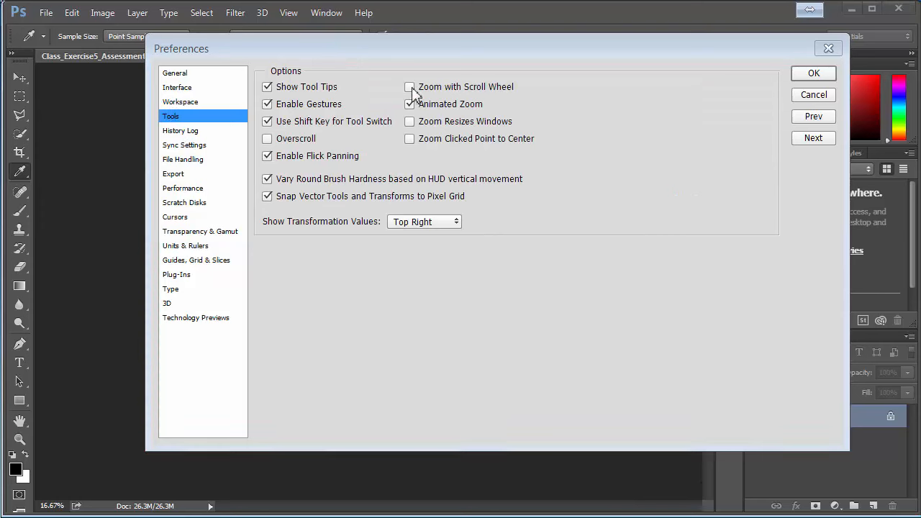
pyautogui.click(409, 86)
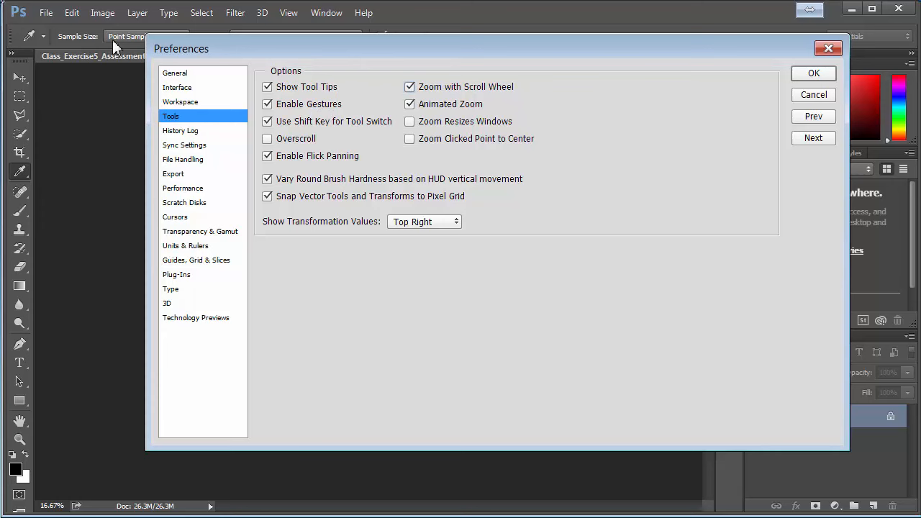
pyautogui.moveTo(204, 127)
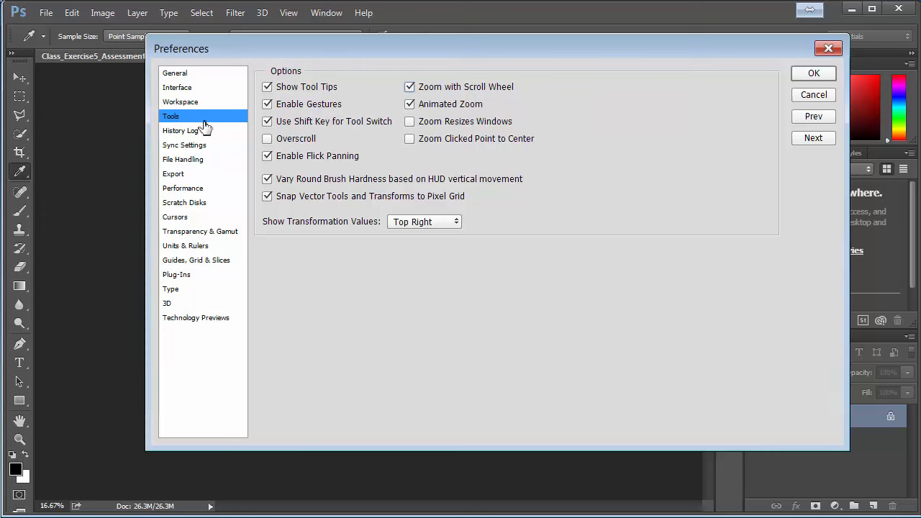
pyautogui.moveTo(824, 82)
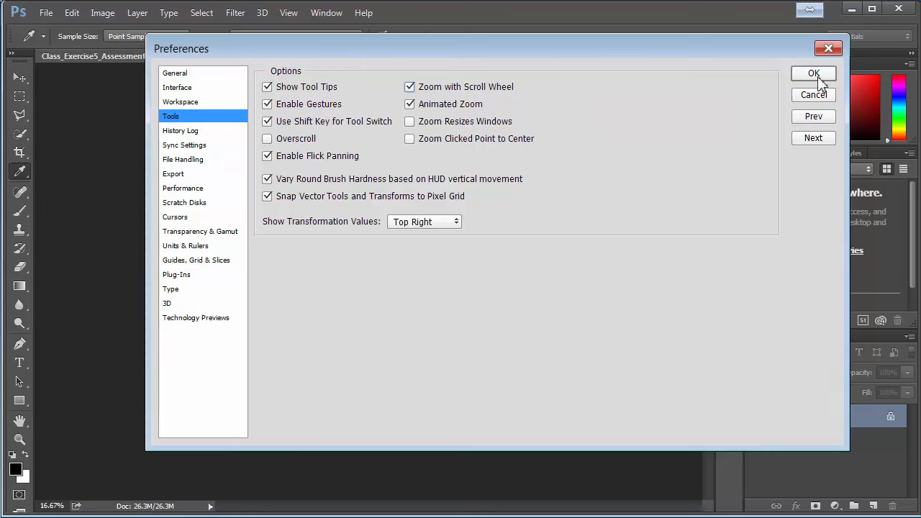
pyautogui.click(813, 75)
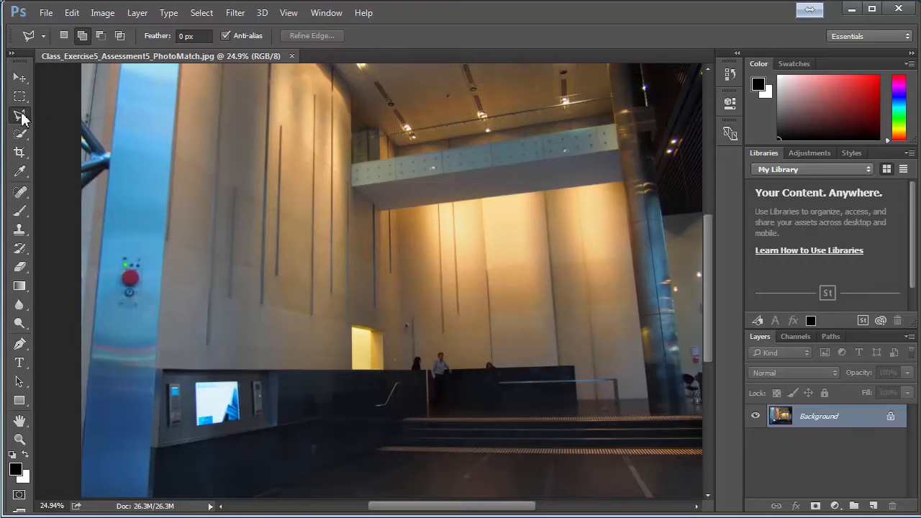
# - Begin the polygonal selection at the lower left along the left pillar of the lobby walls
pyautogui.click(83, 35)
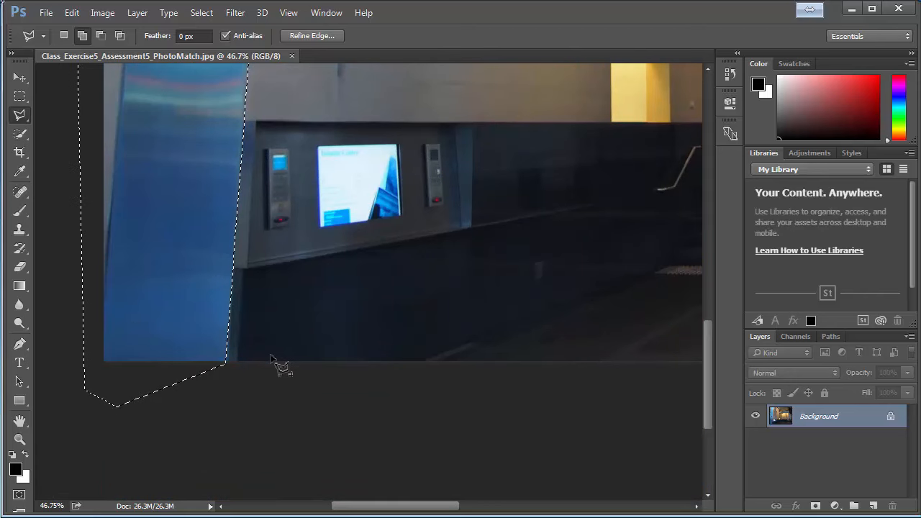
pyautogui.moveTo(201, 115)
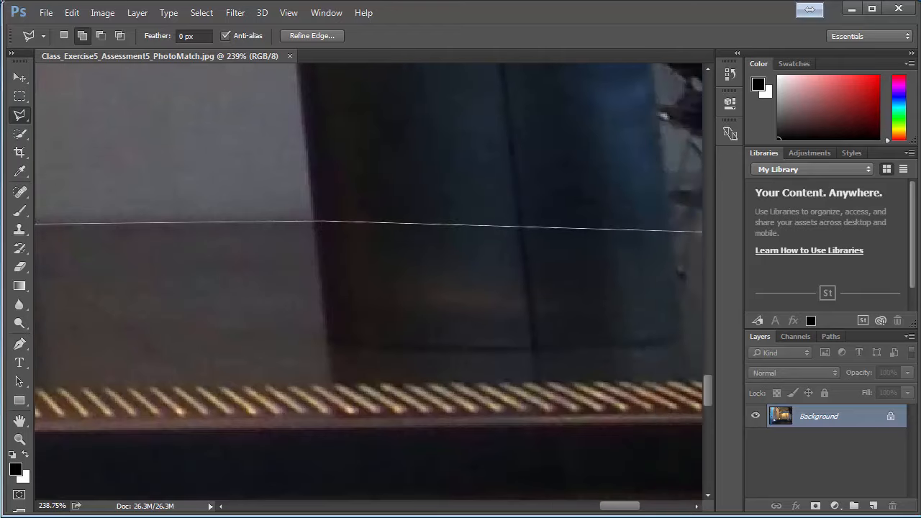
# - Scroll the view to follow the right pillar edges and the figures at the counter
pyautogui.hscroll(-3)
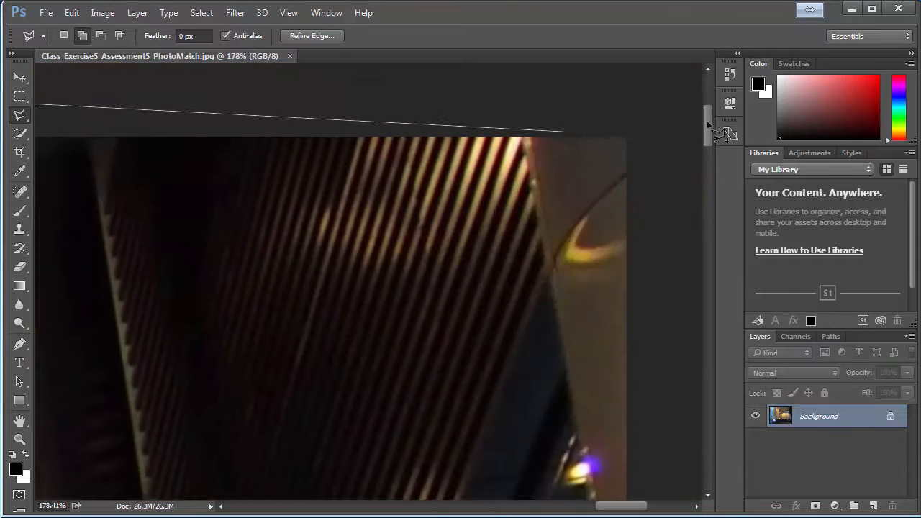
pyautogui.scroll(-3)
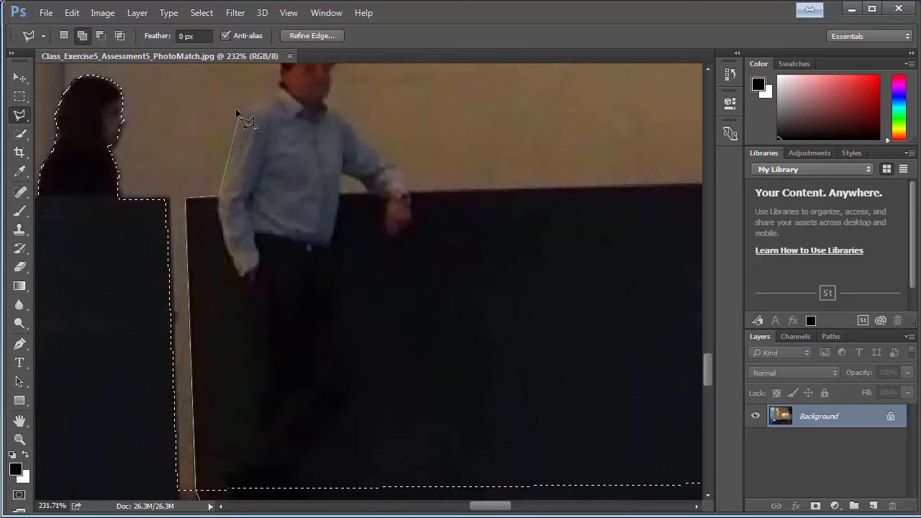
# - Add the next Polygonal Lasso point along the bridge and pillar outline
pyautogui.click(291, 90)
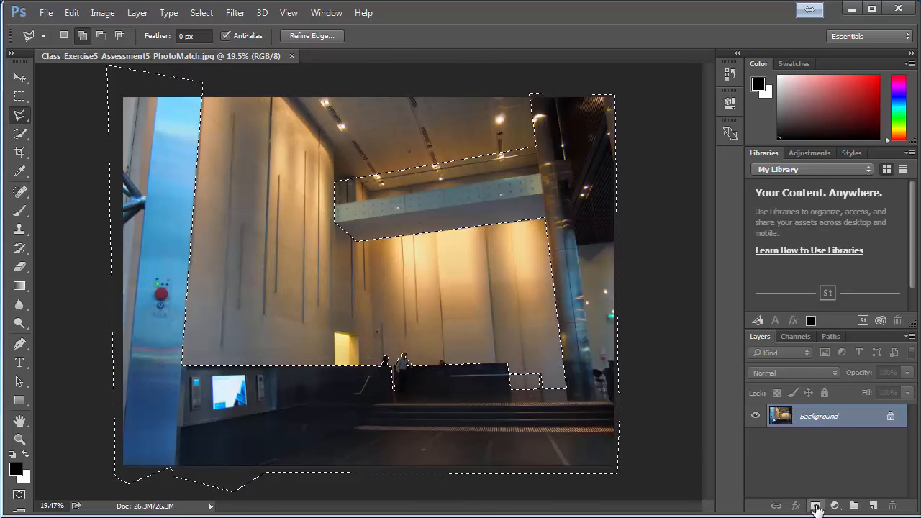
# - Add a layer mask so the selected walls and ceiling become transparent
pyautogui.click(815, 505)
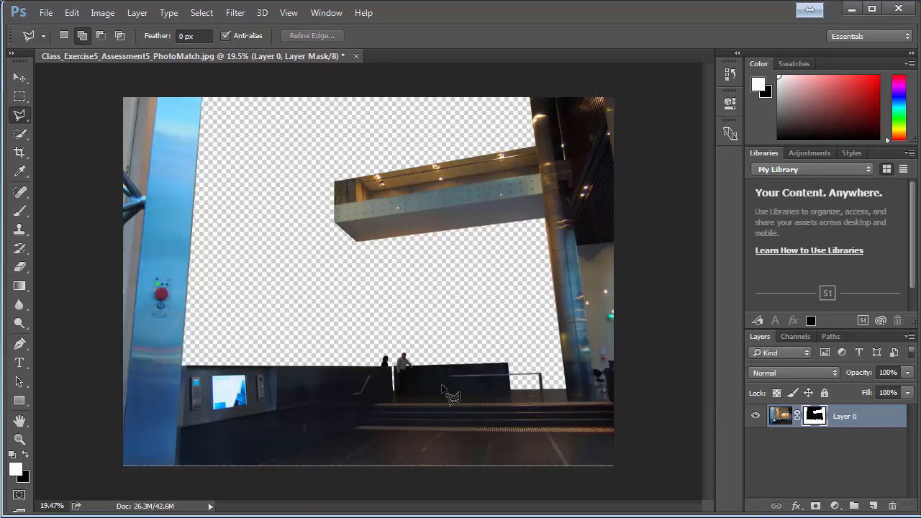
pyautogui.moveTo(424, 320)
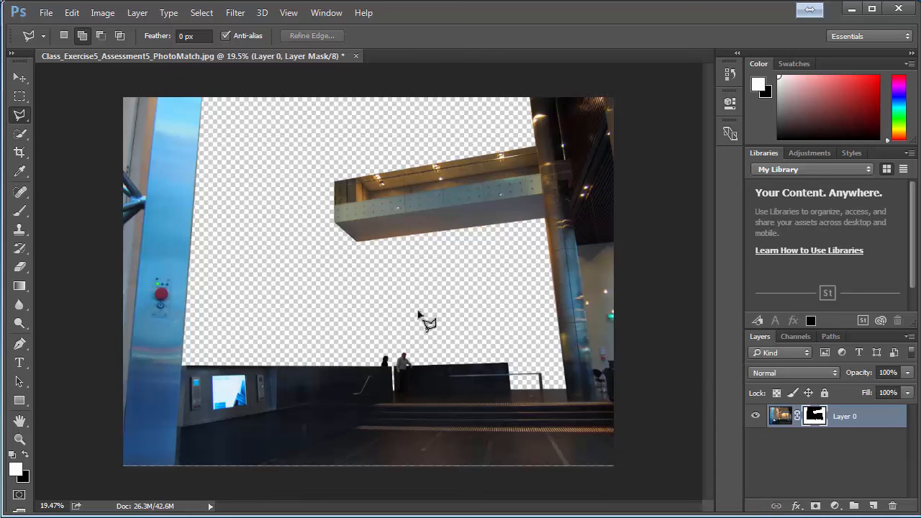
pyautogui.moveTo(251, 297)
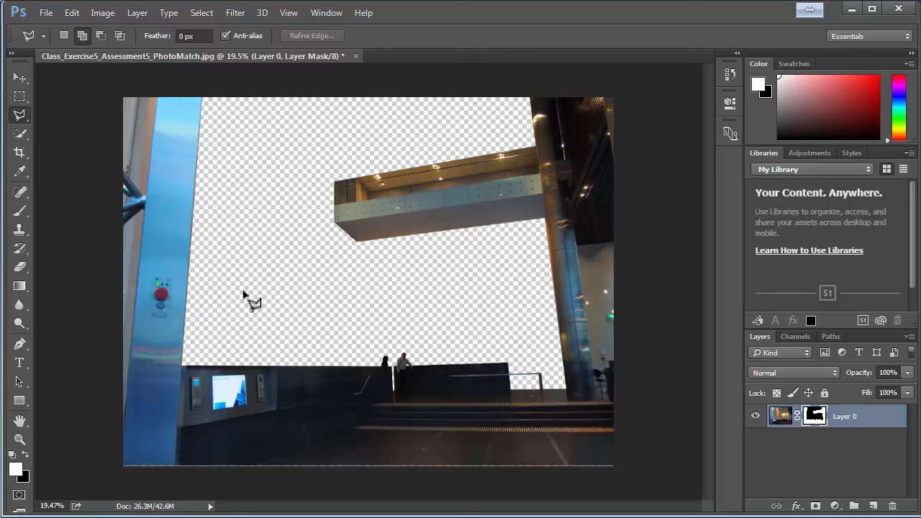
pyautogui.moveTo(348, 130)
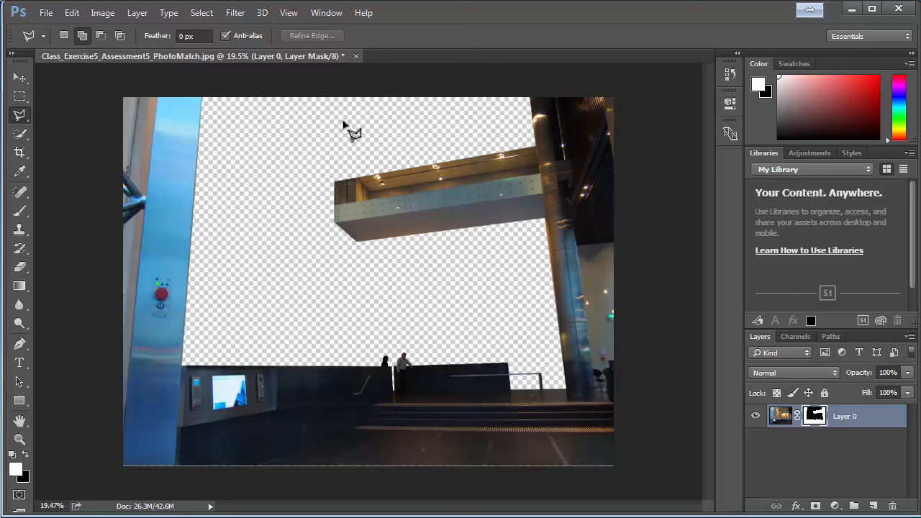
pyautogui.click(46, 12)
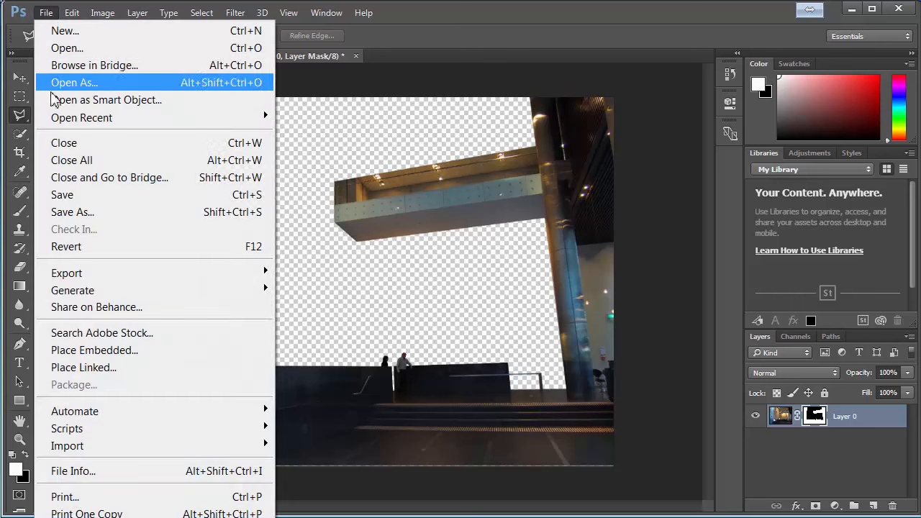
# - Save the masked photo as PNG with Smallest / Slow compression and None interlace
pyautogui.click(72, 212)
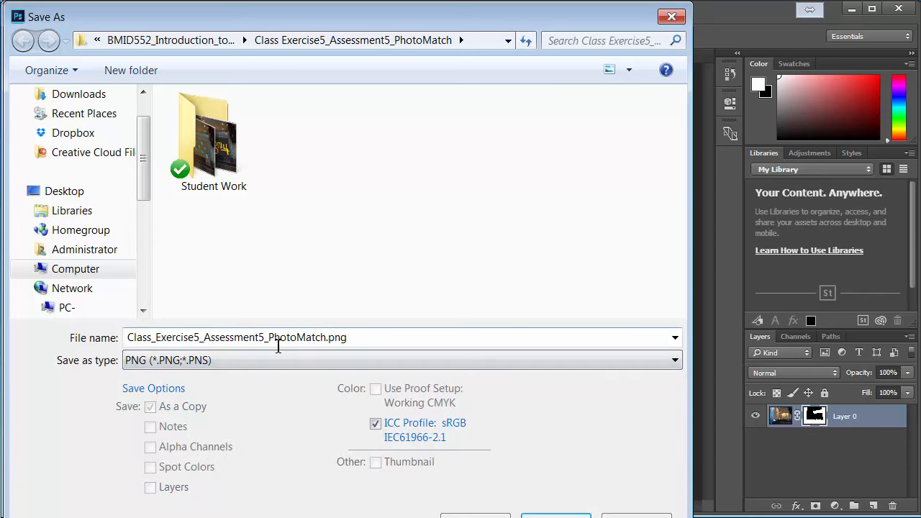
pyautogui.click(402, 360)
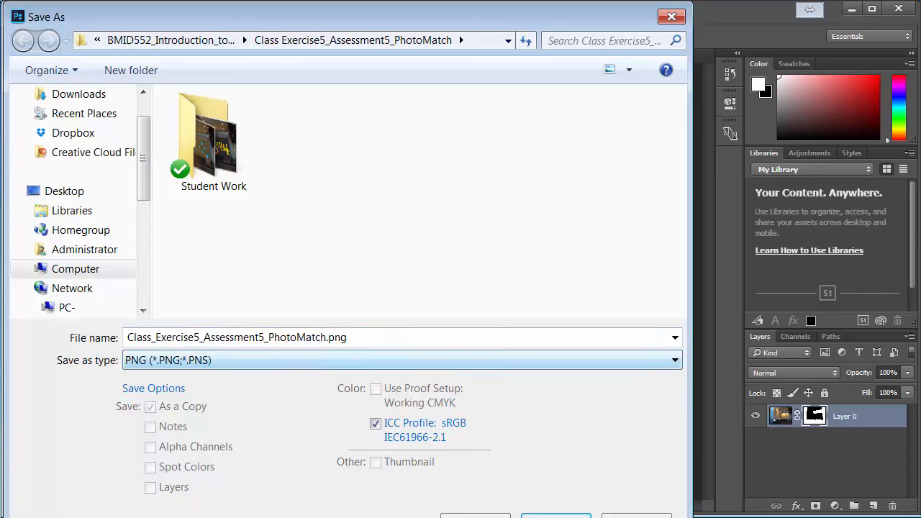
pyautogui.click(555, 516)
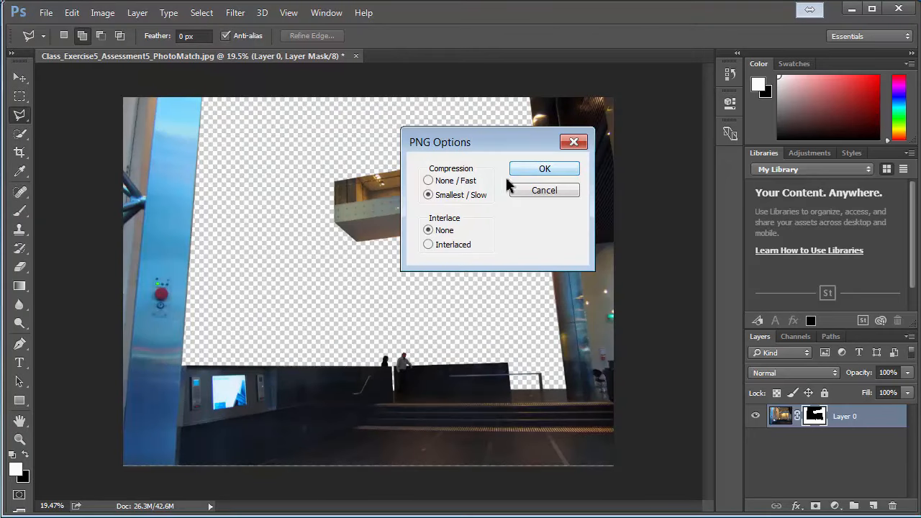
pyautogui.moveTo(472, 184)
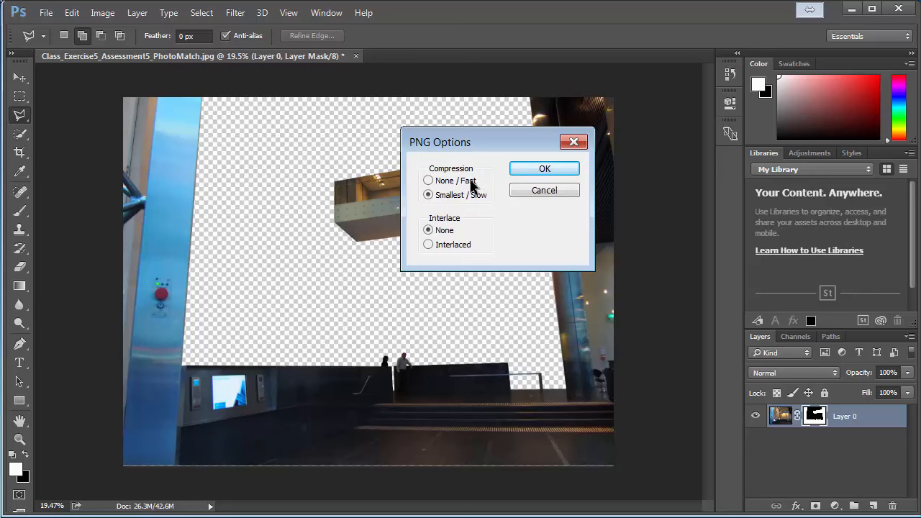
pyautogui.moveTo(468, 188)
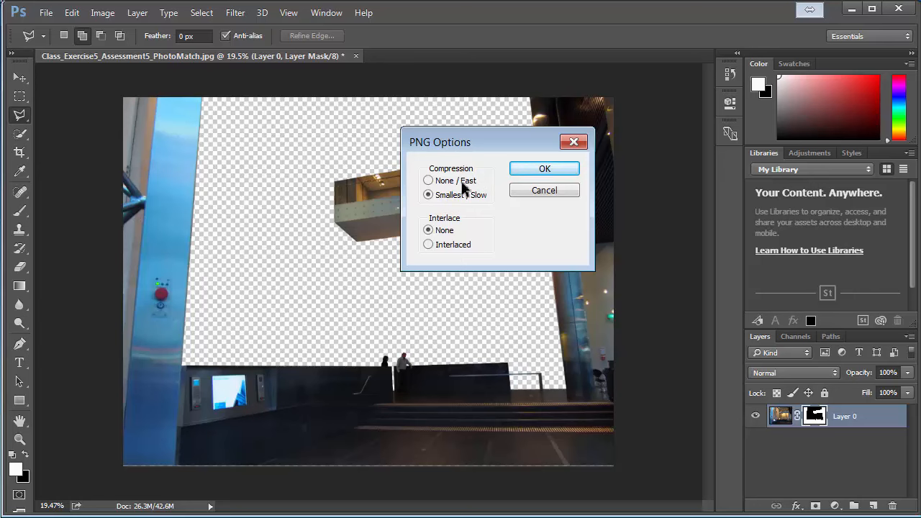
pyautogui.moveTo(466, 185)
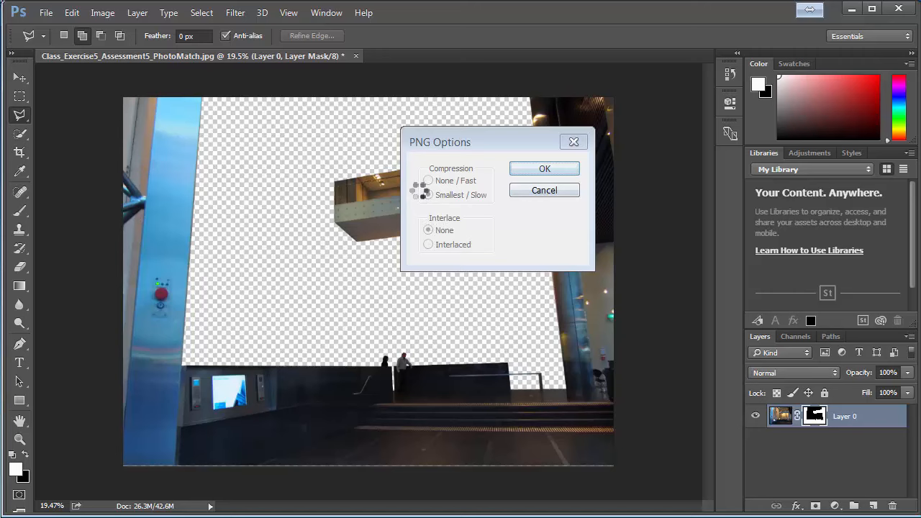
pyautogui.click(544, 169)
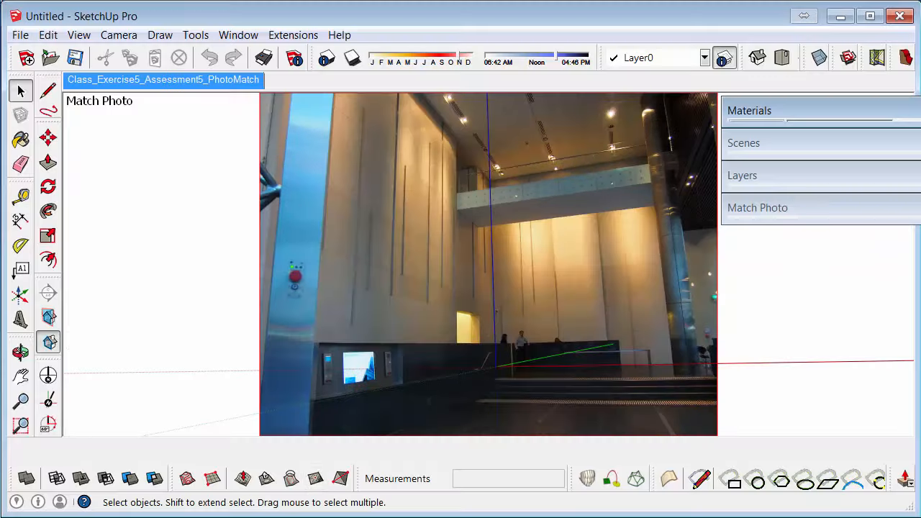
pyautogui.moveTo(463, 355)
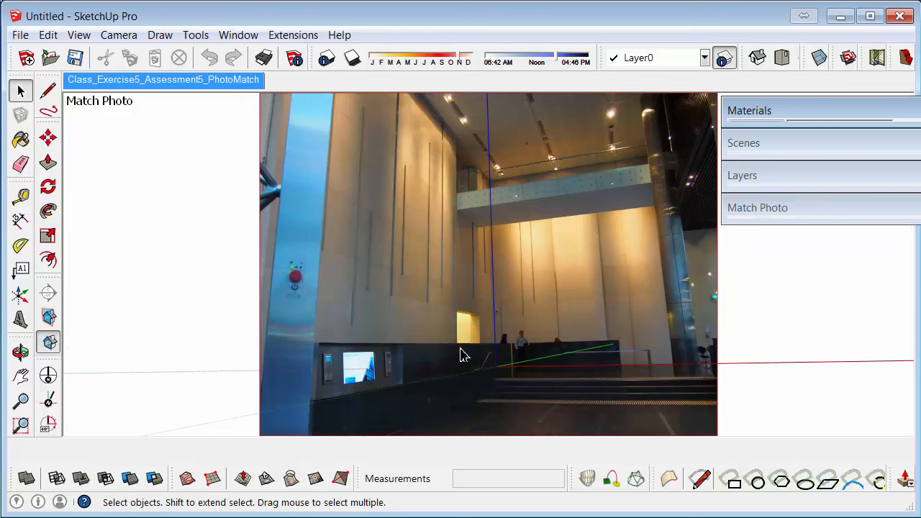
pyautogui.moveTo(461, 351)
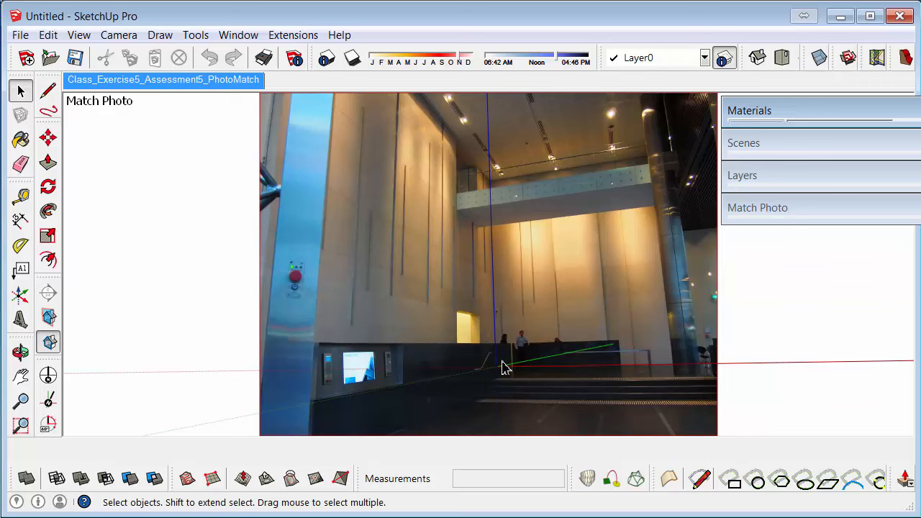
pyautogui.moveTo(510, 353)
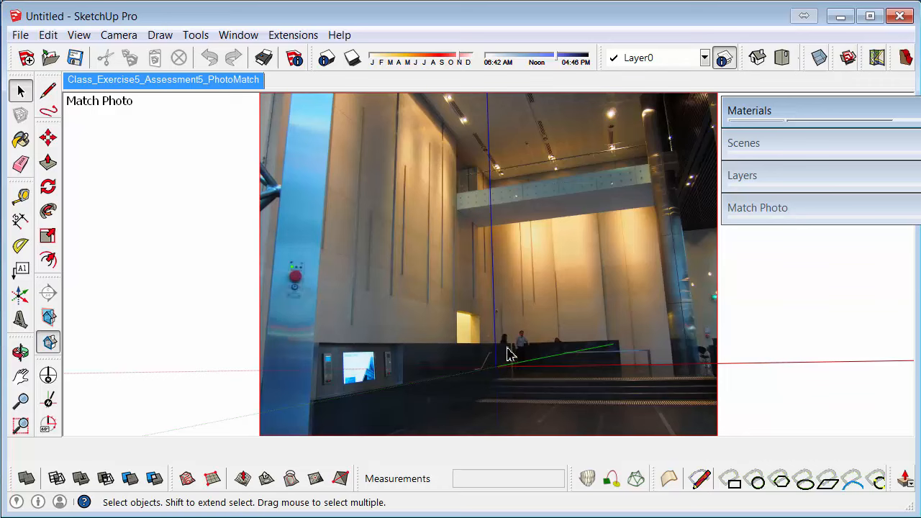
pyautogui.moveTo(527, 311)
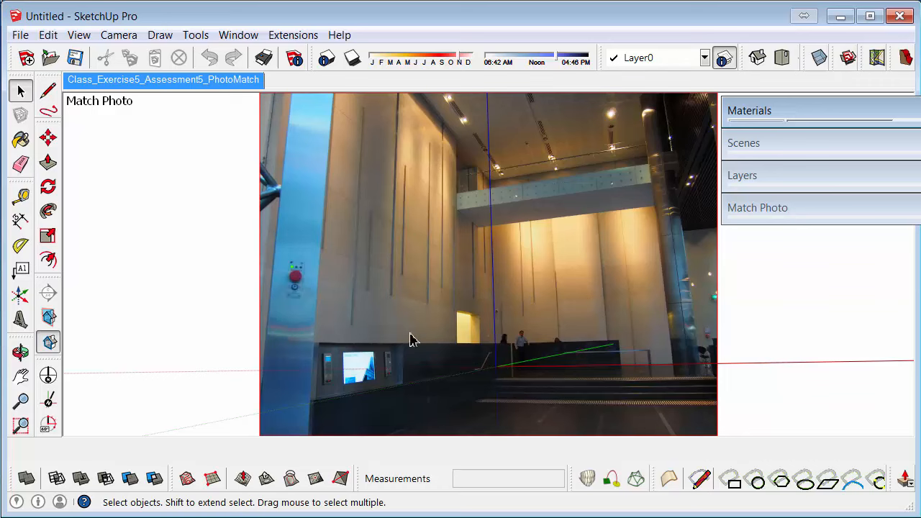
pyautogui.click(49, 92)
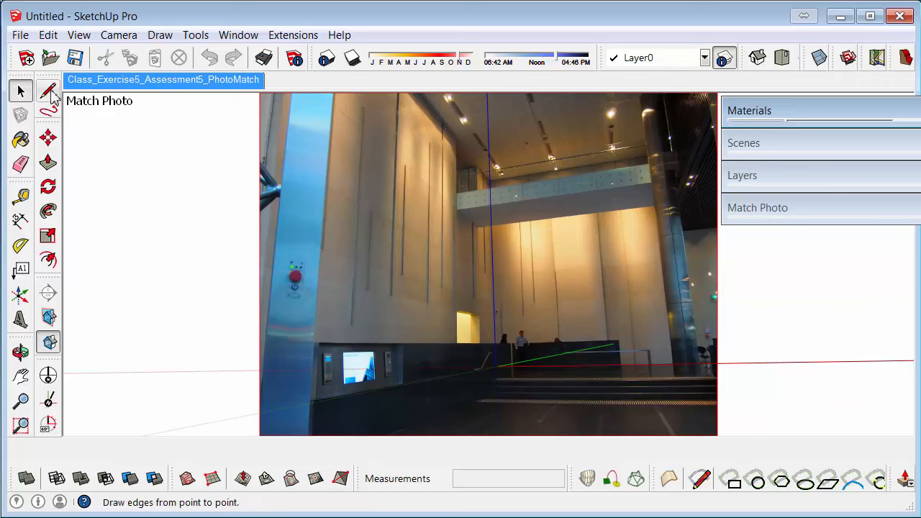
# - Draw Line edges from the wall corner's base that close into a triangular face
pyautogui.click(49, 92)
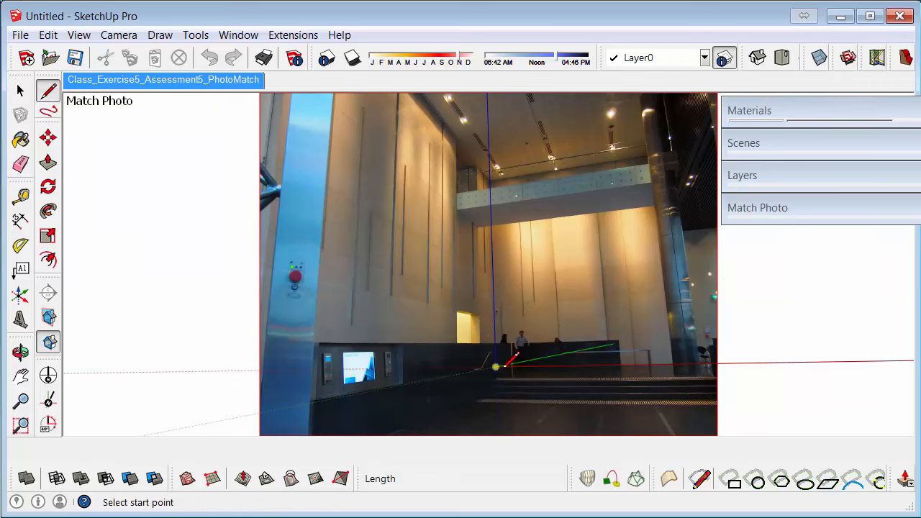
pyautogui.click(495, 367)
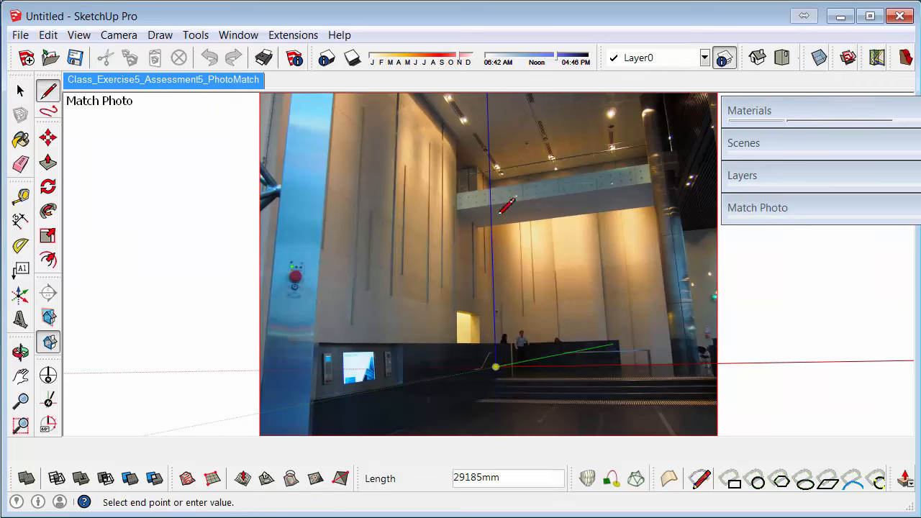
pyautogui.moveTo(496, 176)
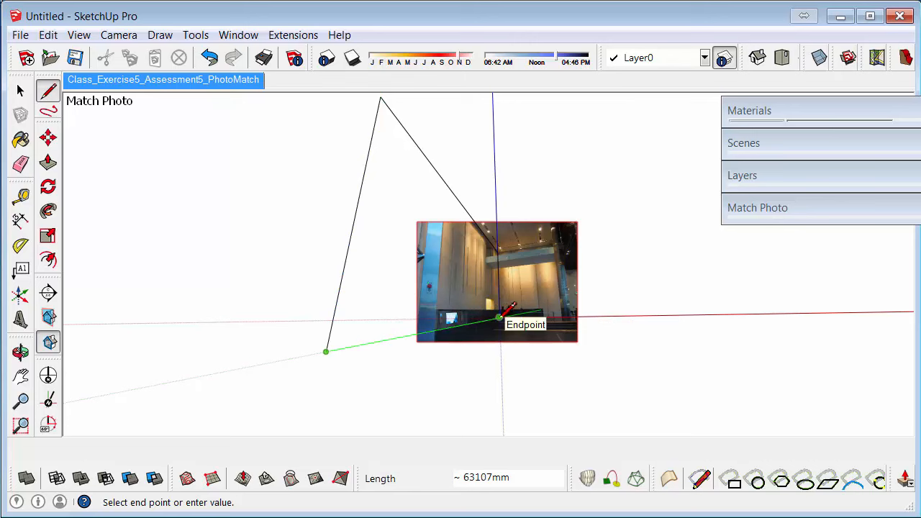
pyautogui.click(498, 319)
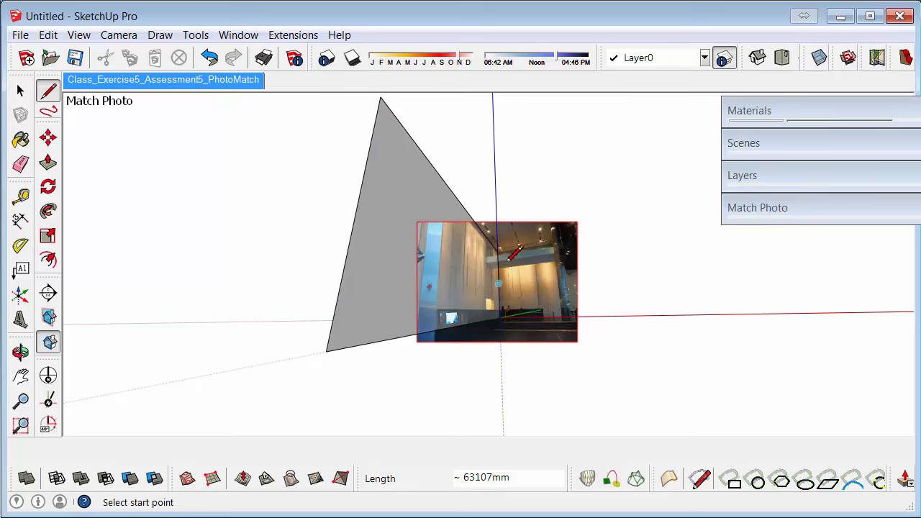
# - Start the next wall edge from the origin along the red axis
pyautogui.click(498, 252)
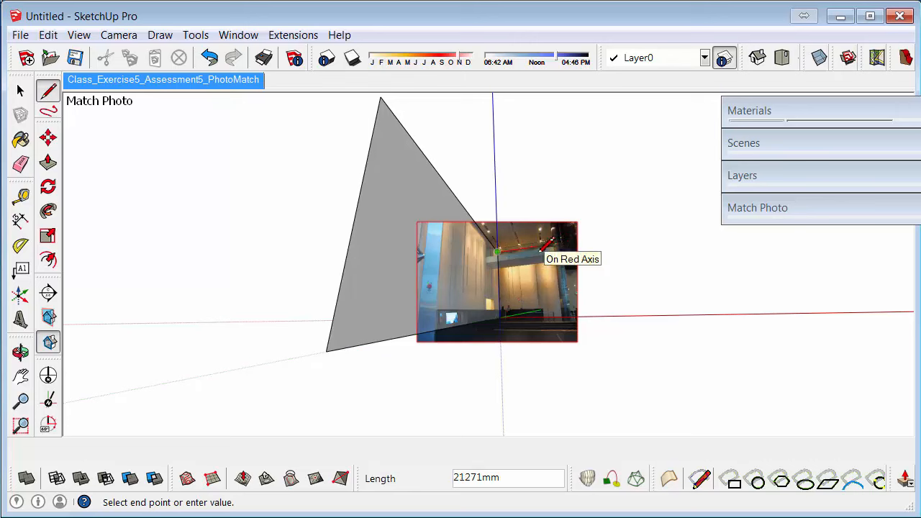
pyautogui.moveTo(612, 223)
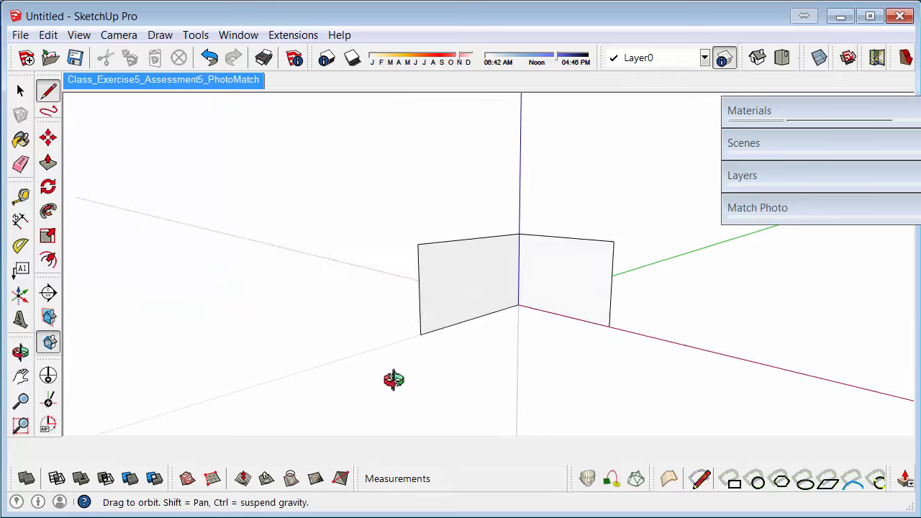
# - Inspect the walls, then return to the Class_Exercise5_Assessment5_PhotoMatch scene
pyautogui.moveTo(395, 380); pyautogui.dragTo(553, 356)
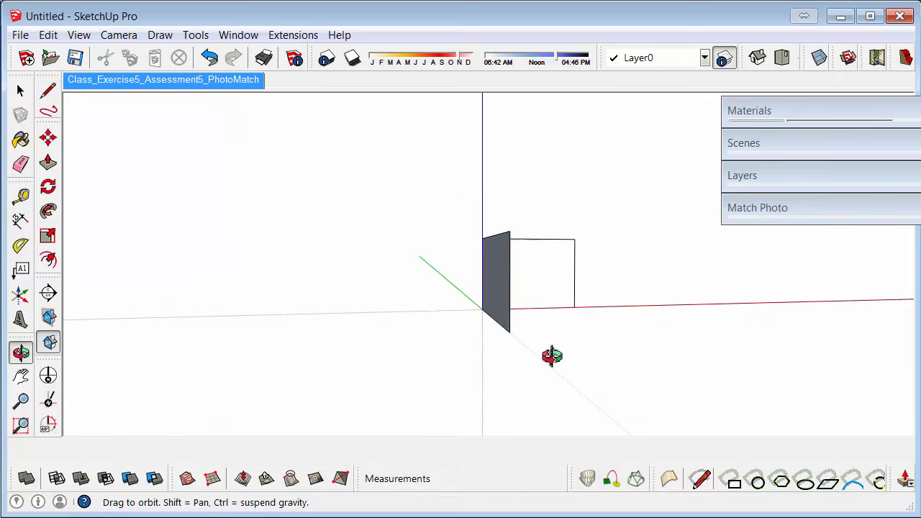
pyautogui.moveTo(553, 357); pyautogui.dragTo(252, 142)
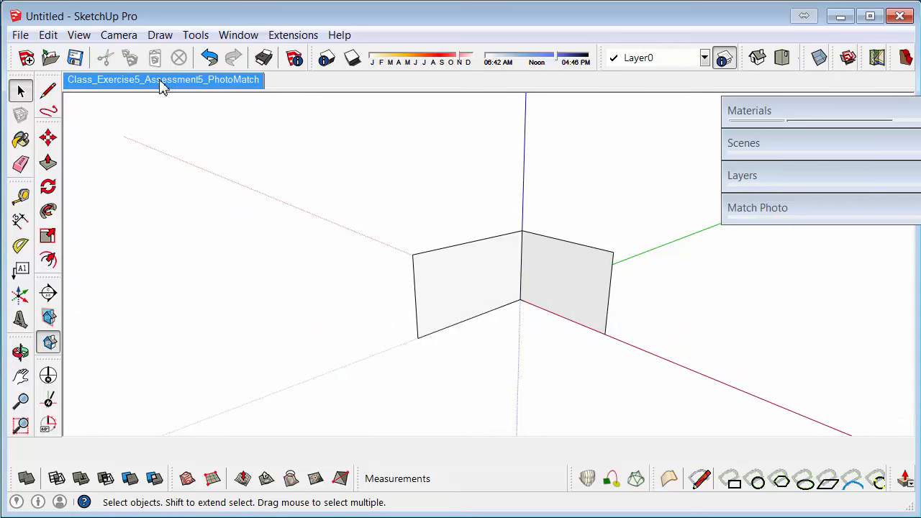
pyautogui.click(164, 79)
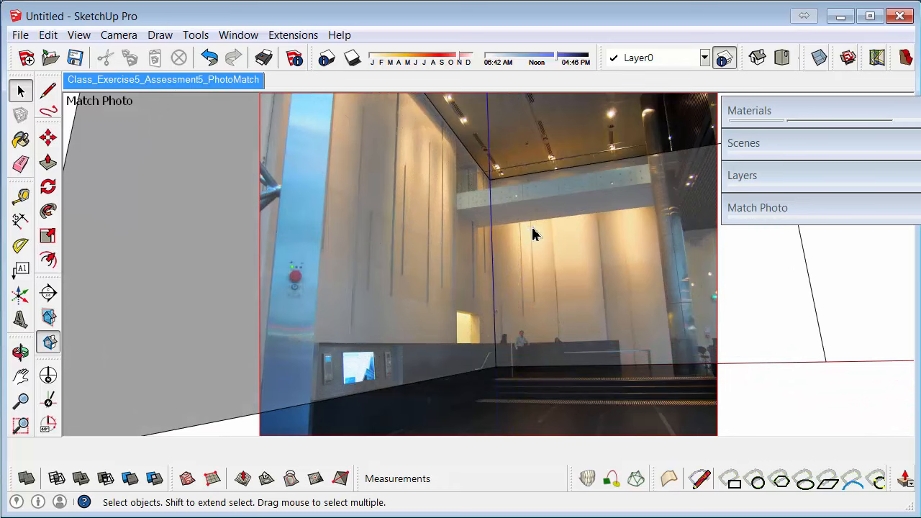
pyautogui.moveTo(463, 272)
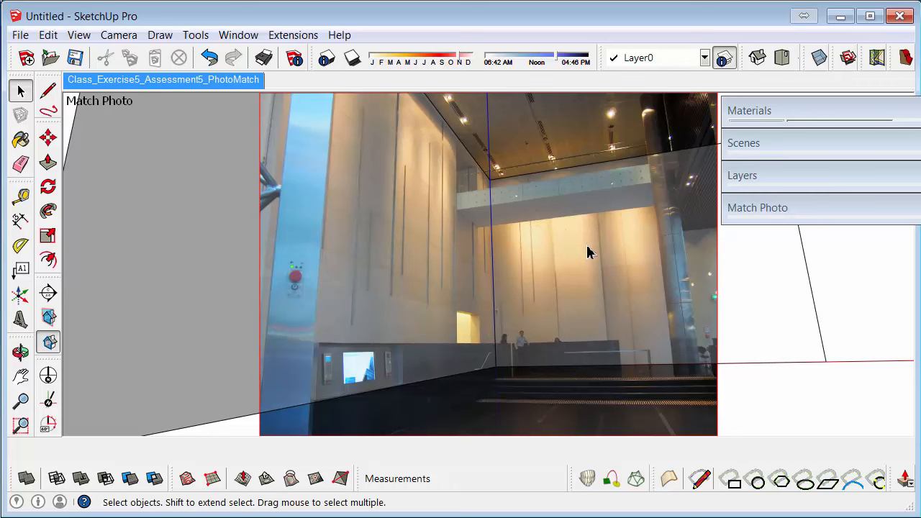
pyautogui.click(20, 195)
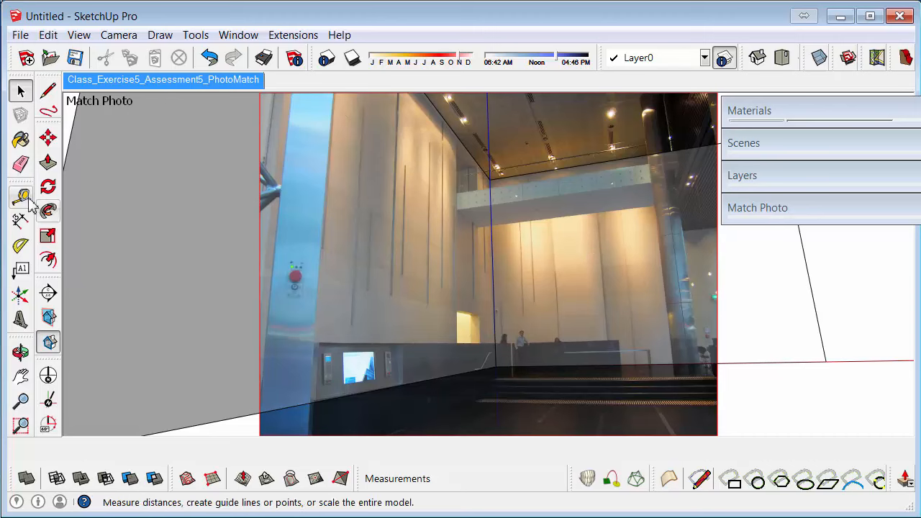
# - Measure the wall corner with Tape Measure and resize the model so it is 4000 mm tall
pyautogui.click(20, 196)
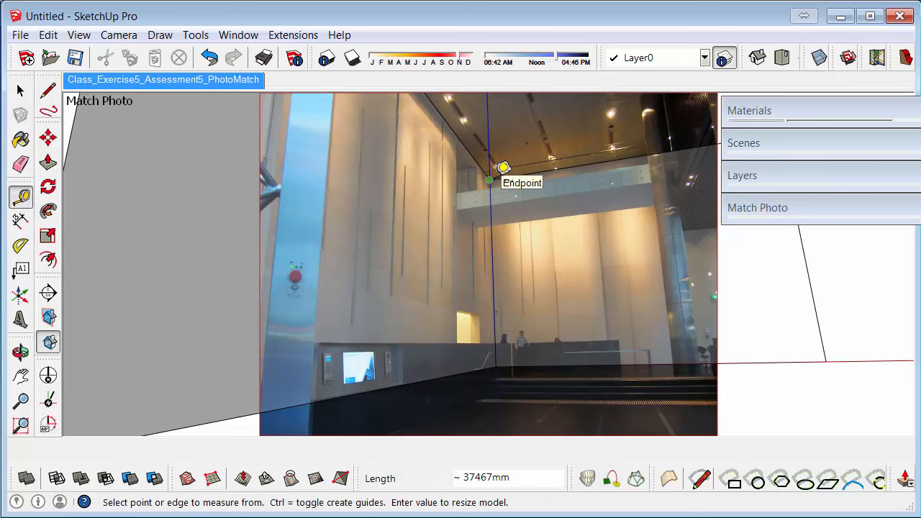
pyautogui.write('4000')
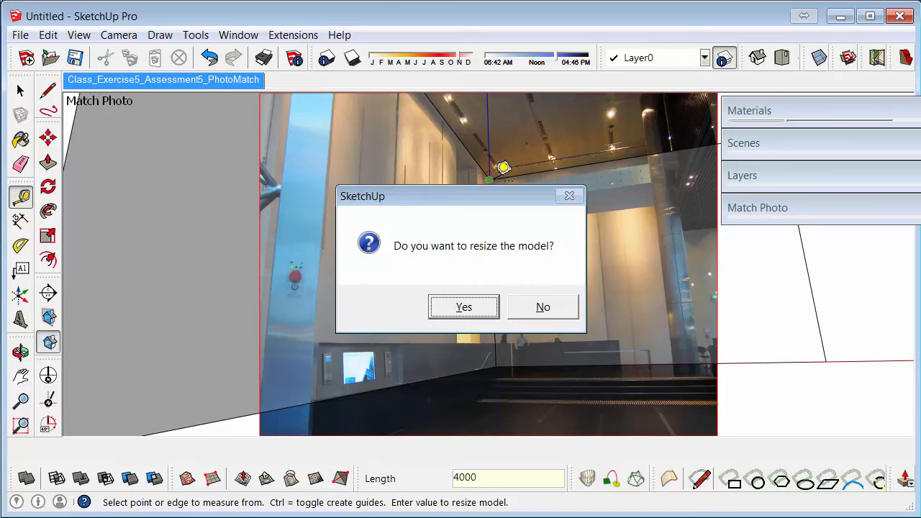
pyautogui.click(464, 307)
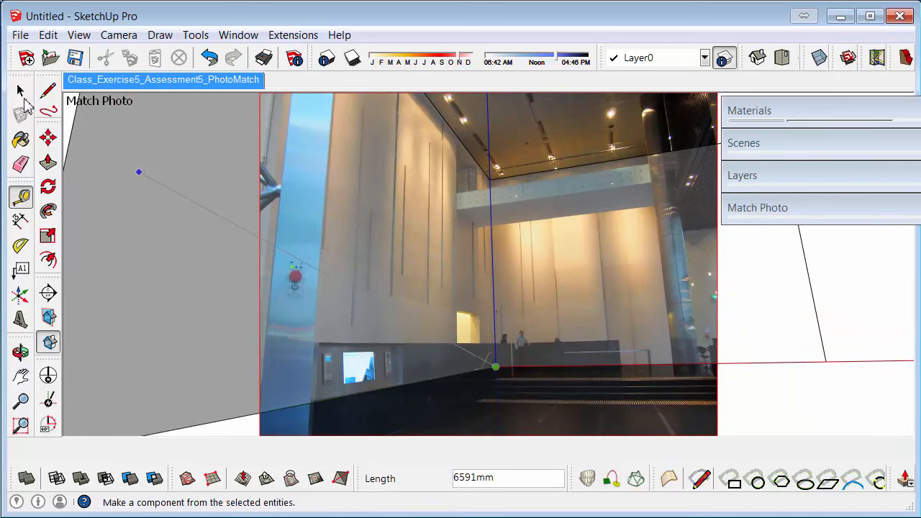
pyautogui.click(20, 89)
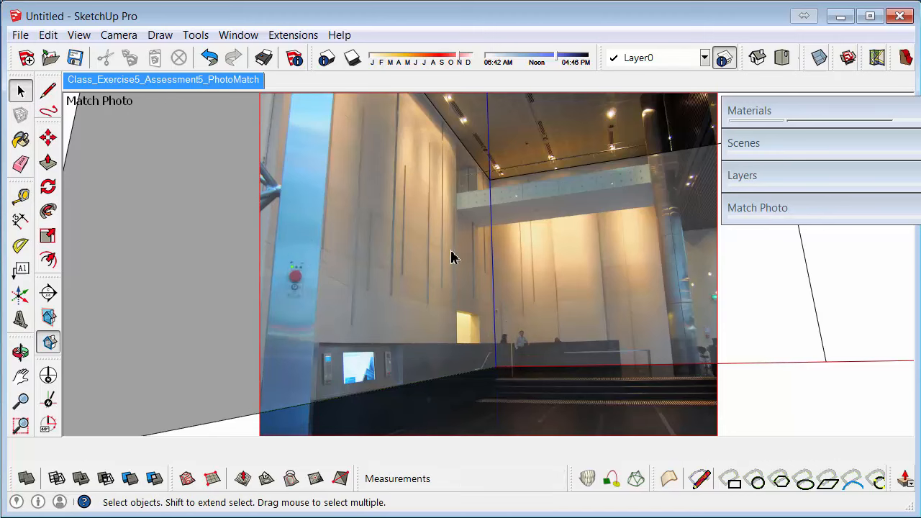
pyautogui.moveTo(448, 248)
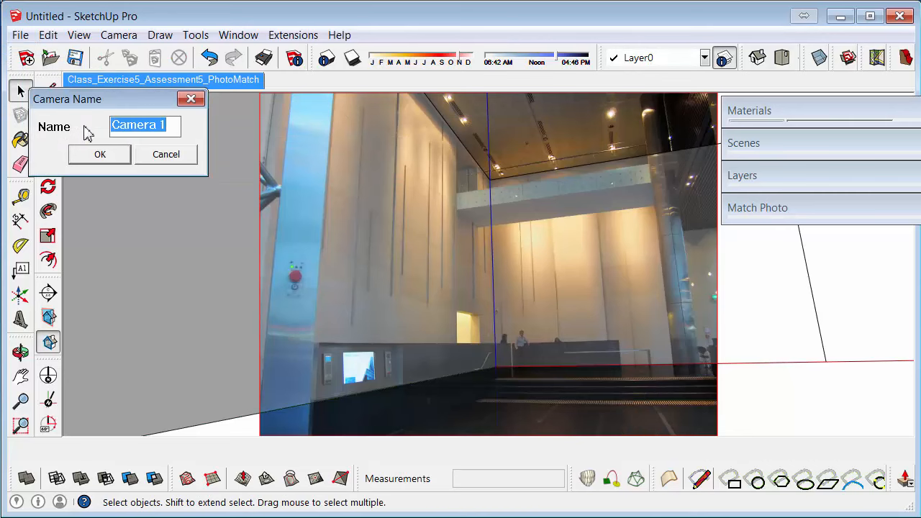
# - Create Camera 1 from the current view, lock it and switch to its view
pyautogui.click(99, 154)
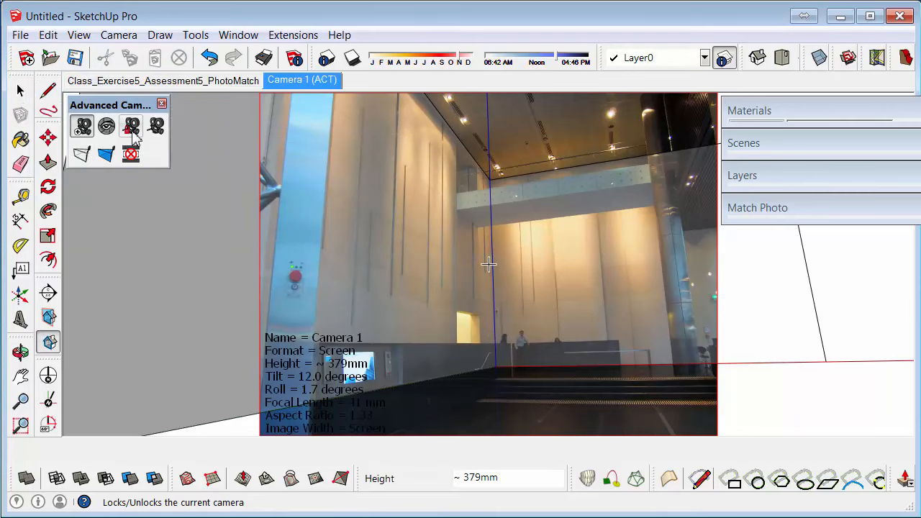
pyautogui.click(131, 126)
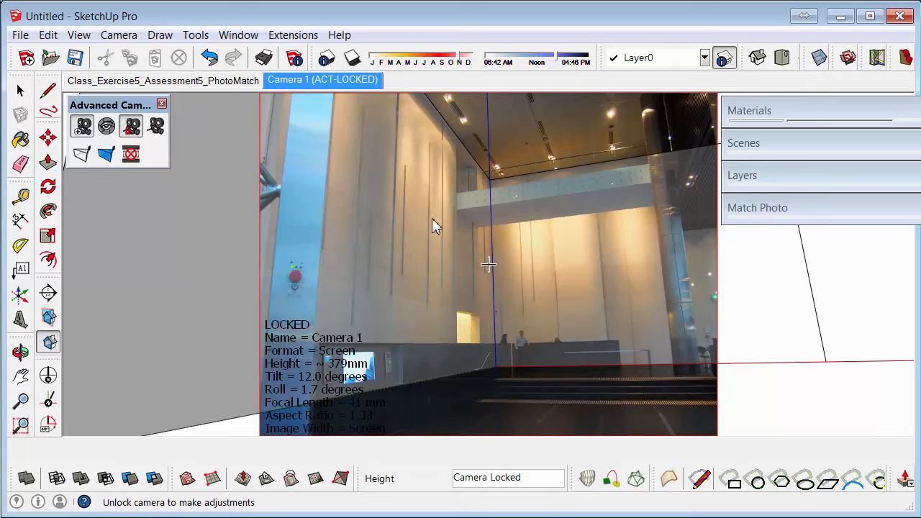
pyautogui.moveTo(463, 242)
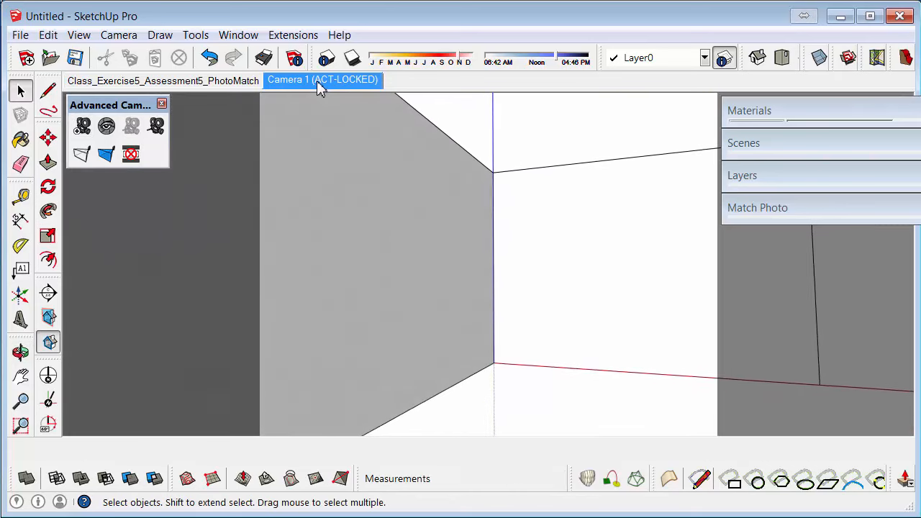
pyautogui.click(132, 127)
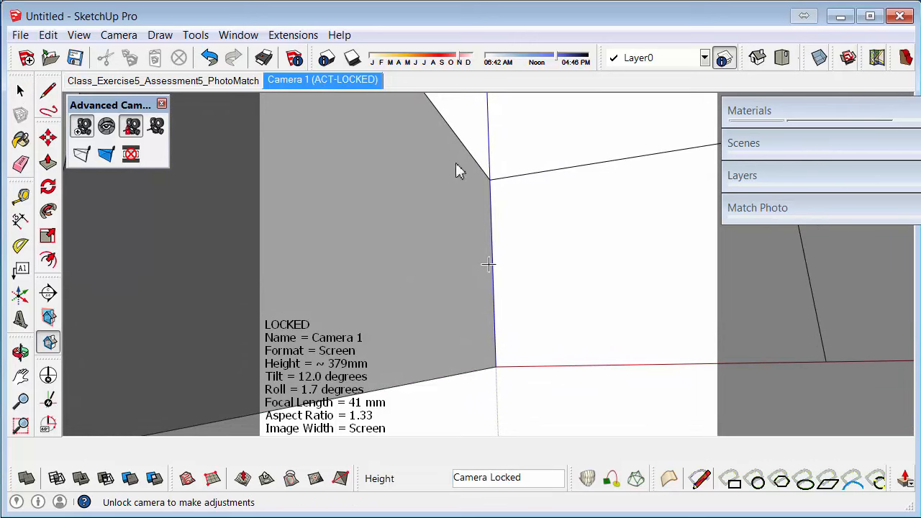
pyautogui.moveTo(420, 301)
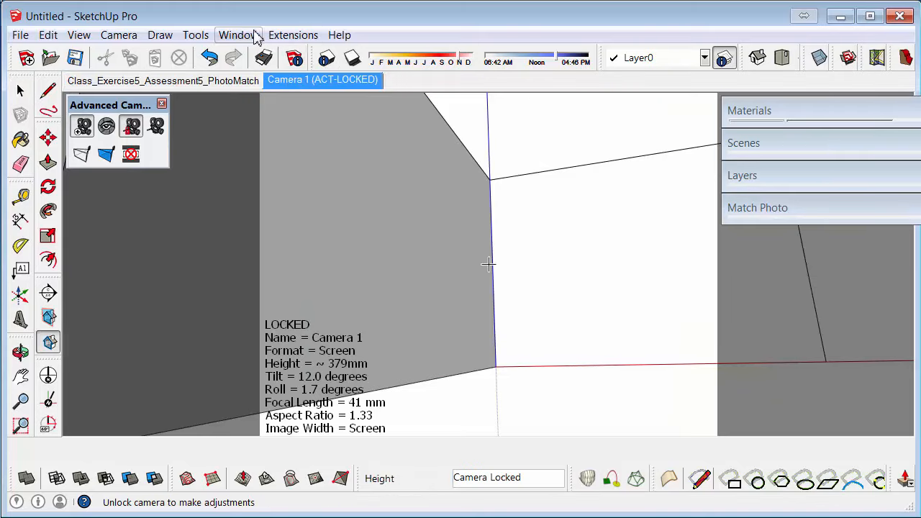
# - Show the Styles panel and reach the current style's Watermark settings
pyautogui.click(239, 35)
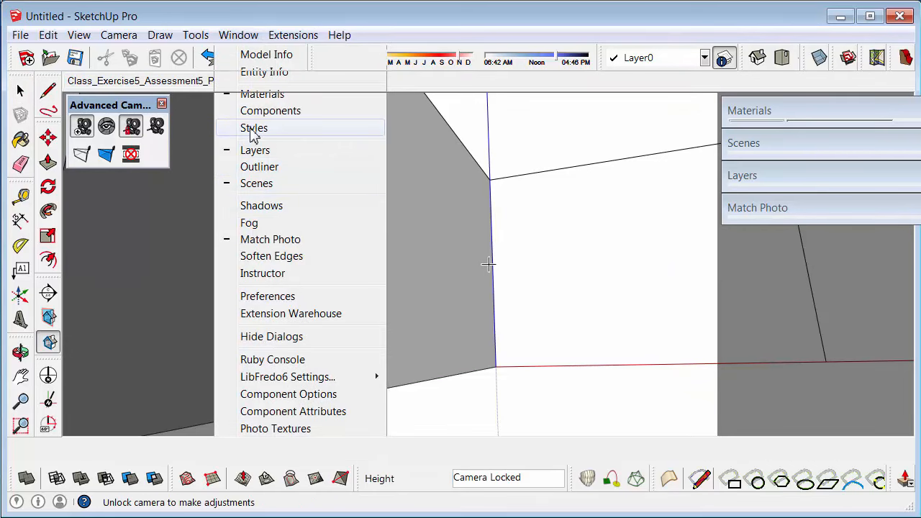
pyautogui.click(253, 126)
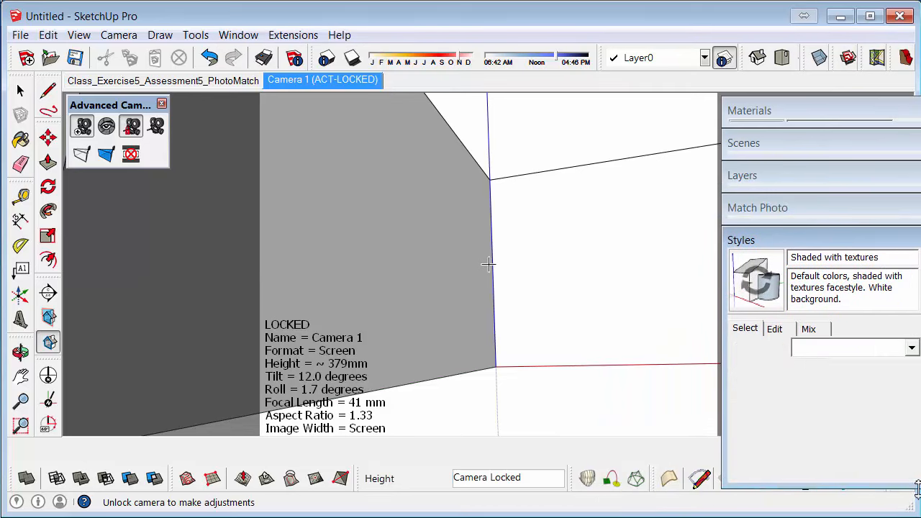
pyautogui.click(774, 328)
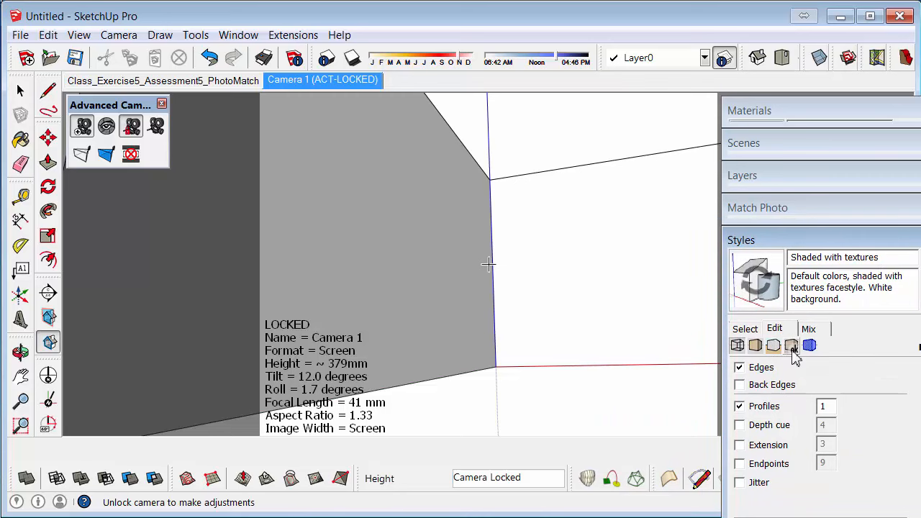
pyautogui.click(792, 345)
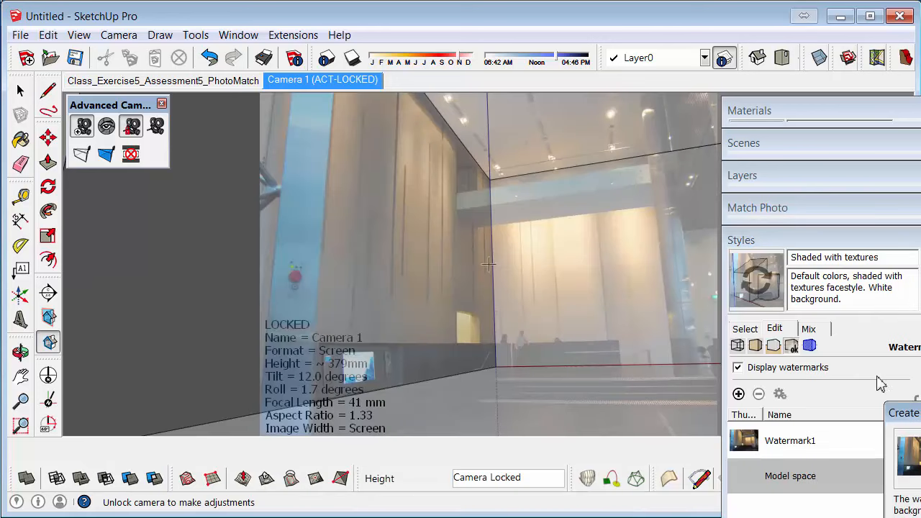
# - Add the lobby photo as a Background watermark, Stretched to fit the screen
pyautogui.click(737, 395)
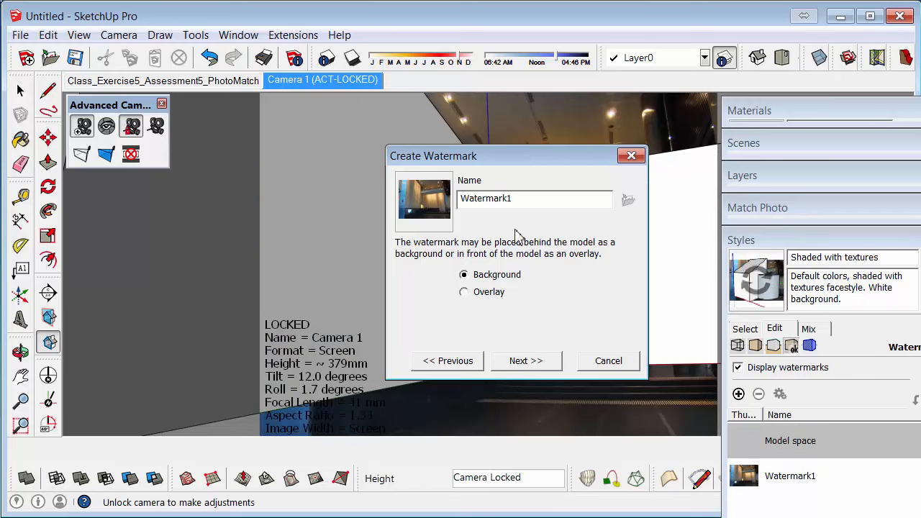
pyautogui.click(527, 359)
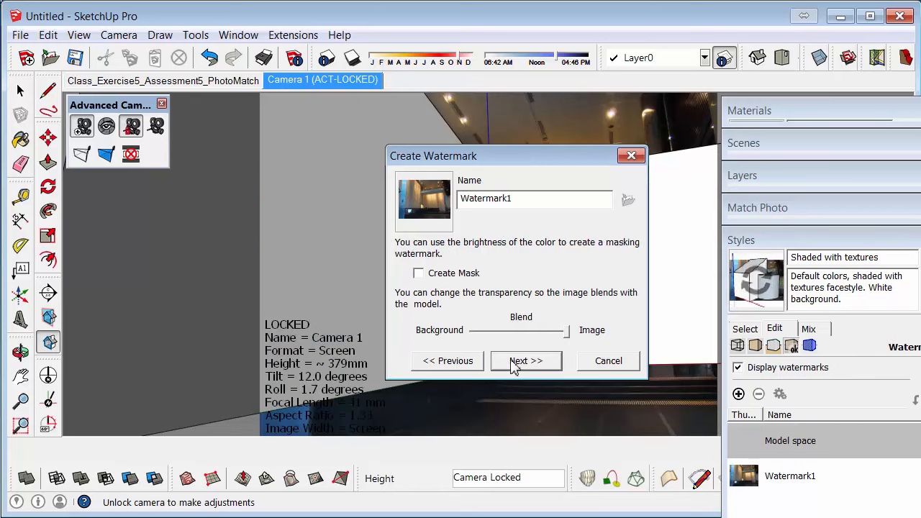
pyautogui.click(527, 359)
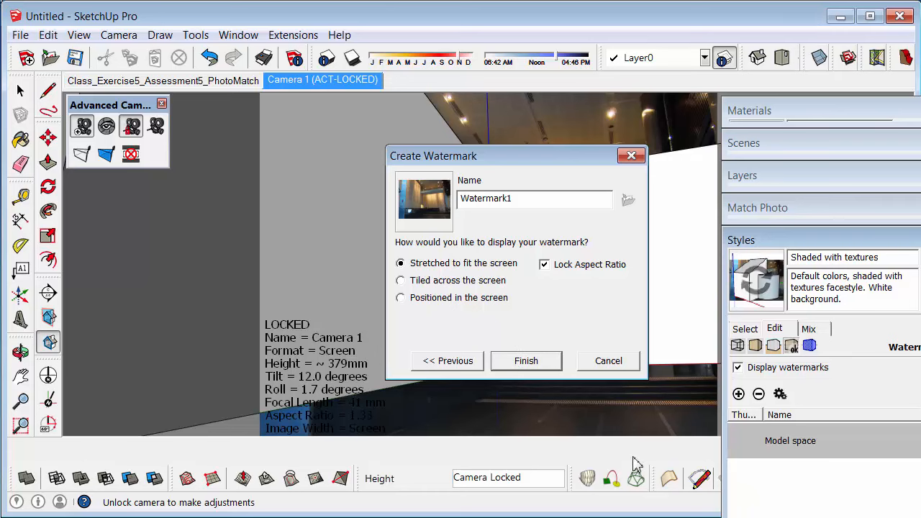
pyautogui.click(526, 360)
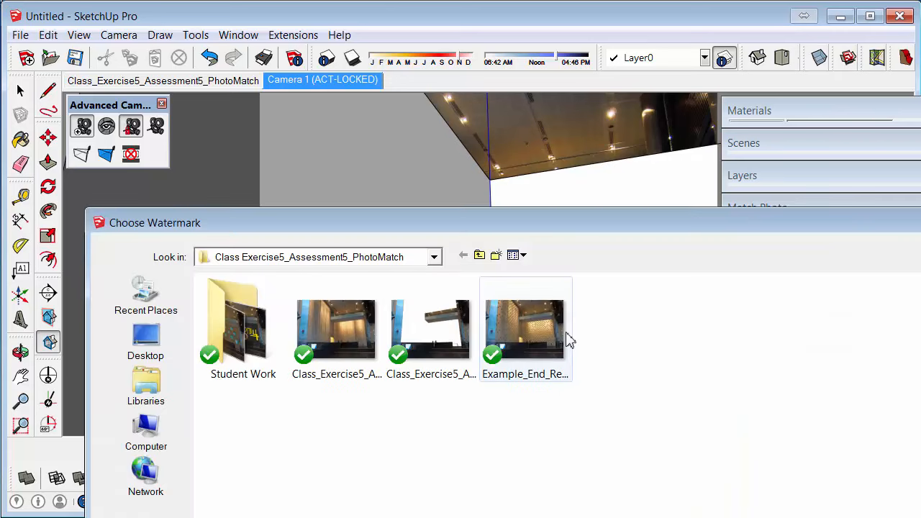
# - Add the masked lobby PNG as a second Overlay watermark, stretched to fit the screen
pyautogui.click(431, 328)
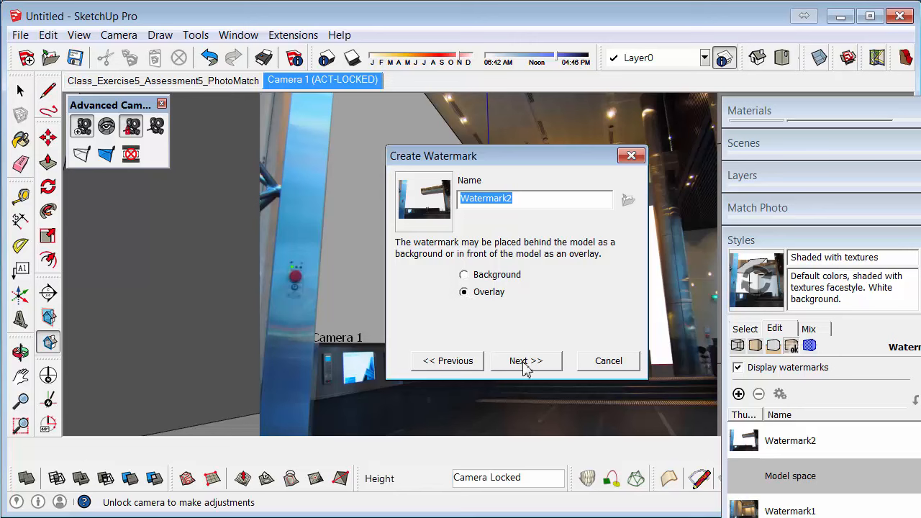
pyautogui.click(527, 360)
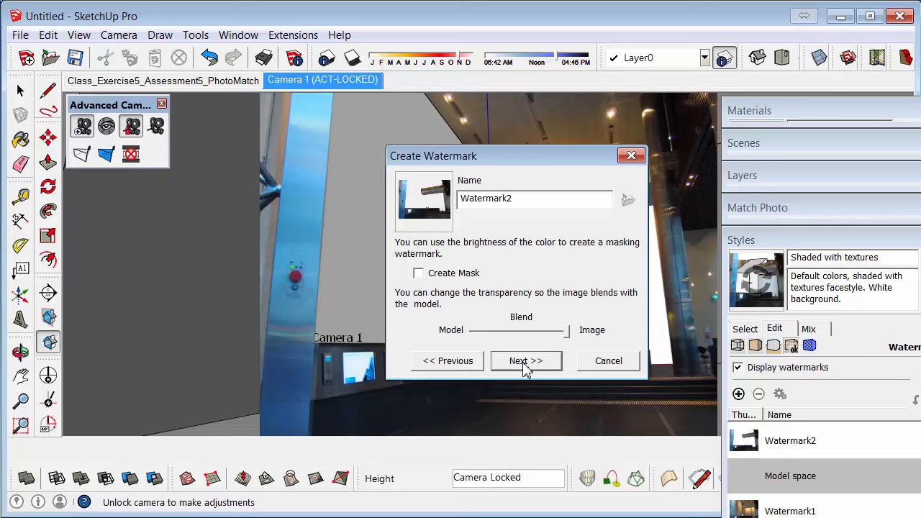
pyautogui.click(527, 360)
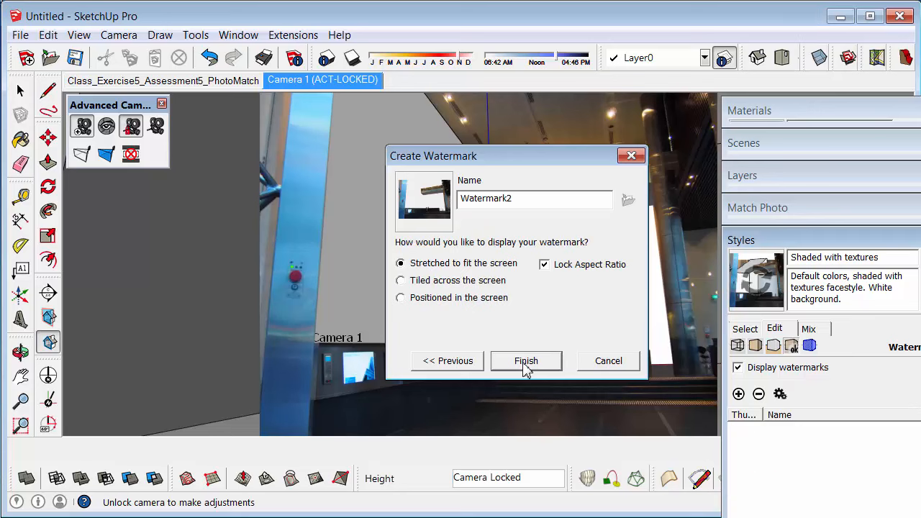
pyautogui.click(527, 360)
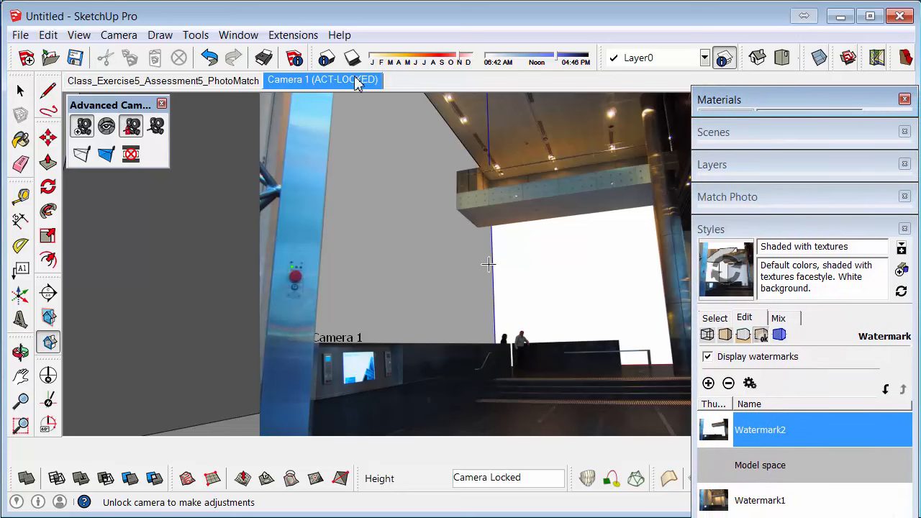
# - Update the Camera 1 scene, saving its changes as new style 'Shaded with textures1'
pyautogui.rightClick(323, 80)
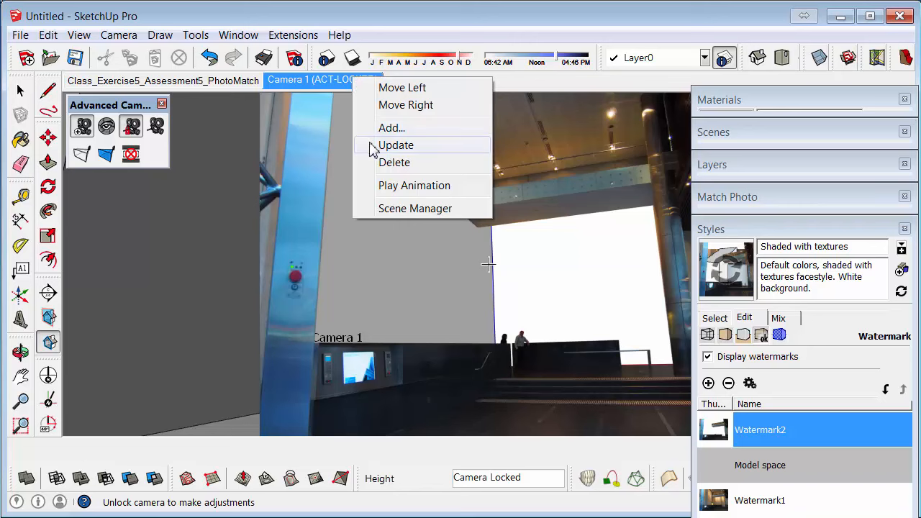
pyautogui.click(396, 144)
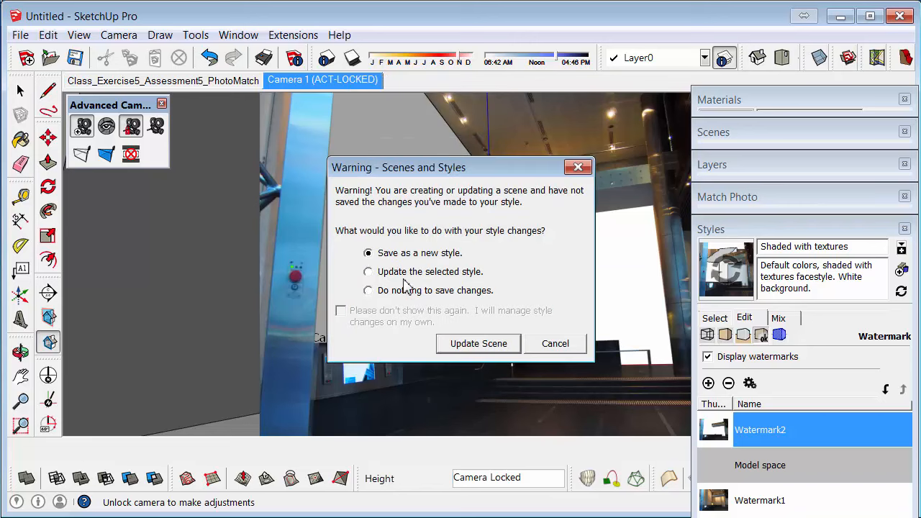
pyautogui.click(478, 342)
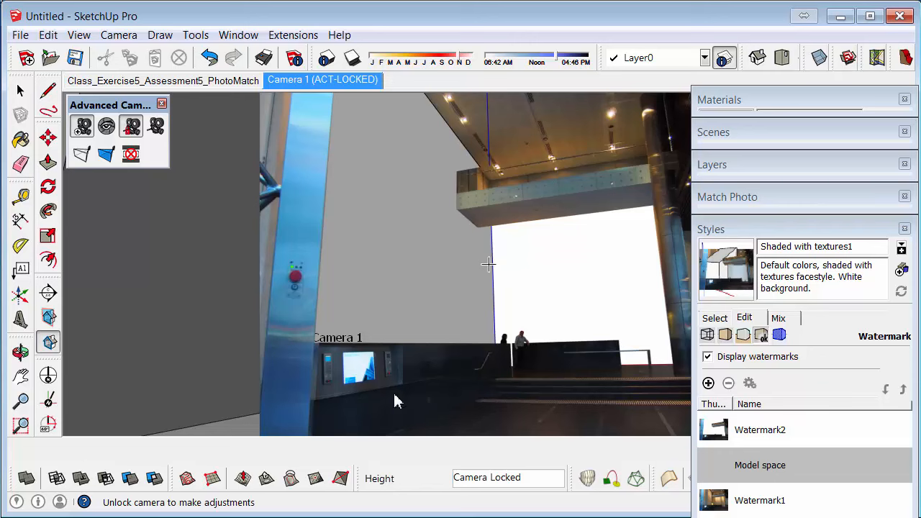
pyautogui.moveTo(535, 280)
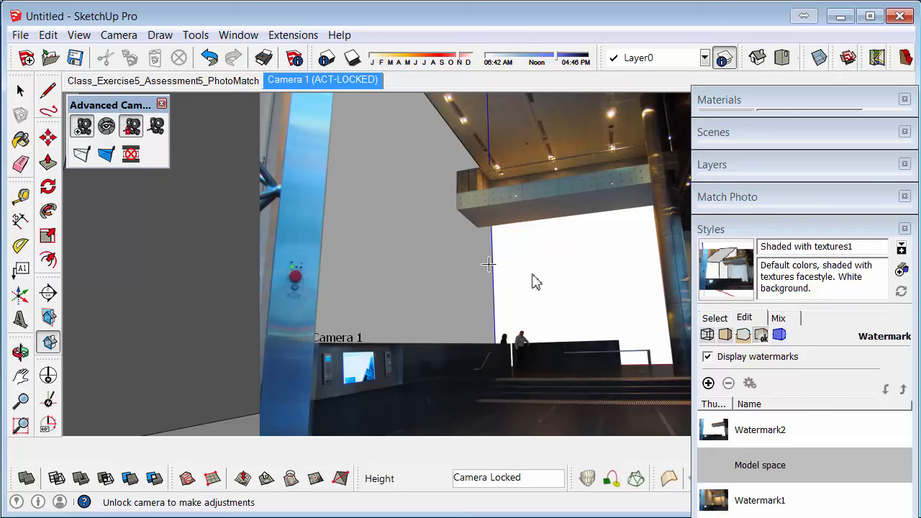
pyautogui.moveTo(547, 257)
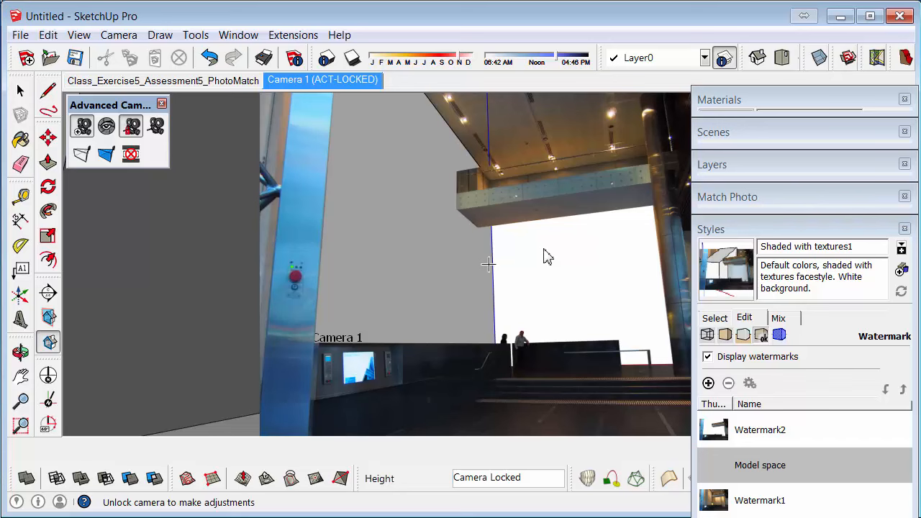
pyautogui.moveTo(563, 254)
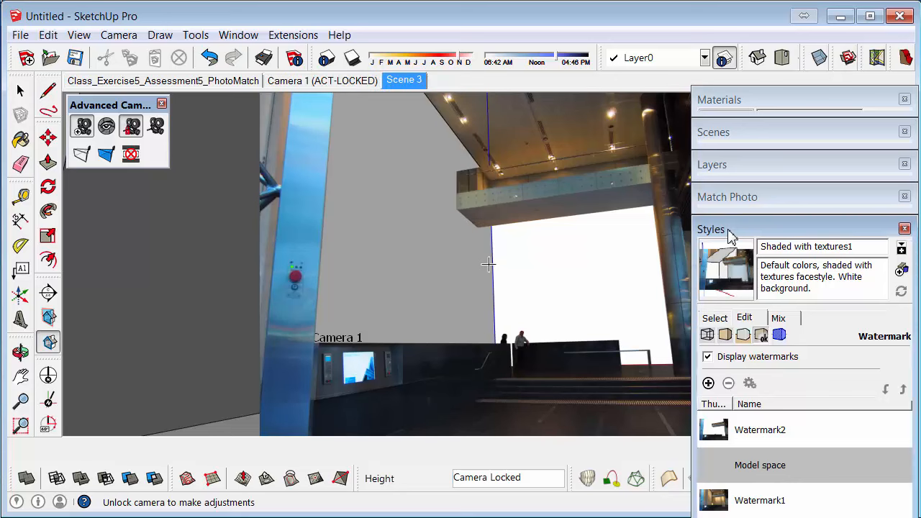
# - Rename the newly added scene to 'Work' in the Scenes panel
pyautogui.click(714, 132)
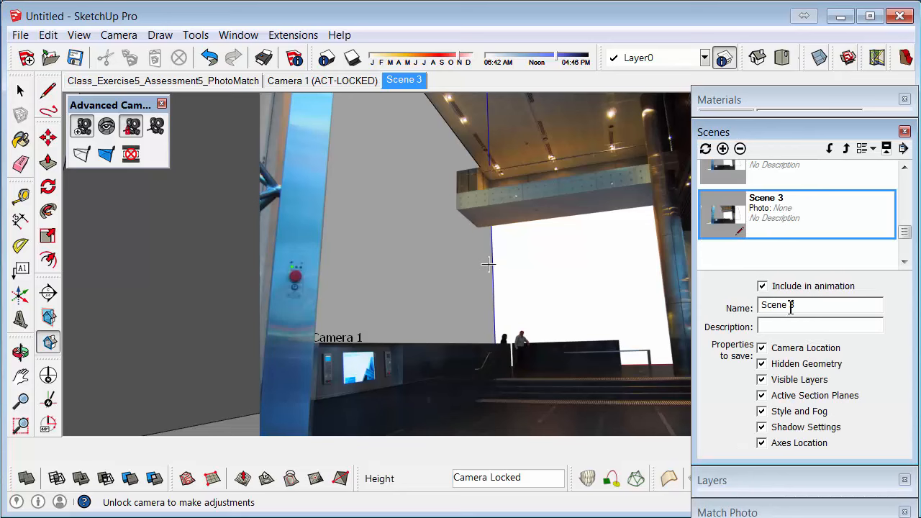
pyautogui.write('W')
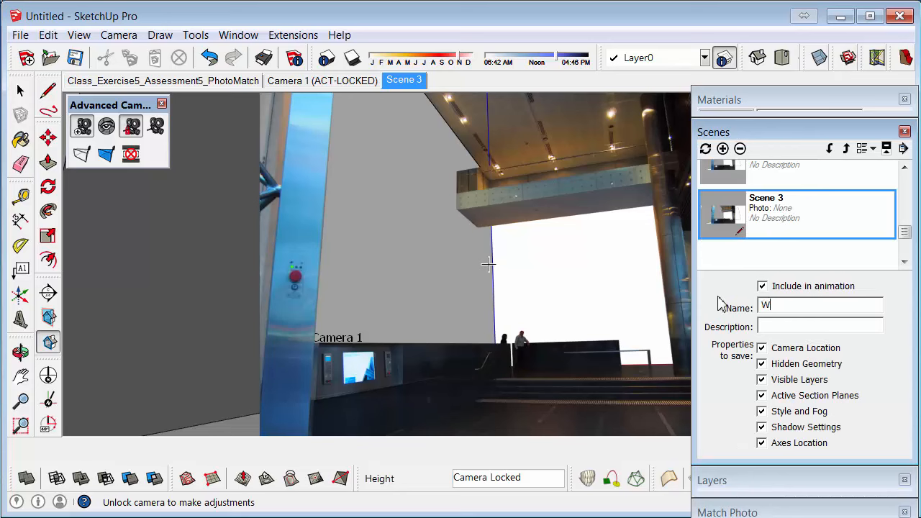
pyautogui.write('ork')
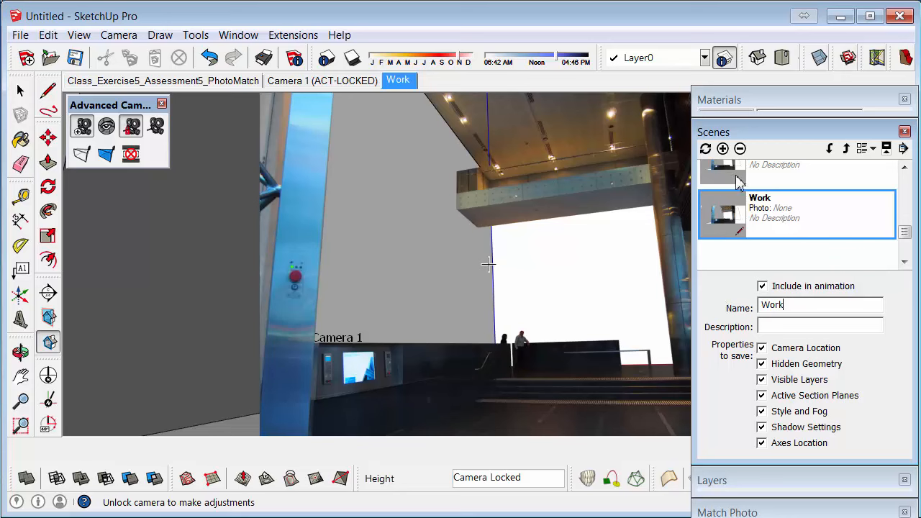
pyautogui.click(711, 229)
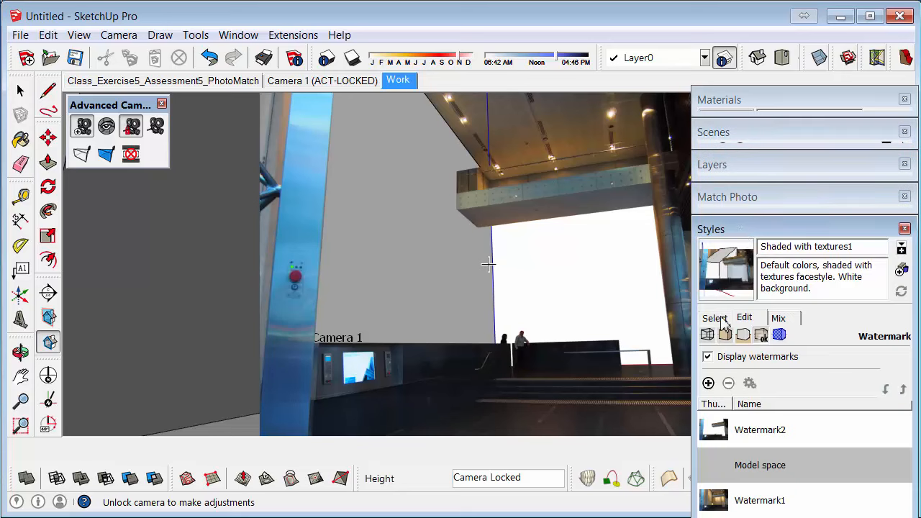
# - Apply the plain Shaded with textures style, update the Work scene, and compare it with Camera 1
pyautogui.click(714, 318)
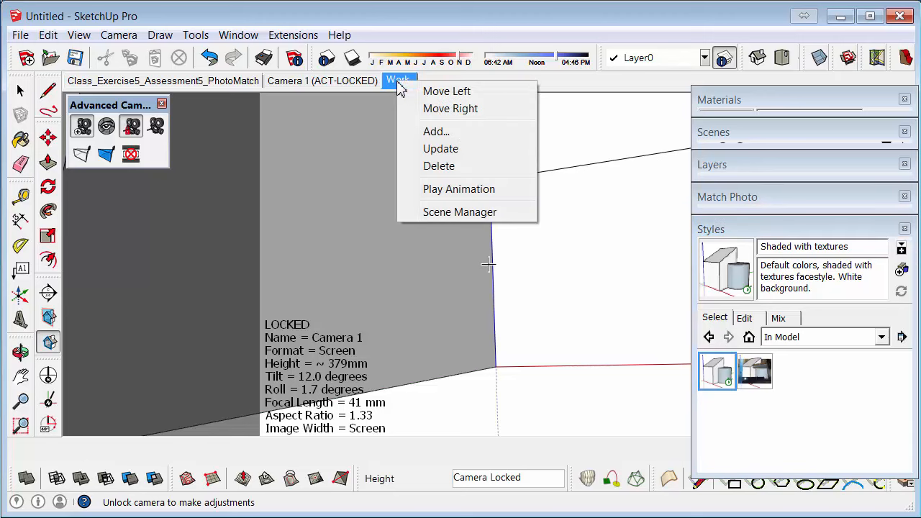
pyautogui.click(441, 148)
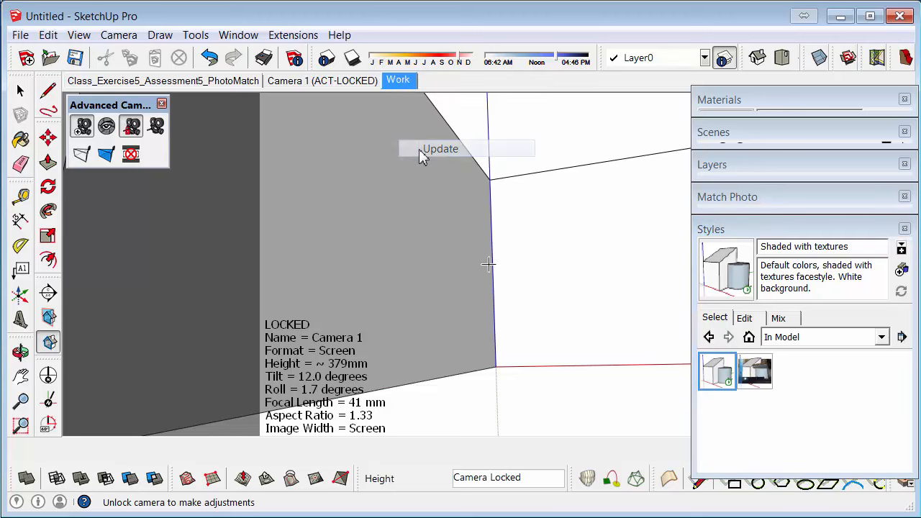
pyautogui.click(322, 80)
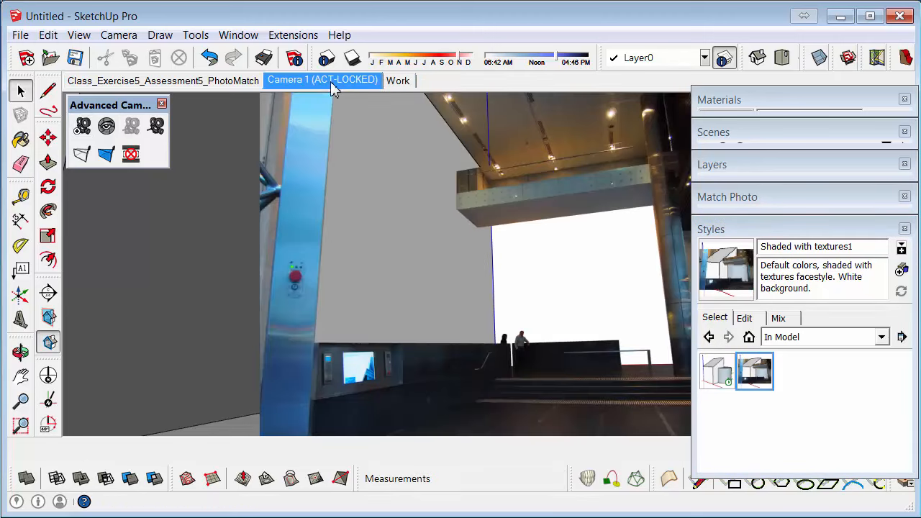
pyautogui.click(398, 80)
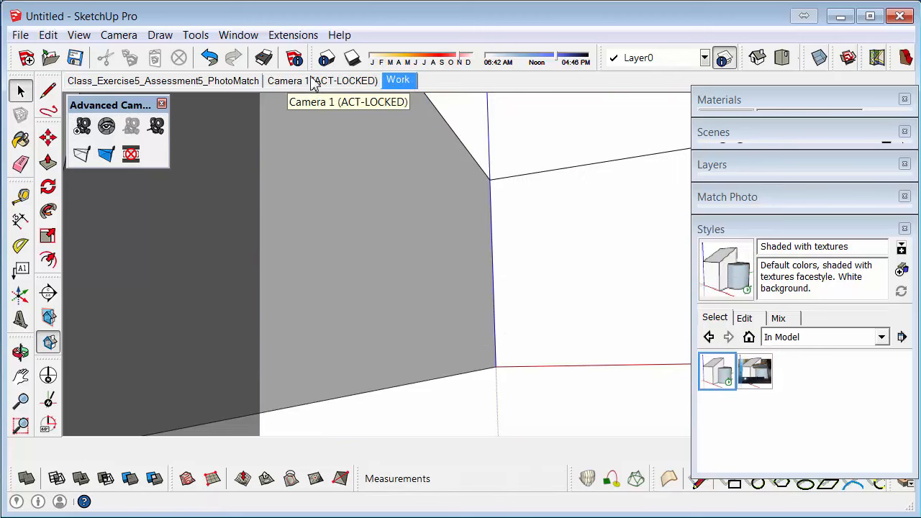
pyautogui.click(322, 80)
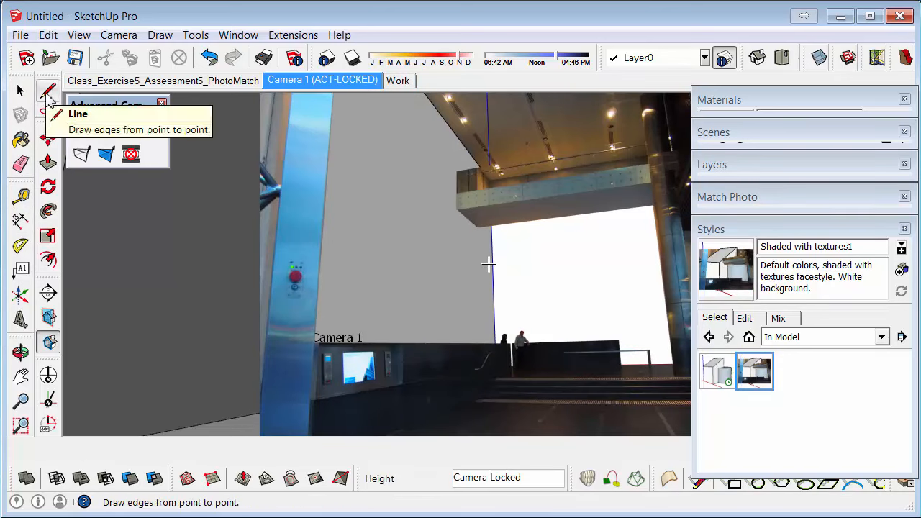
# - Draw a panel outline on the tall wall, offset it about 100mm, and paint the walls with Wood
pyautogui.click(363, 205)
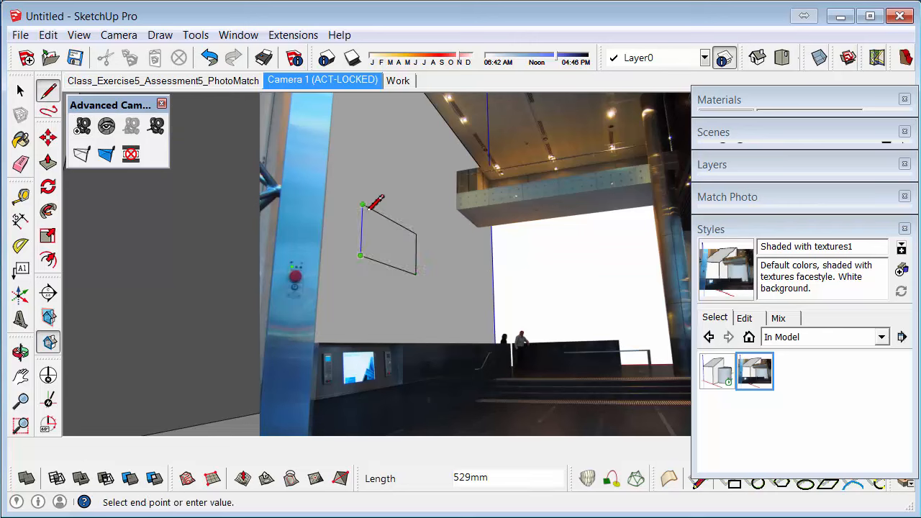
pyautogui.click(48, 159)
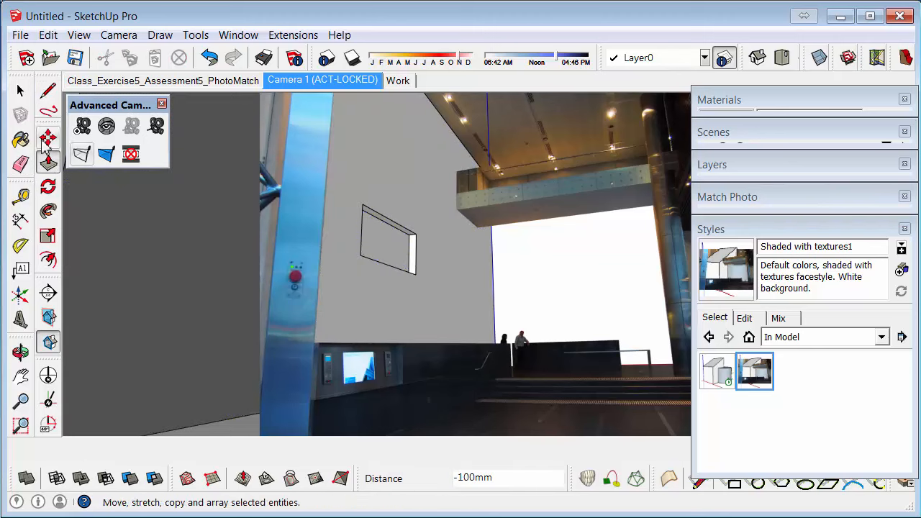
pyautogui.click(20, 138)
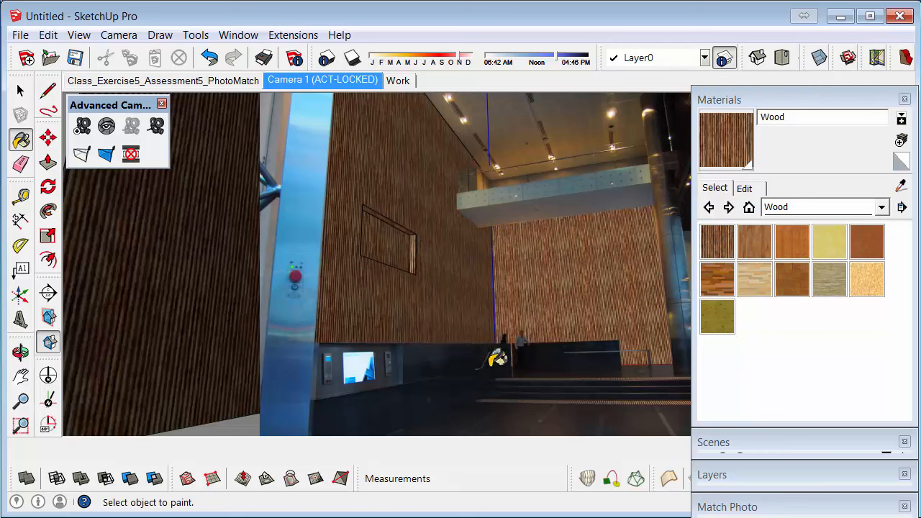
pyautogui.click(20, 89)
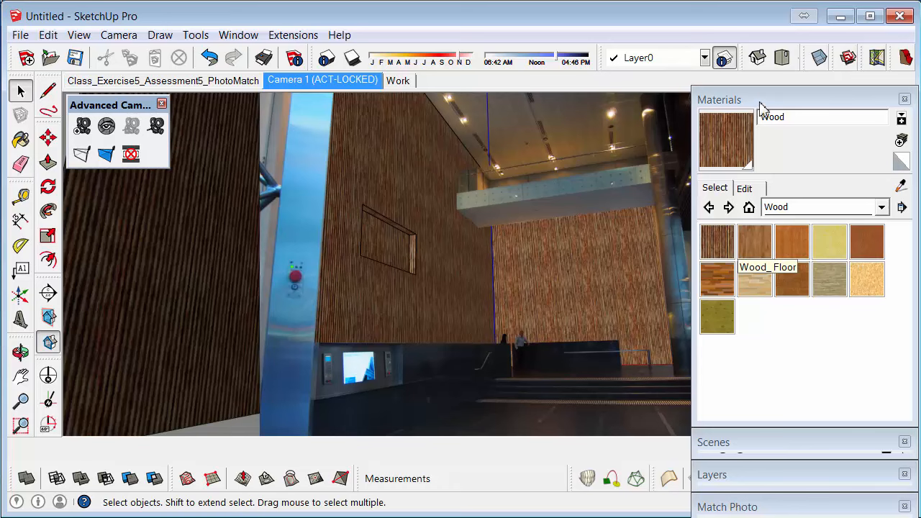
pyautogui.click(829, 242)
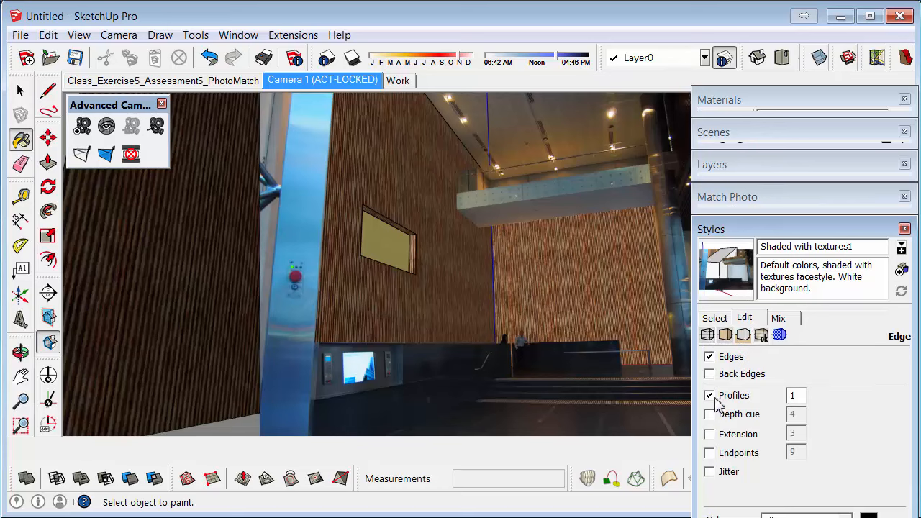
# - Turn off profiles and edges in the style so the wood walls render without outlines
pyautogui.click(709, 395)
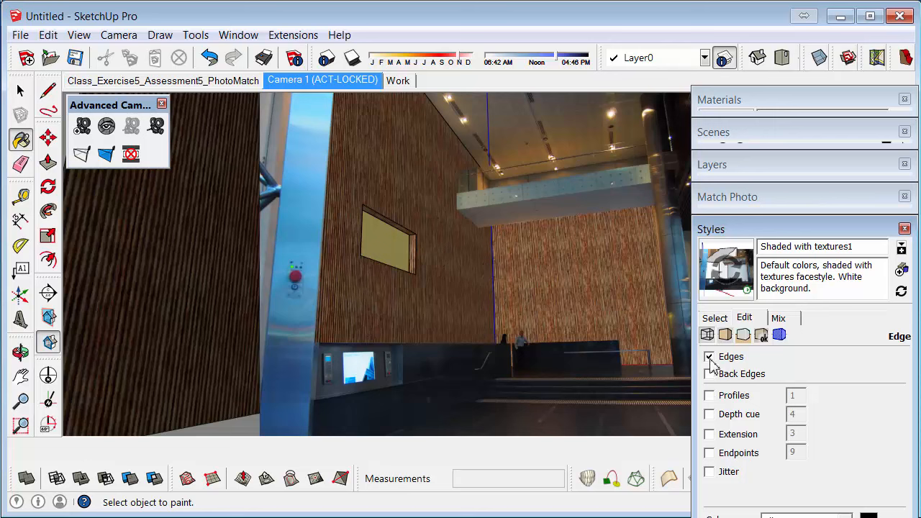
pyautogui.click(709, 357)
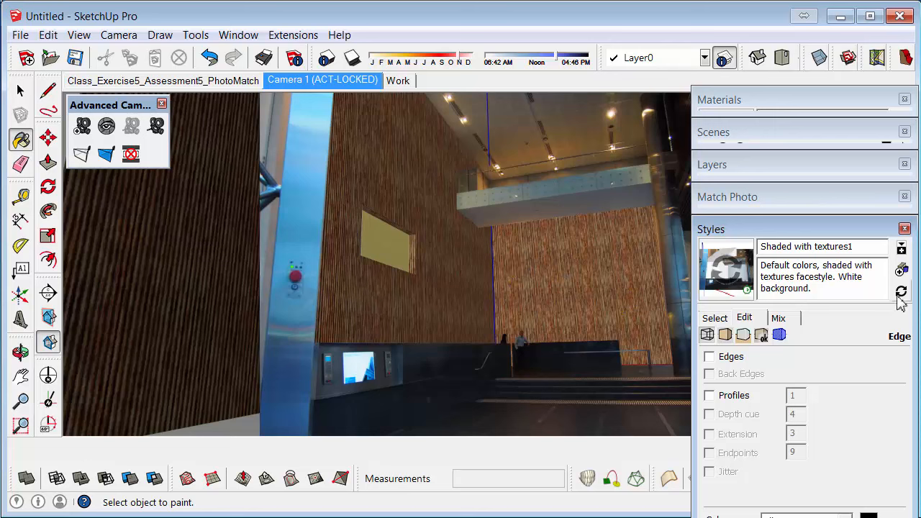
pyautogui.click(901, 290)
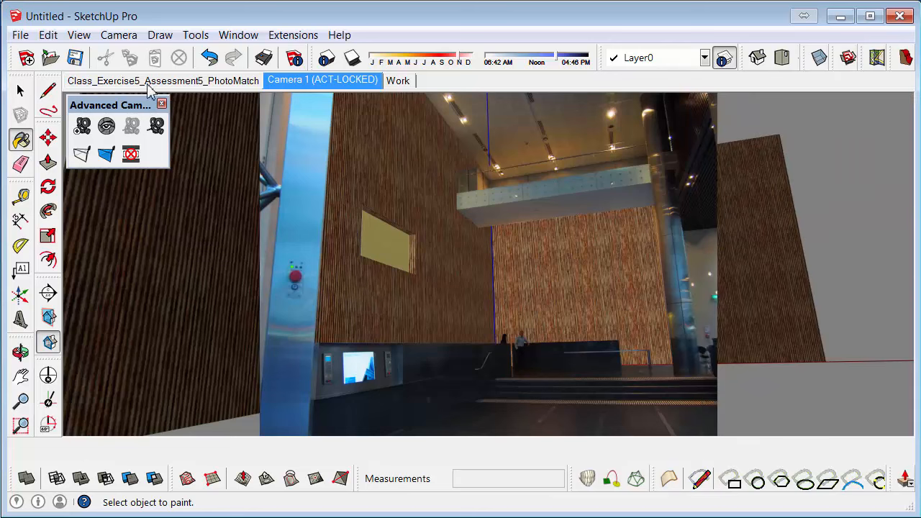
# - Start a 2D Graphic export of the Camera 1 view with JPEG as the export type
pyautogui.click(20, 35)
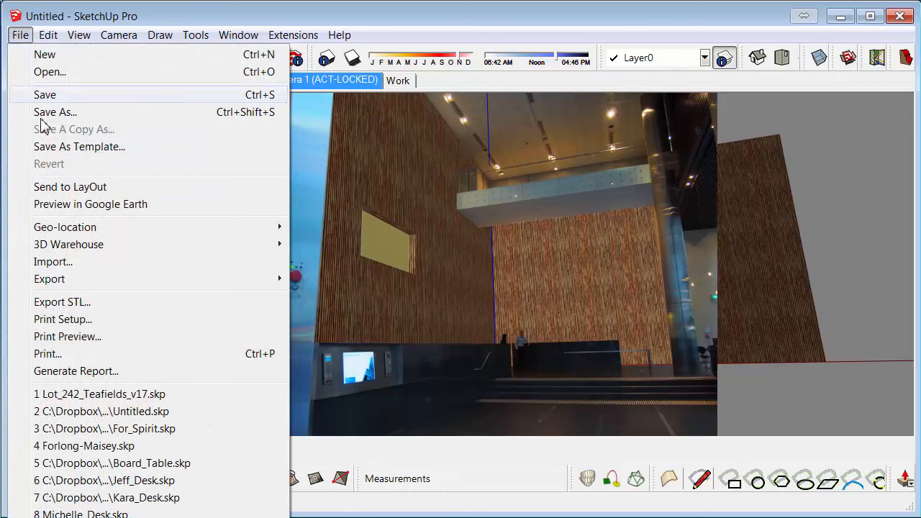
pyautogui.click(49, 279)
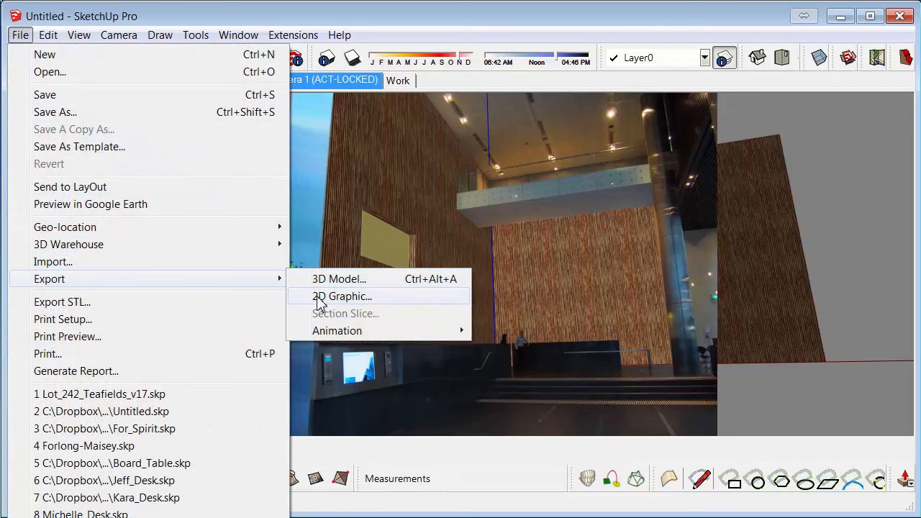
pyautogui.click(343, 296)
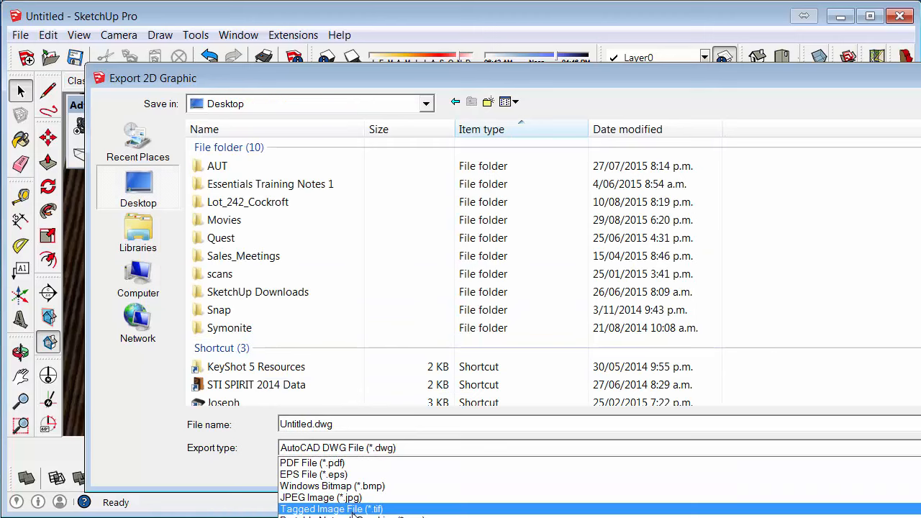
pyautogui.click(321, 498)
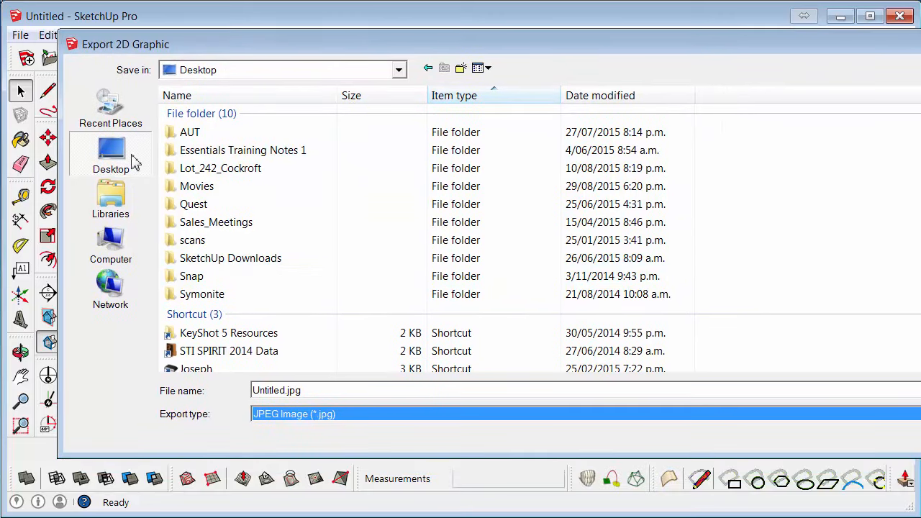
# - Name the export file PhotoMatchExample and export it to the Desktop
pyautogui.click(277, 390)
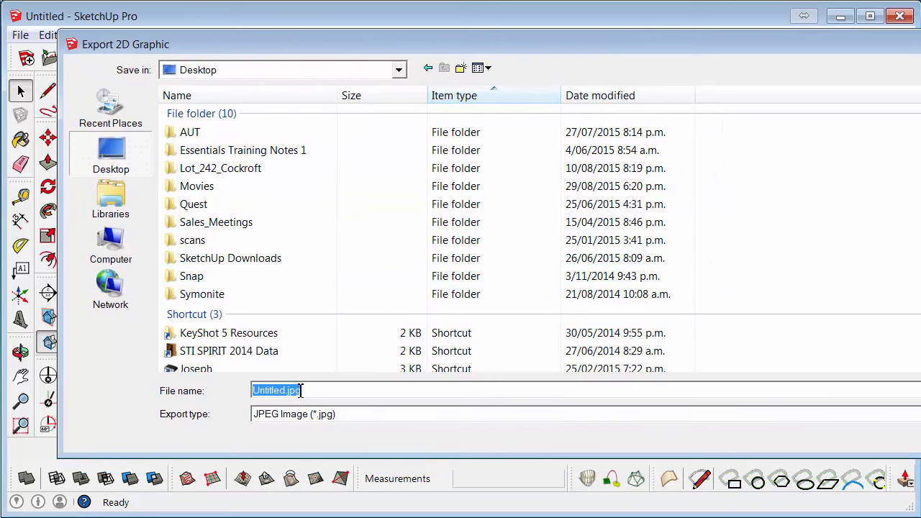
pyautogui.write('PhotoM')
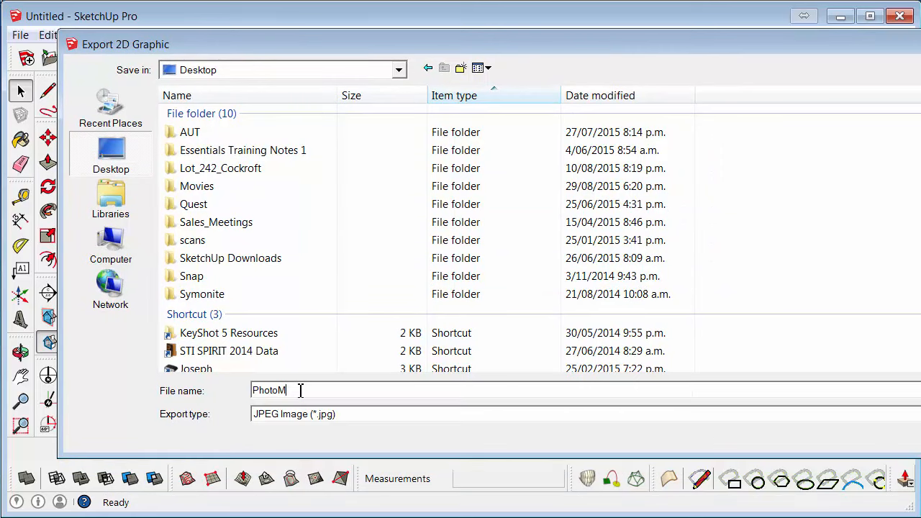
pyautogui.write('atchExa')
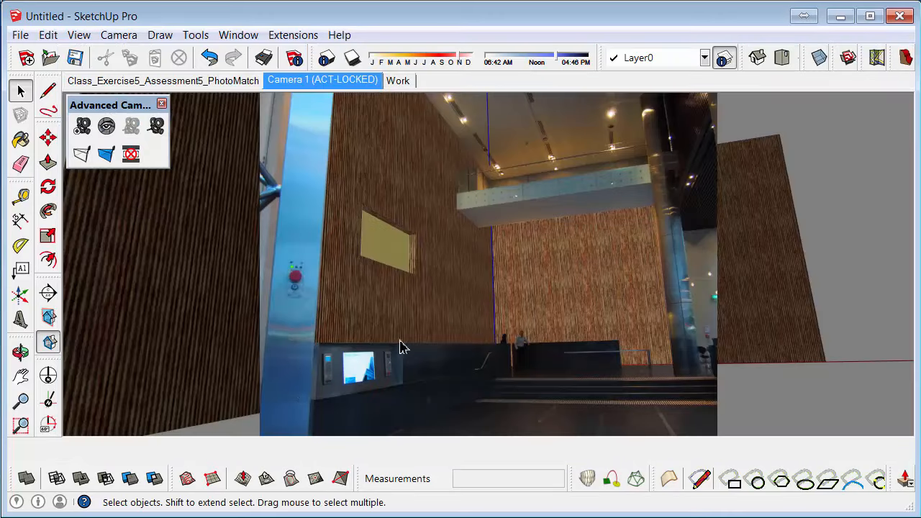
pyautogui.moveTo(391, 213)
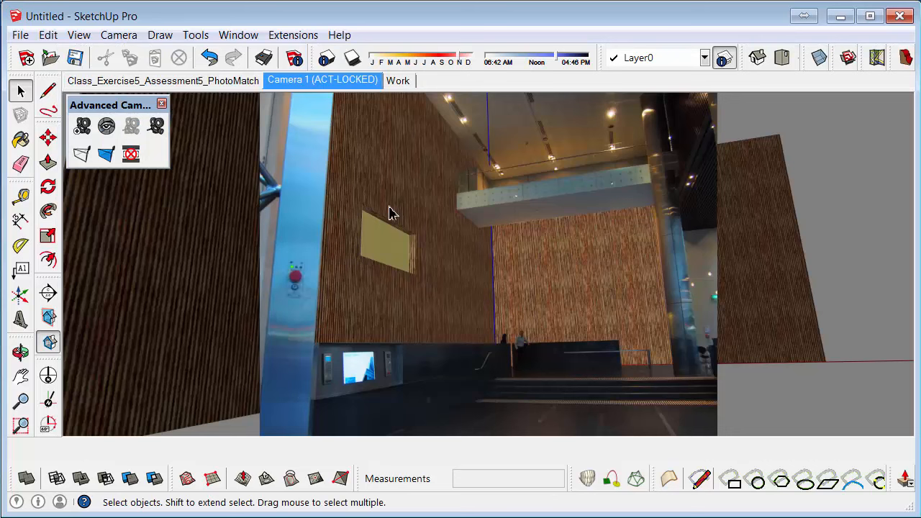
pyautogui.click(20, 34)
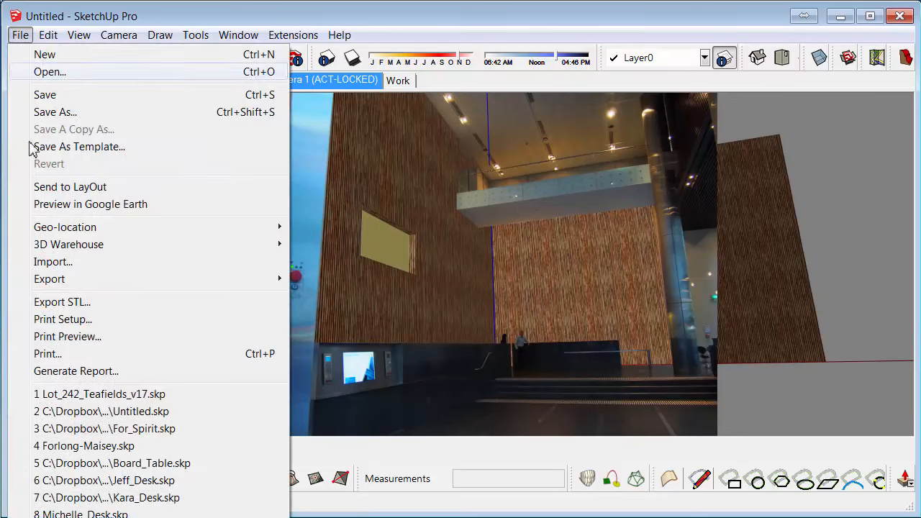
# - Browse Dropbox > Joseph > 2015 to the PhotoMatch folder and check the photo's 3500 × 2625 size
pyautogui.click(49, 279)
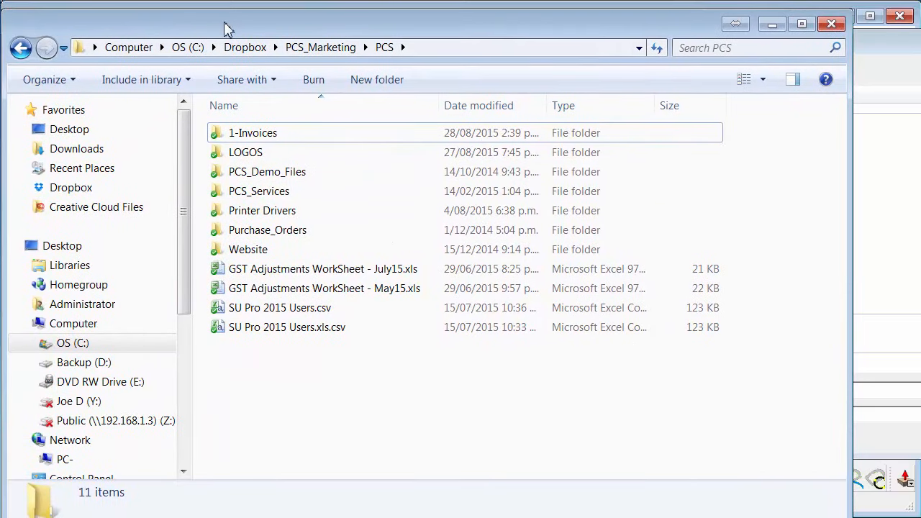
pyautogui.click(320, 47)
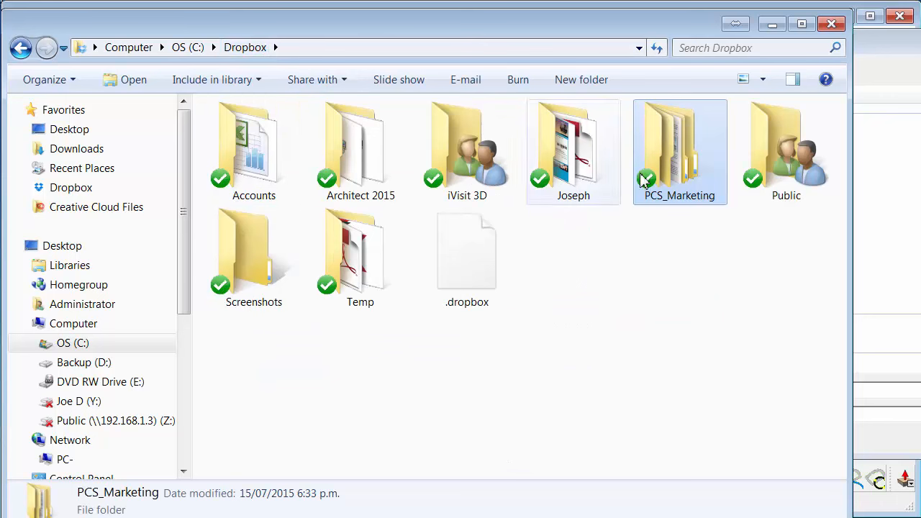
pyautogui.click(573, 144)
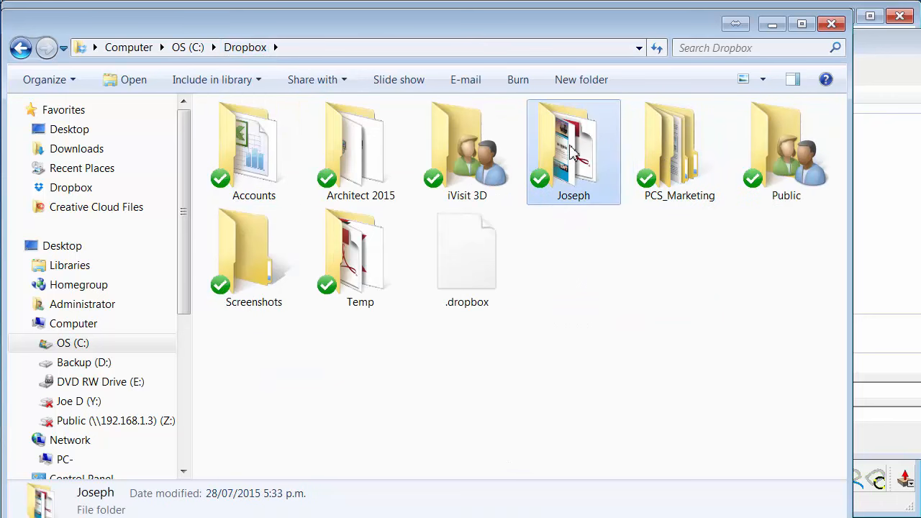
pyautogui.doubleClick(573, 144)
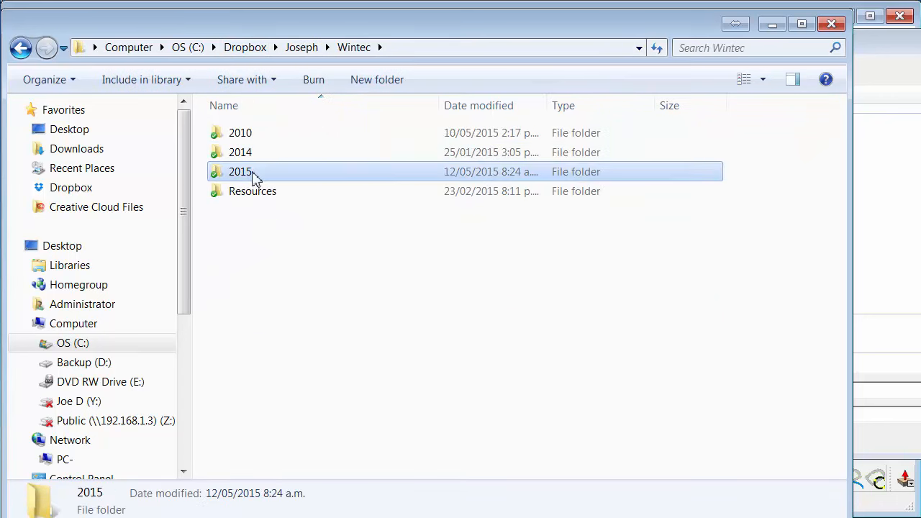
pyautogui.doubleClick(239, 171)
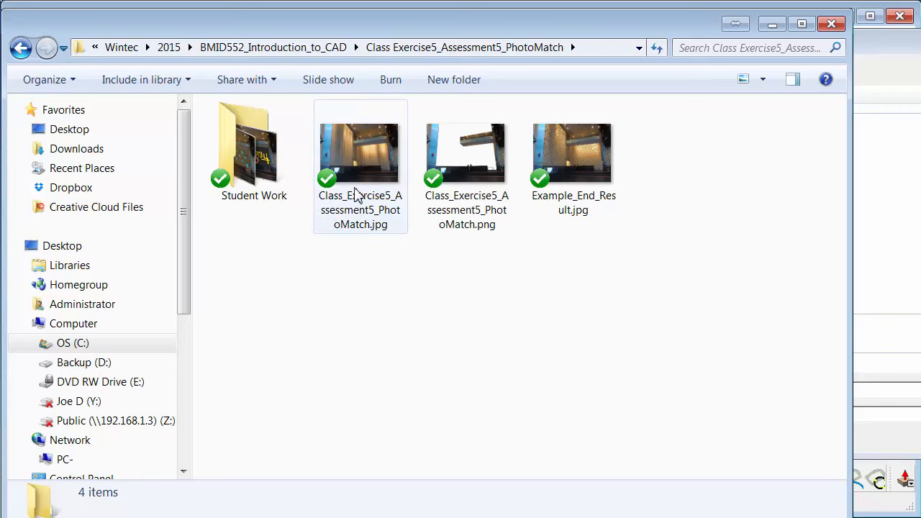
pyautogui.moveTo(351, 178)
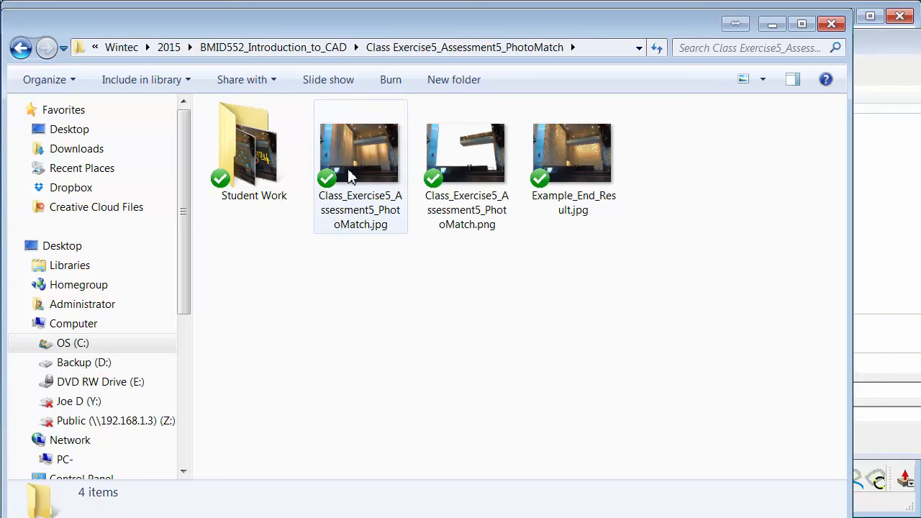
pyautogui.click(360, 151)
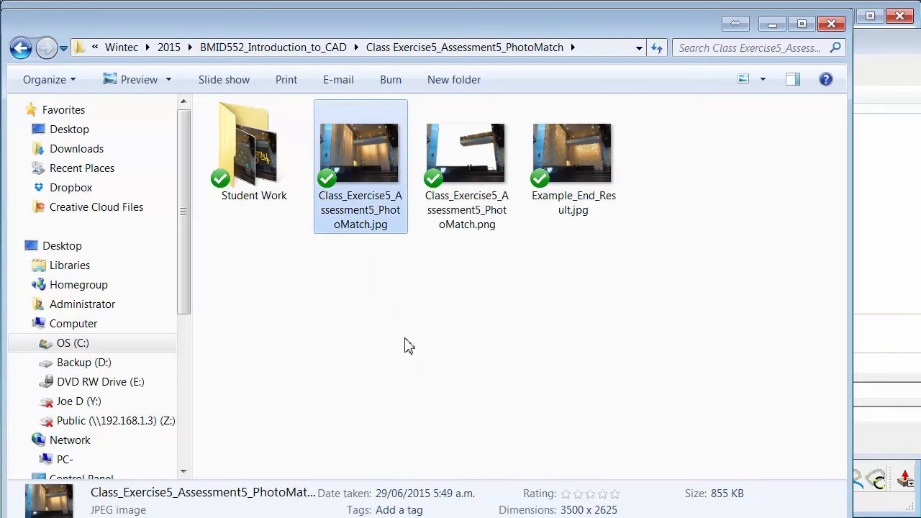
pyautogui.moveTo(799, 78)
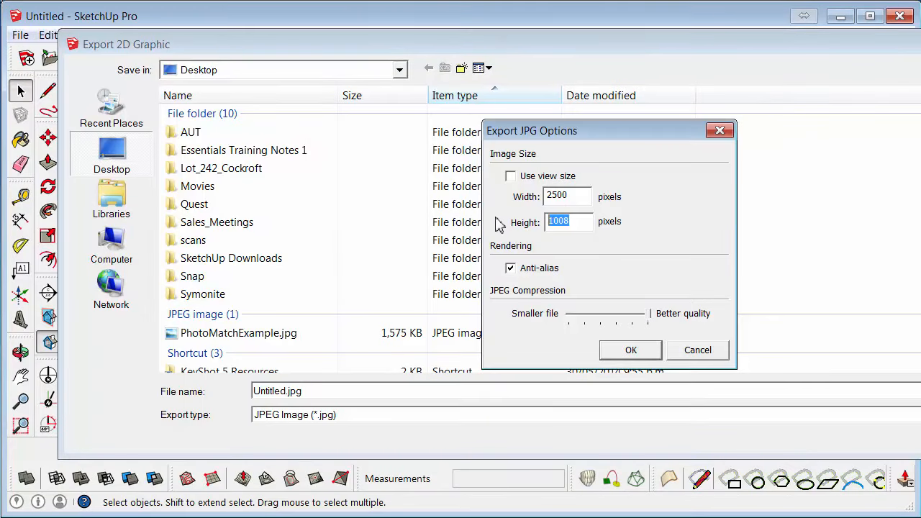
# - Re-export at width 6504 by height 2625, replacing the existing PhotoMatchExample.jpg
pyautogui.write('6504')
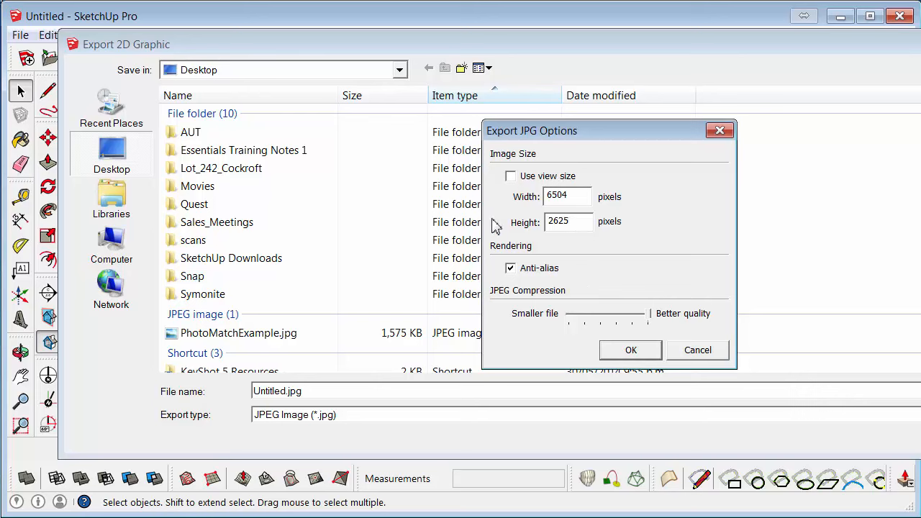
pyautogui.click(631, 349)
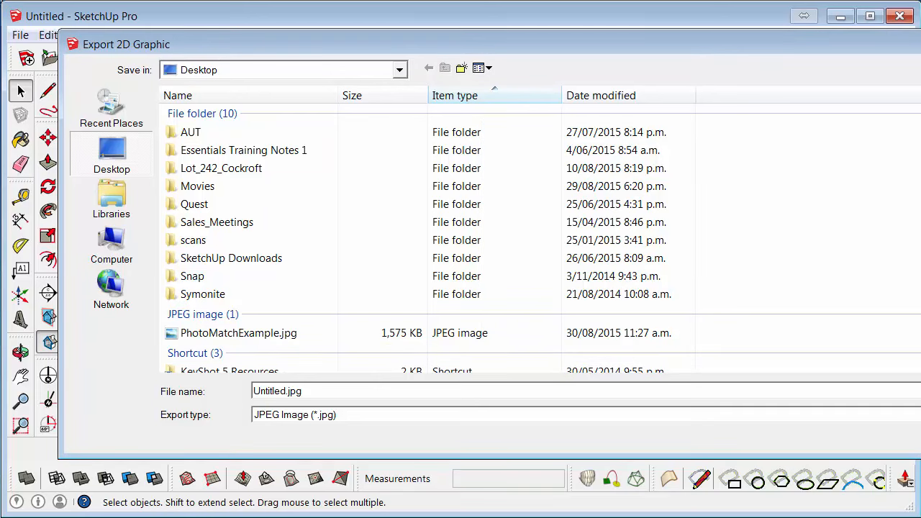
pyautogui.click(239, 333)
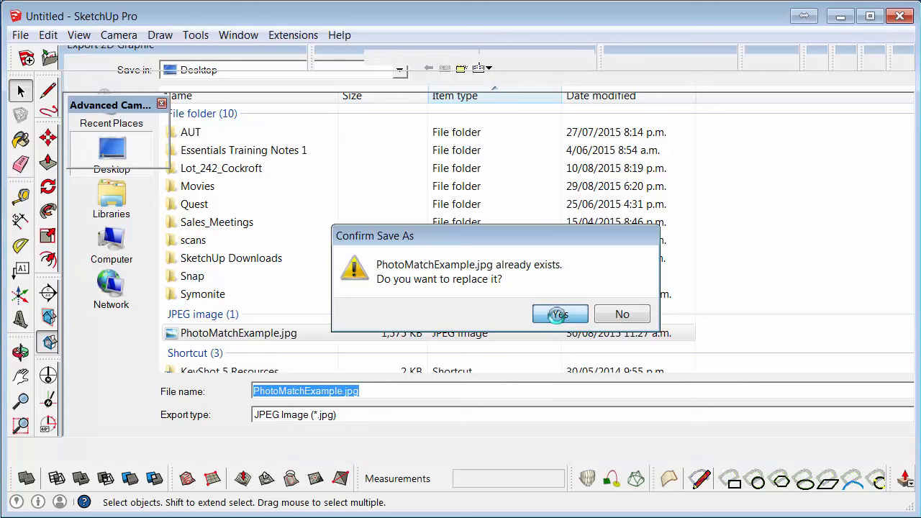
pyautogui.click(560, 314)
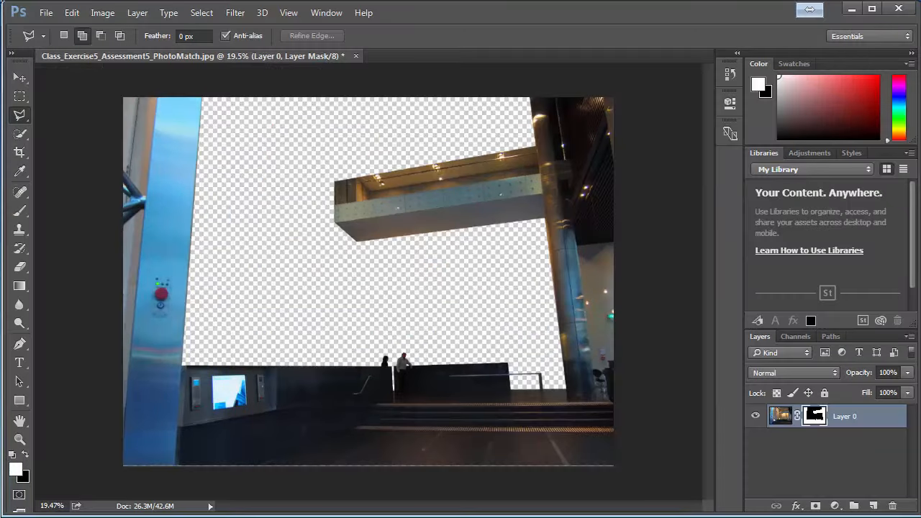
# - Open PhotoMatchExample.jpg from the Desktop as a second Photoshop document
pyautogui.click(46, 11)
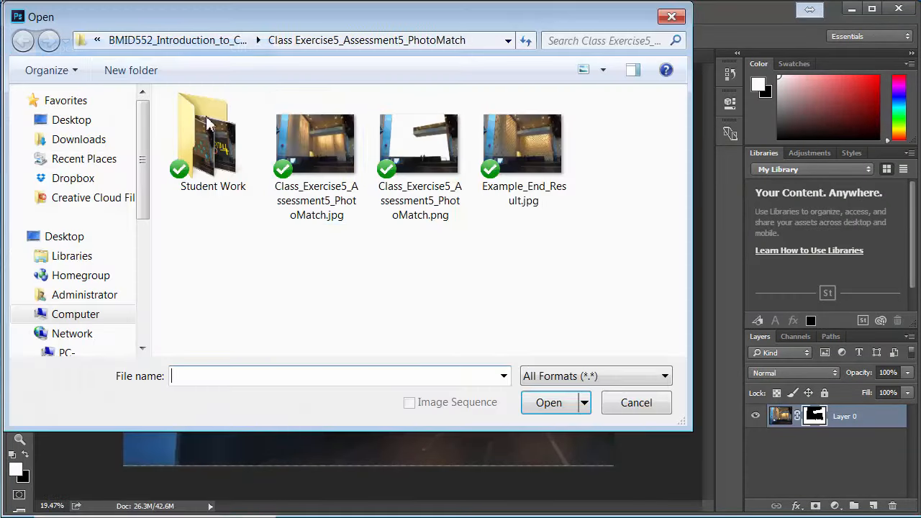
pyautogui.click(72, 120)
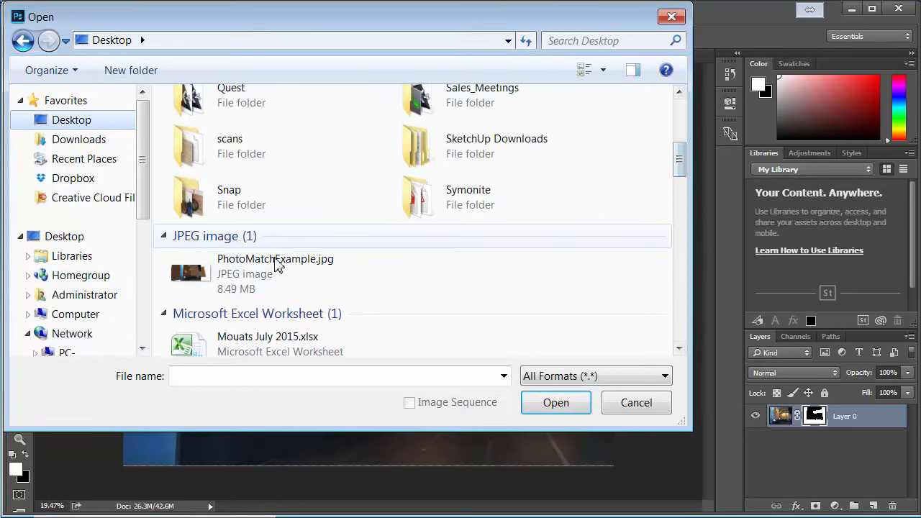
pyautogui.click(556, 403)
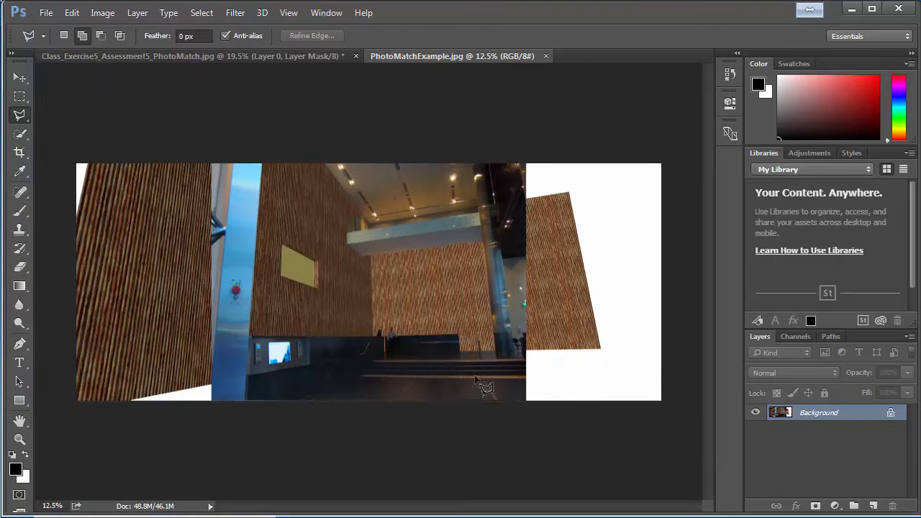
pyautogui.moveTo(46, 175)
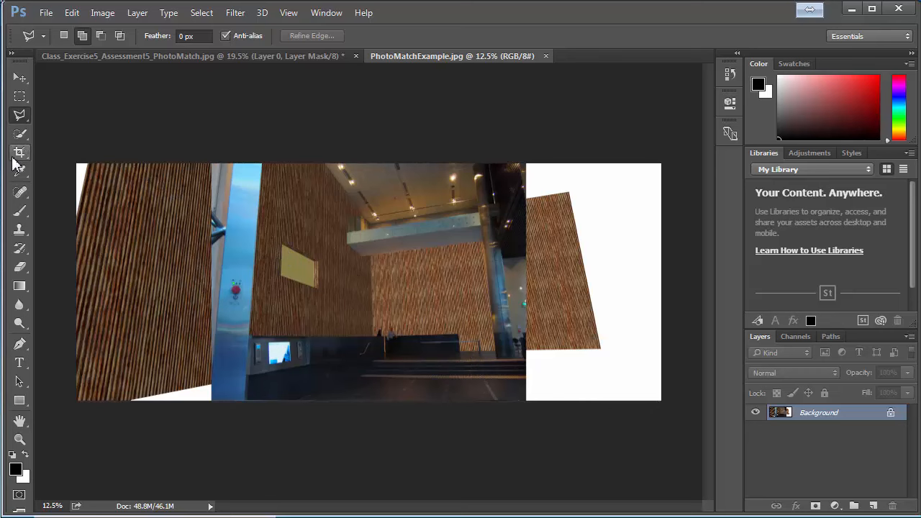
# - Crop PhotoMatchExample.jpg to the lobby photo's borders, removing white margins and stray wall pieces
pyautogui.click(20, 152)
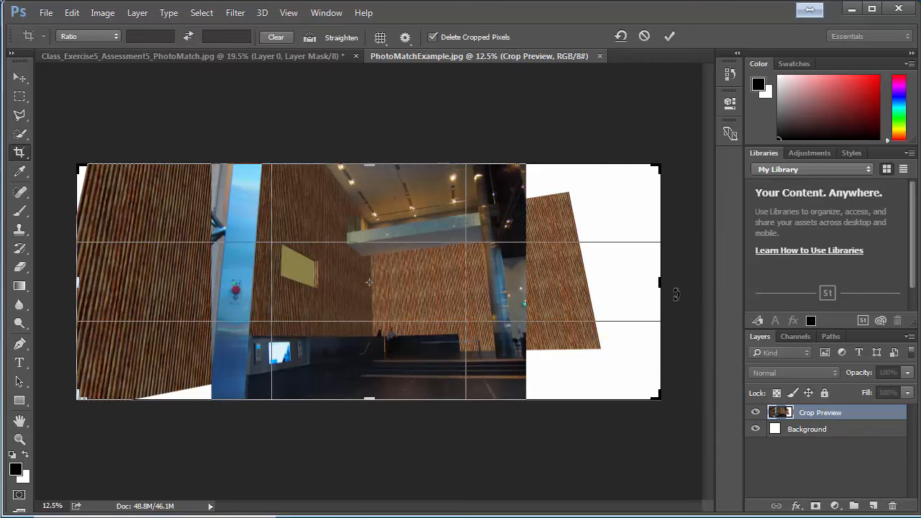
pyautogui.moveTo(655, 281); pyautogui.dragTo(590, 281)
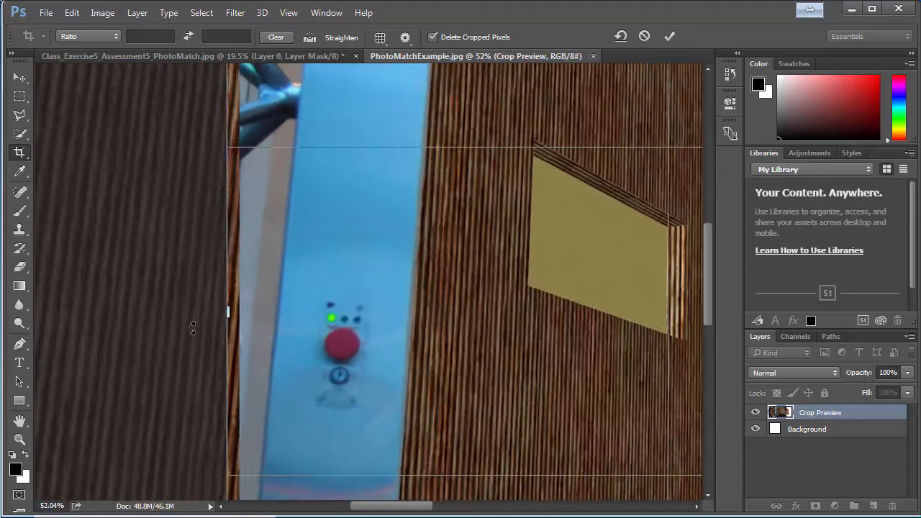
pyautogui.moveTo(228, 312); pyautogui.dragTo(239, 313)
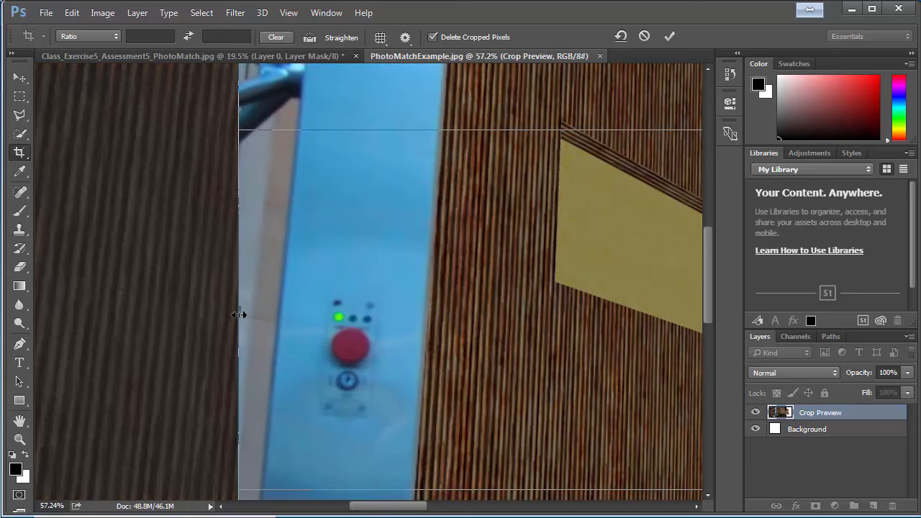
pyautogui.click(669, 36)
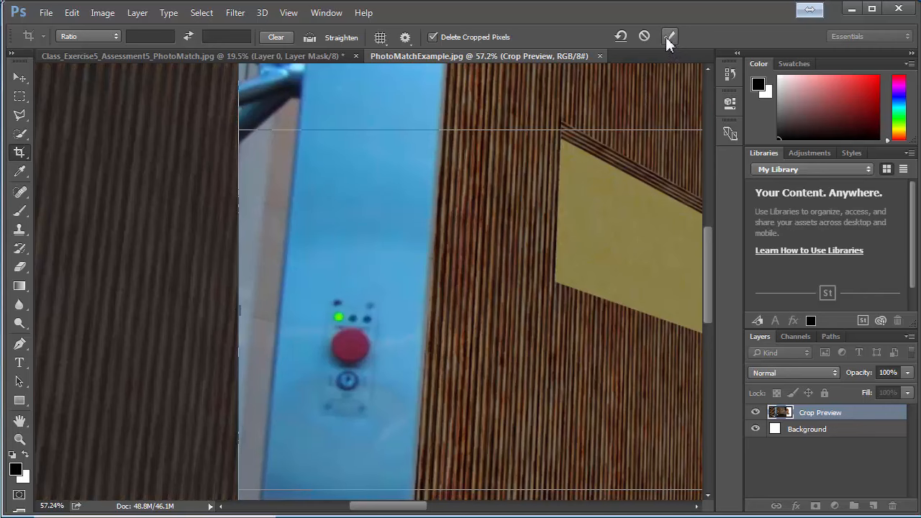
pyautogui.click(669, 37)
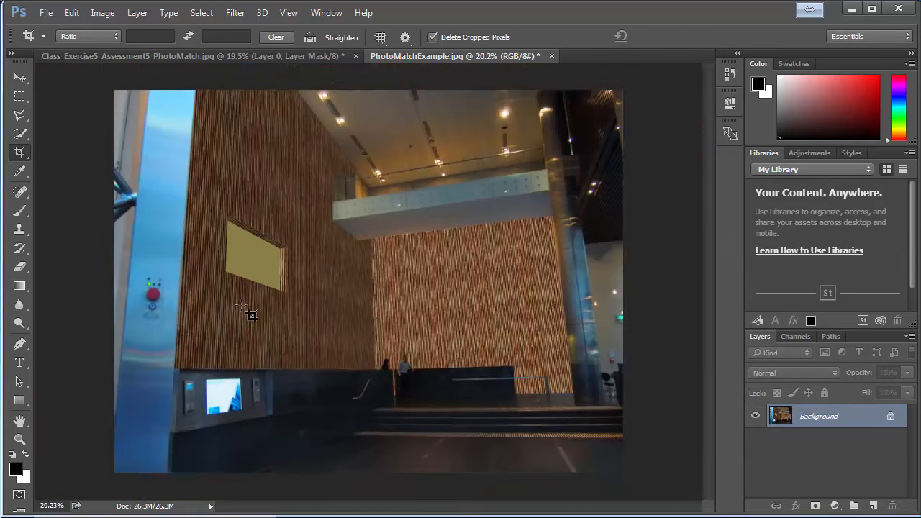
pyautogui.click(46, 11)
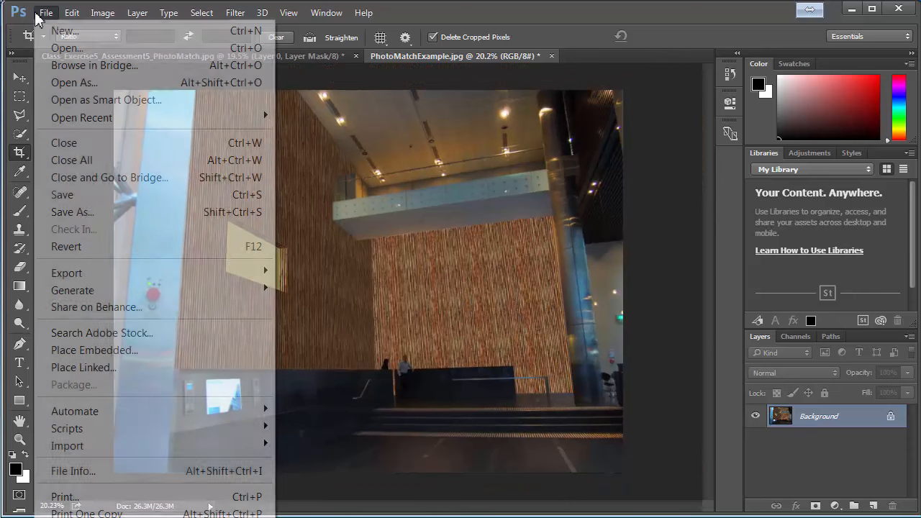